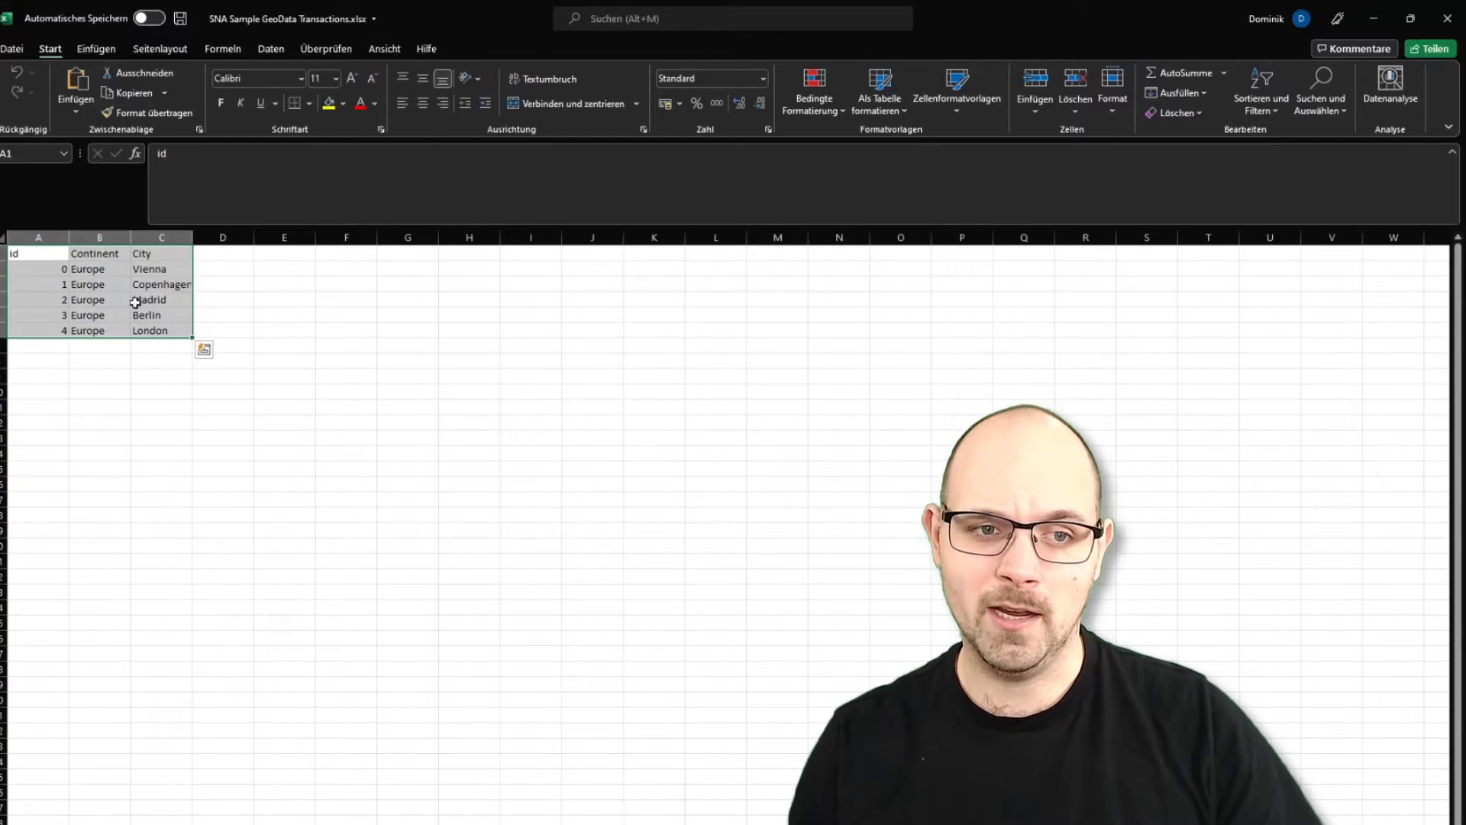
# Switch from the Cities sheet to the Edges sheet listing Source, Target and Weight
pyautogui.click(161, 253)
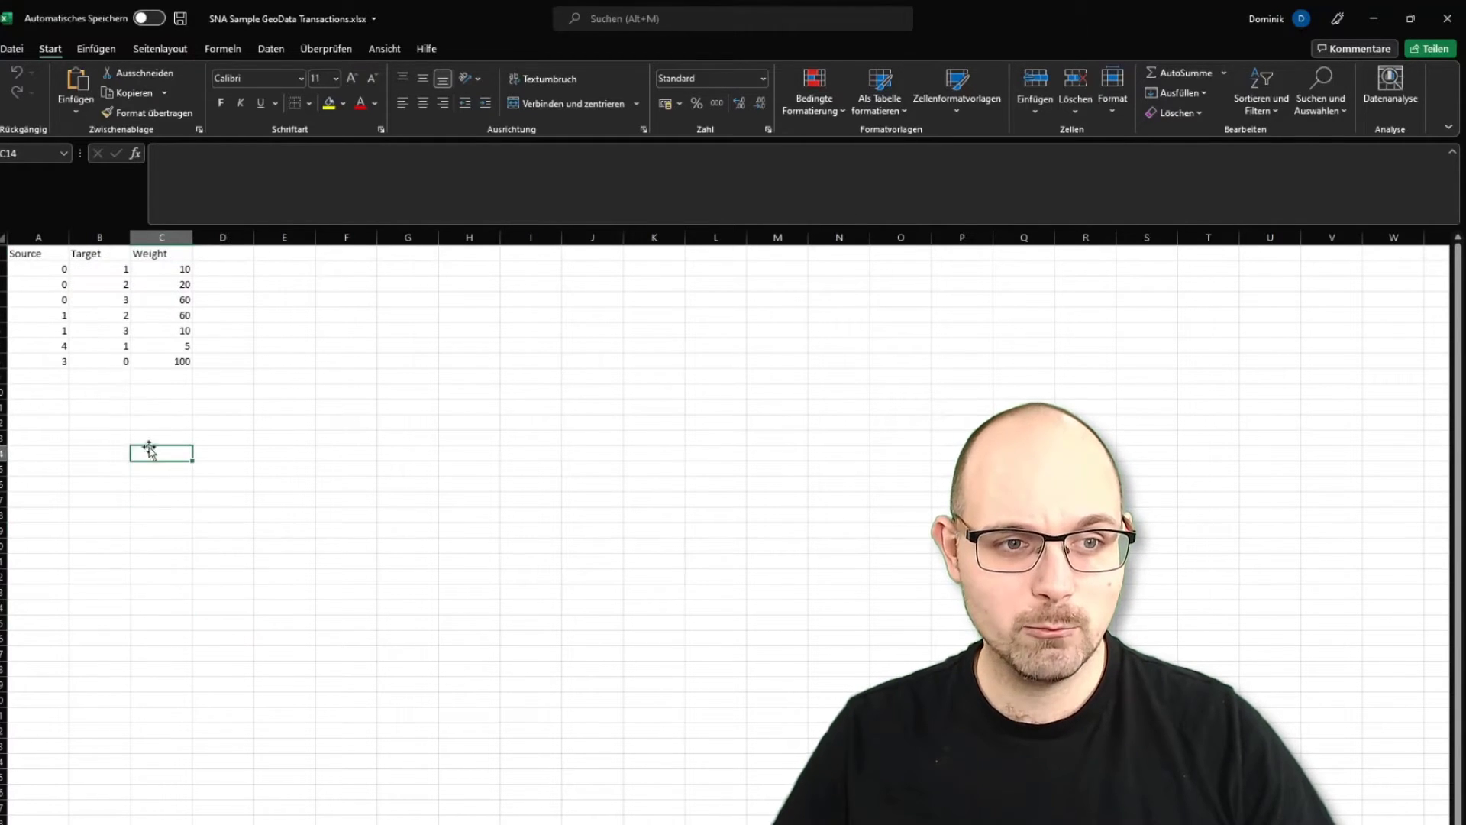
pyautogui.click(38, 269)
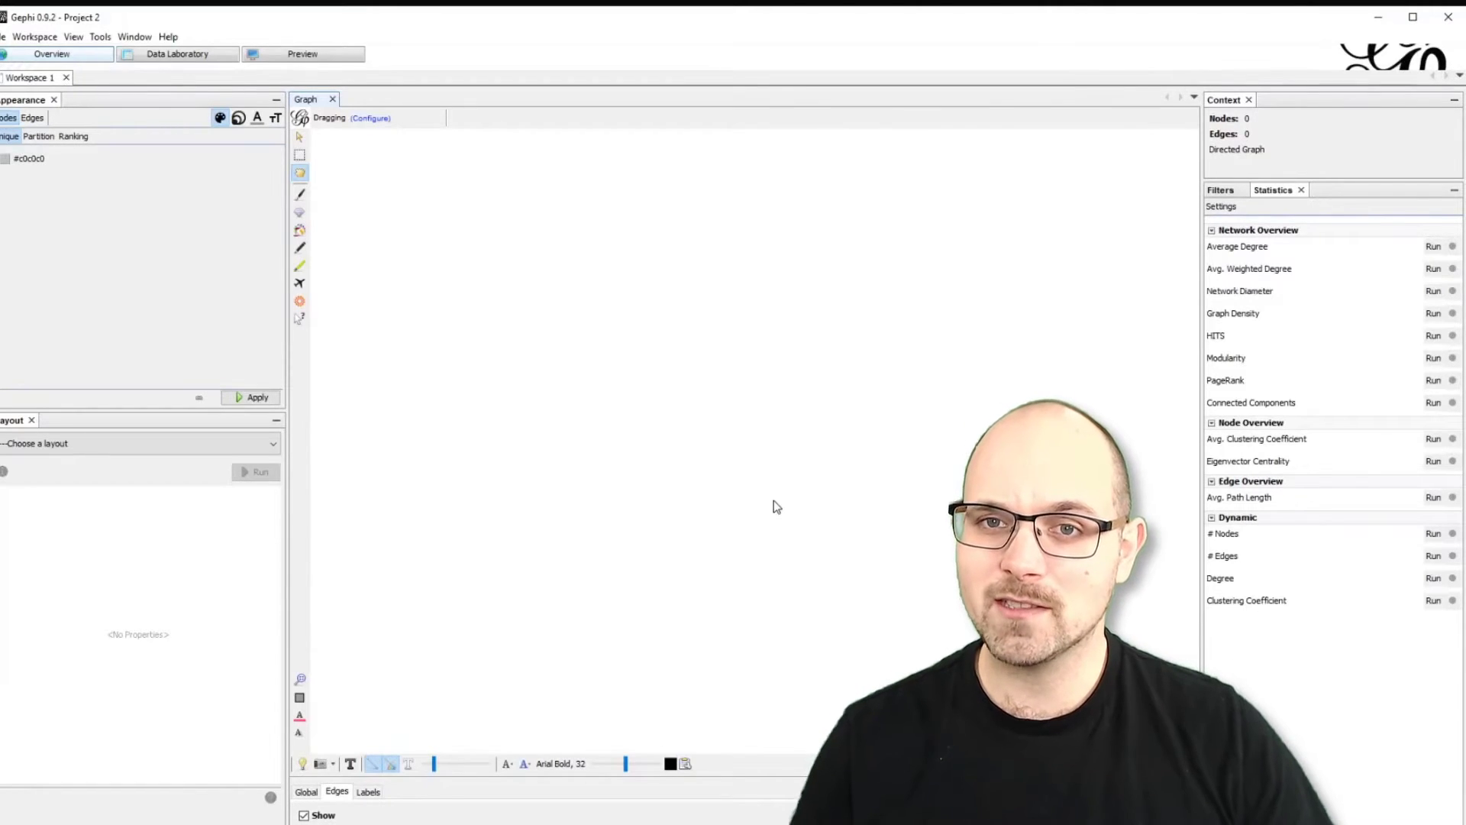
pyautogui.click(99, 37)
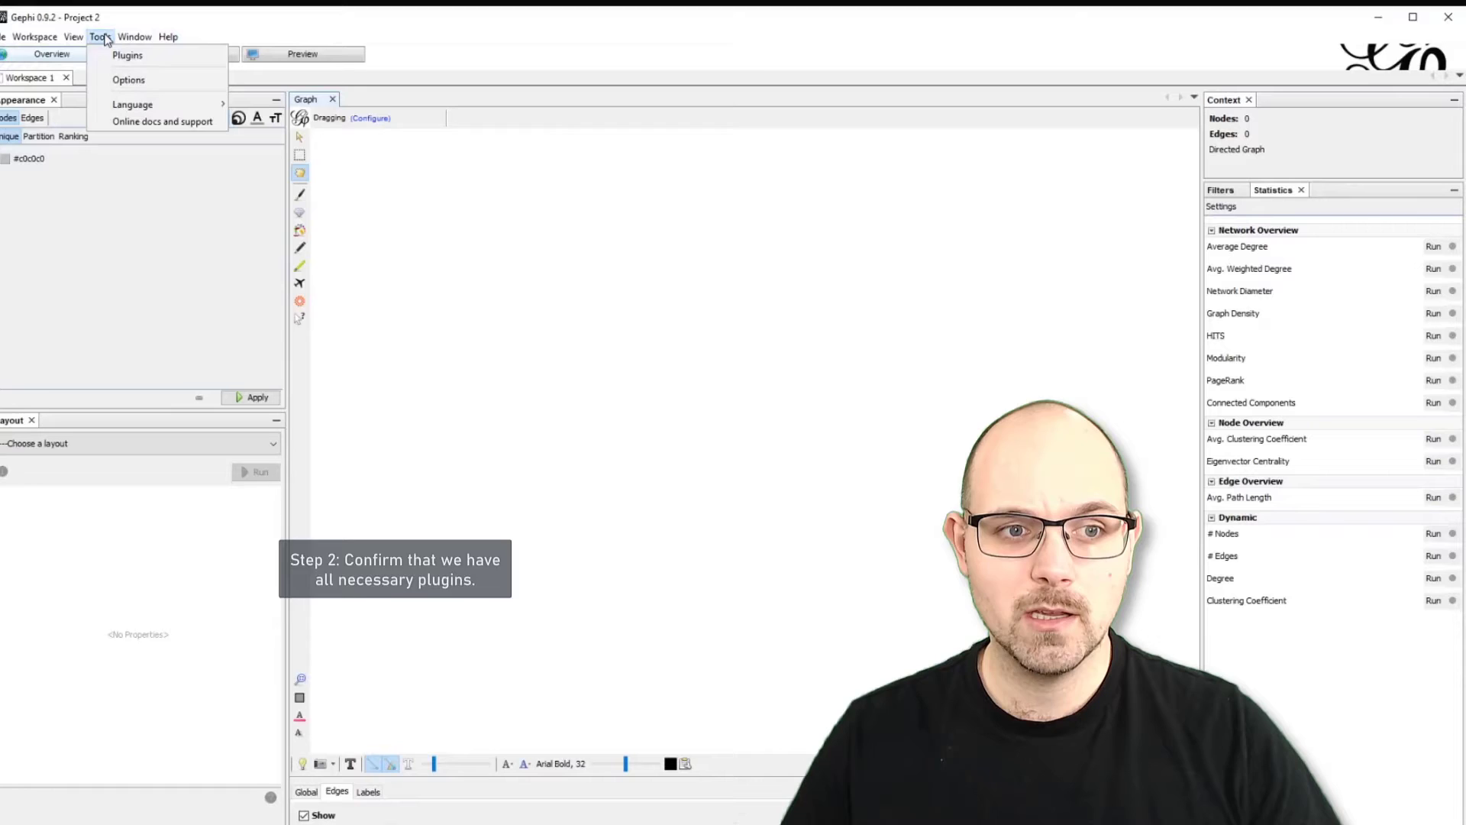
pyautogui.click(127, 55)
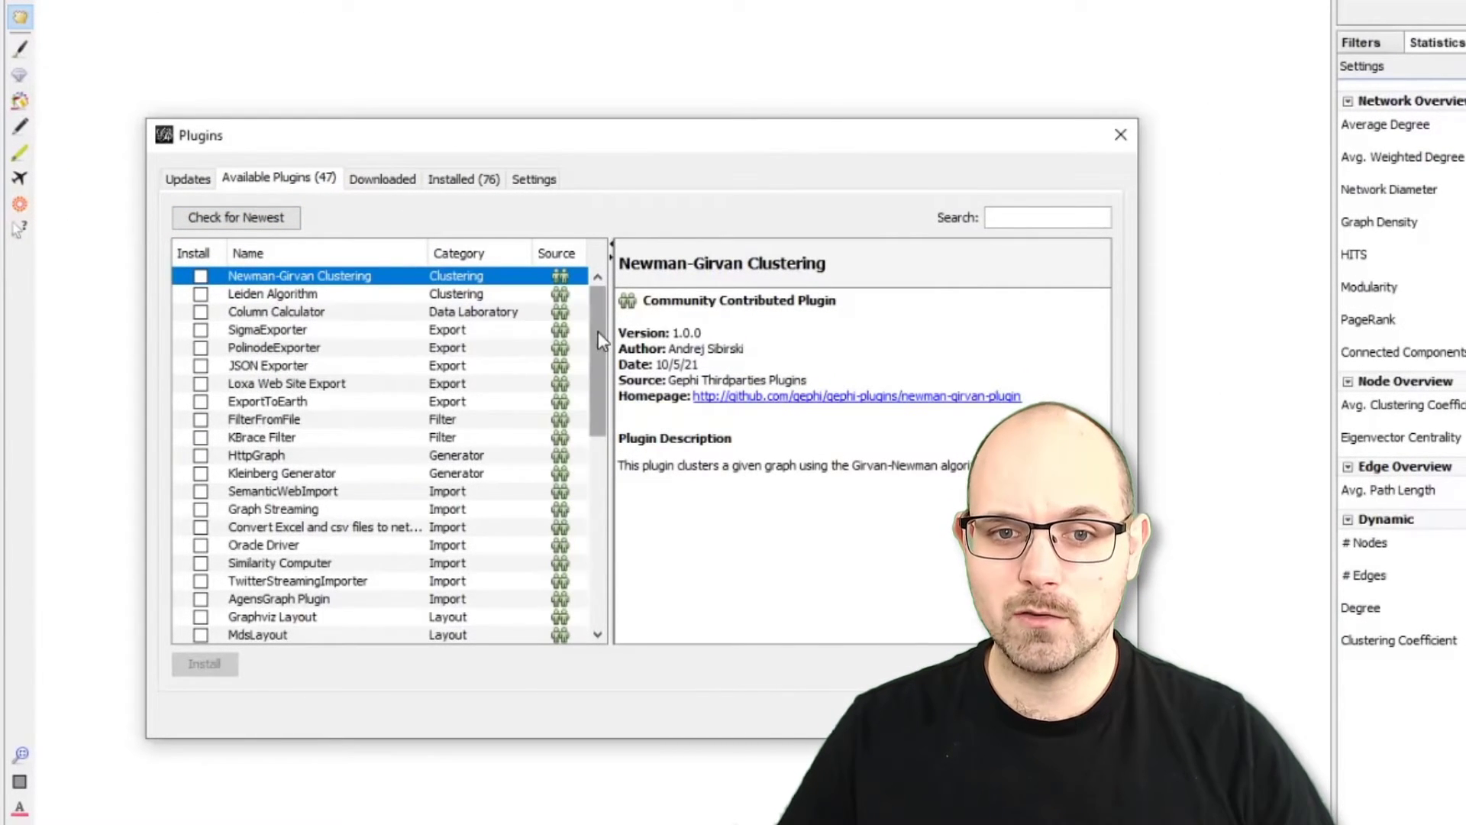
pyautogui.click(382, 178)
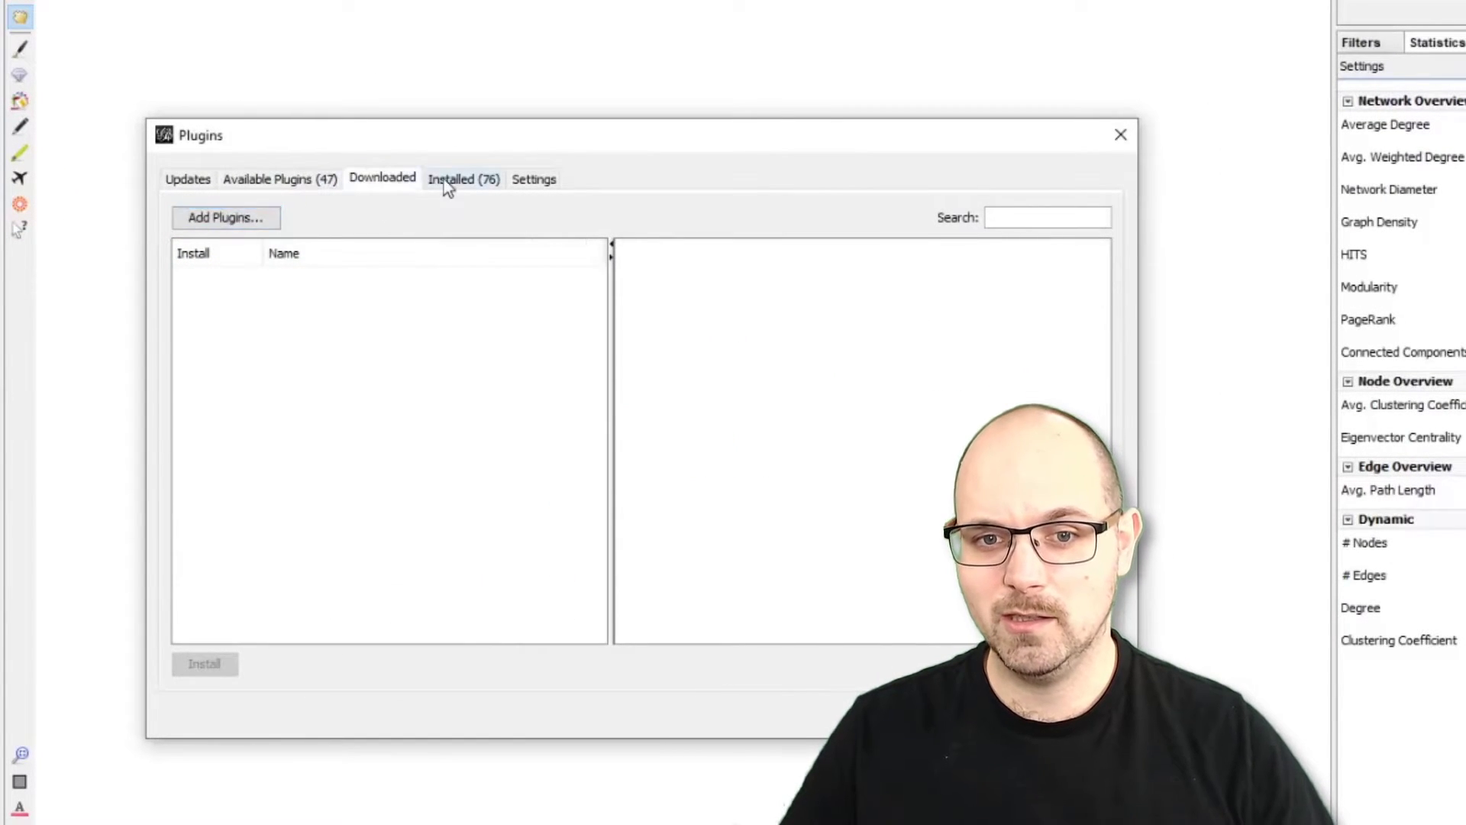
pyautogui.click(462, 179)
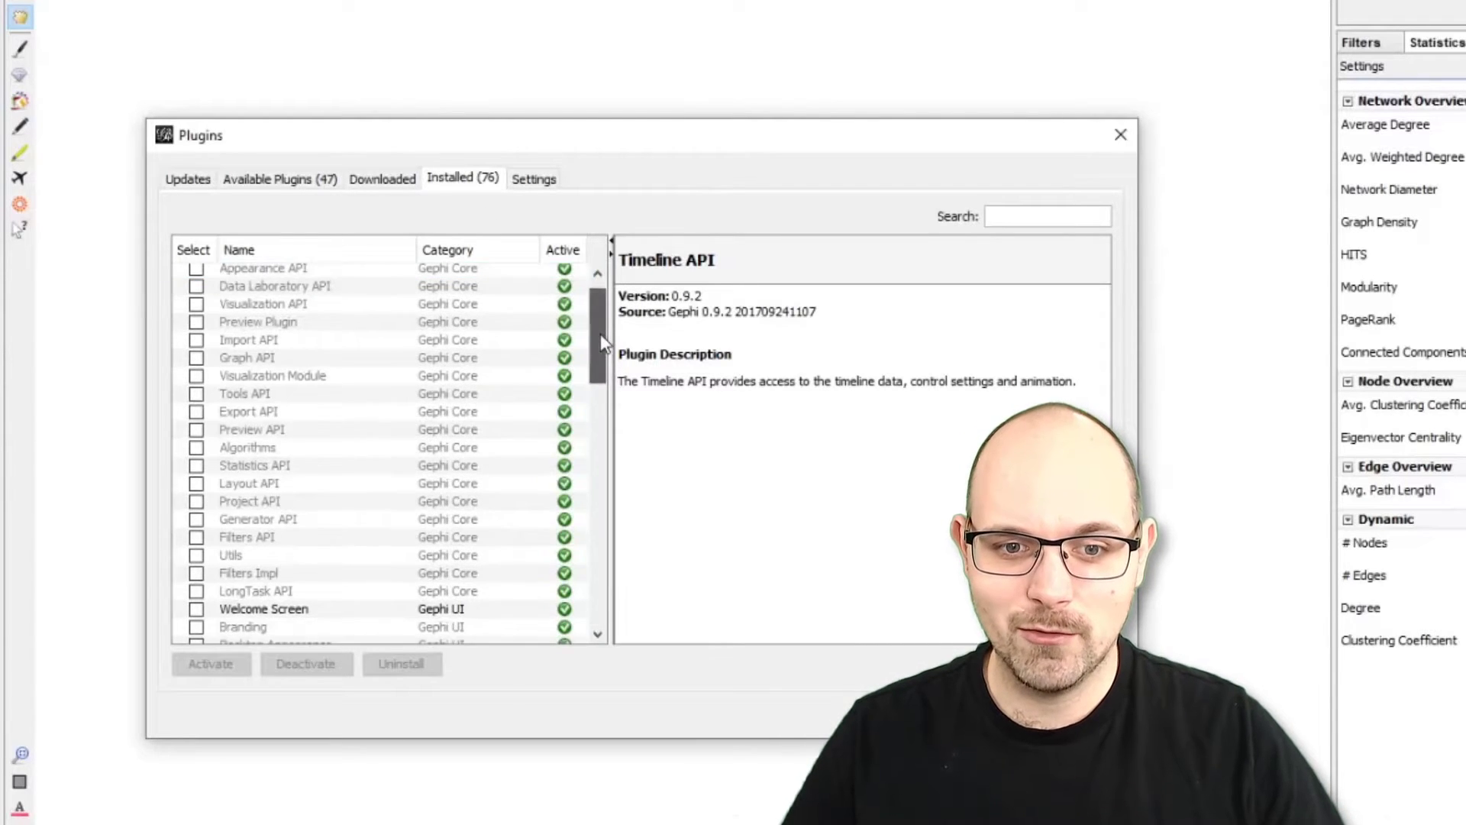
pyautogui.scroll(-3)
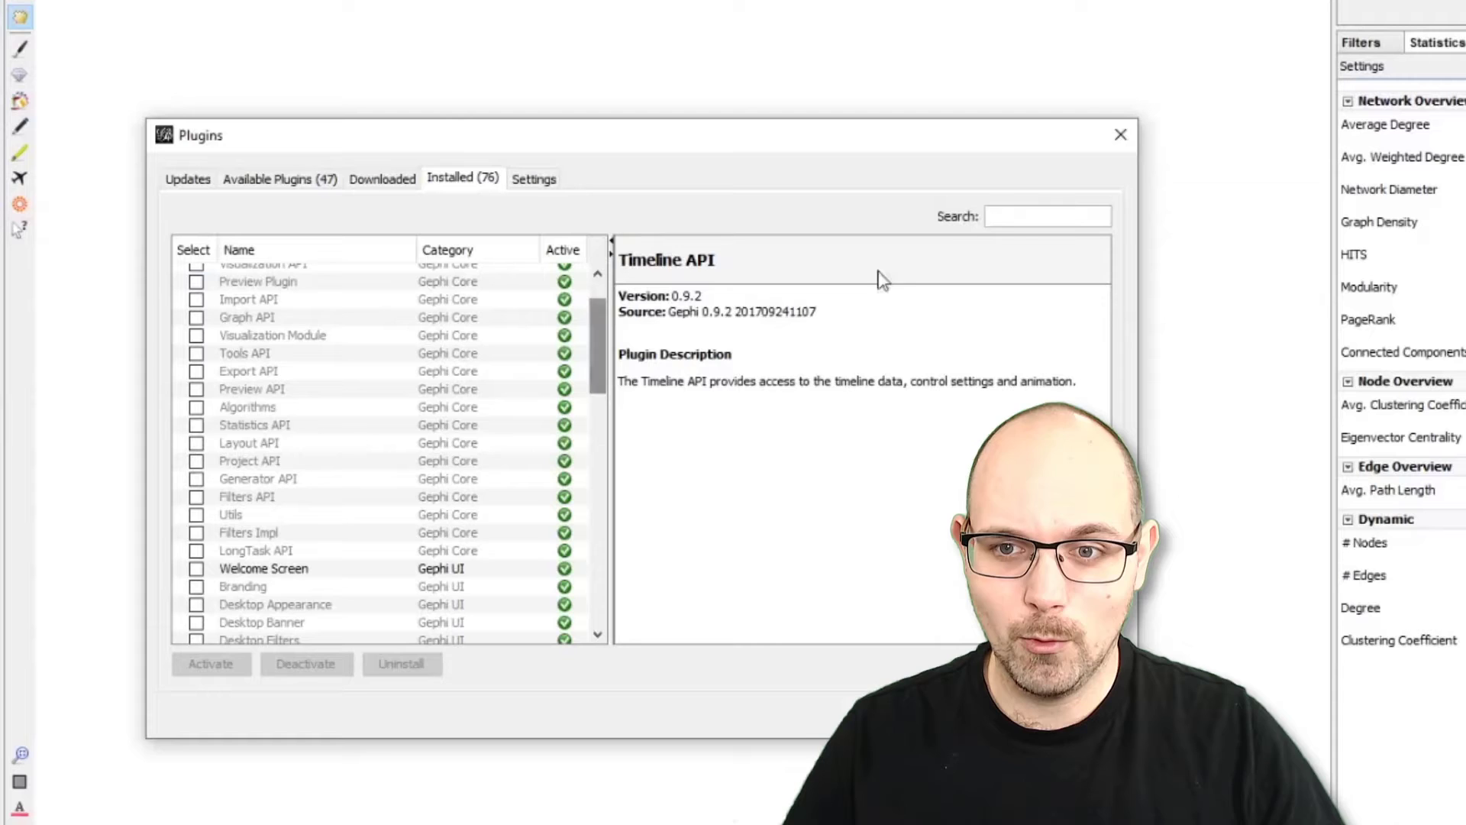
pyautogui.write('world')
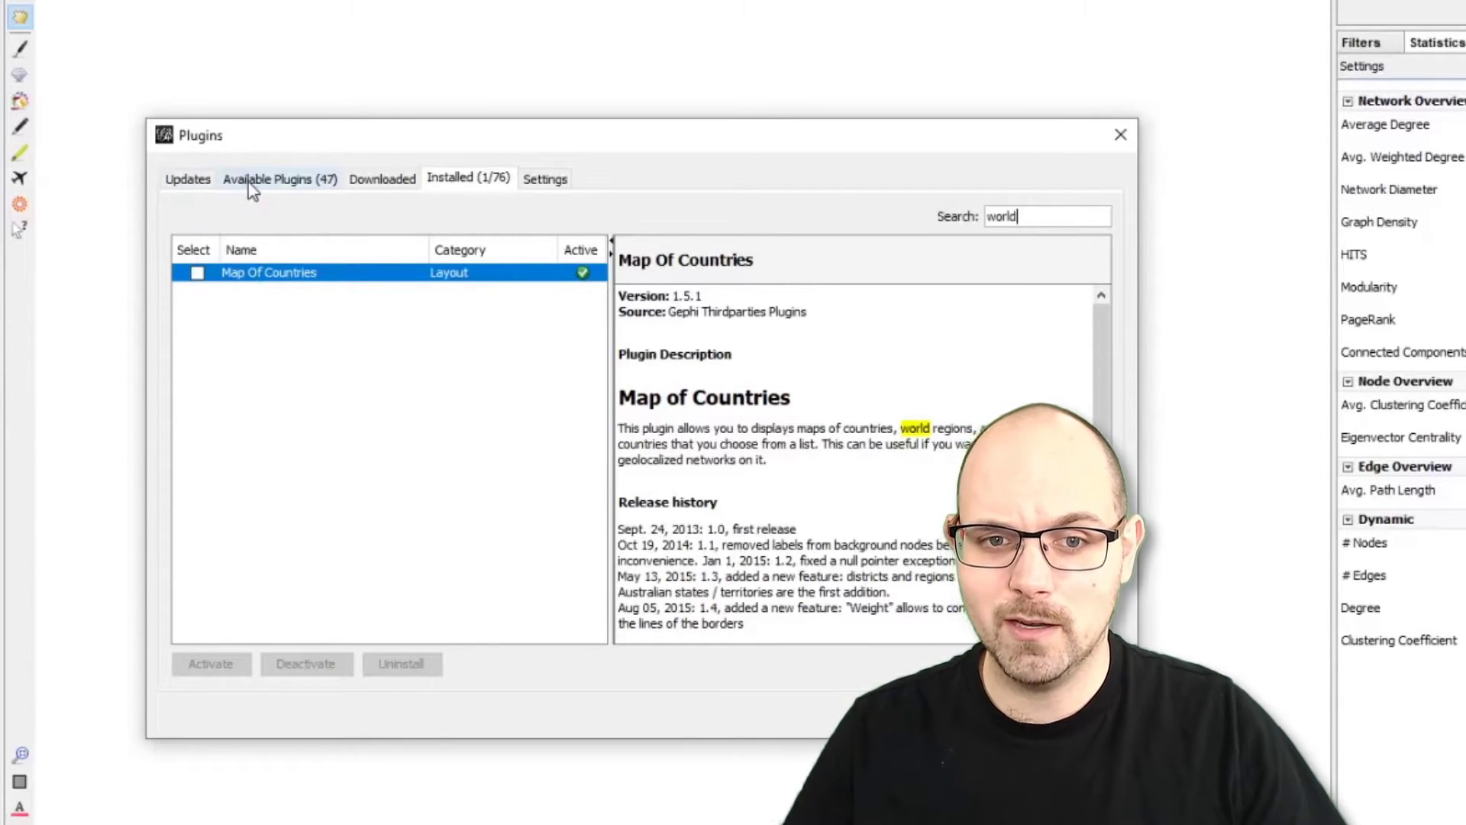
pyautogui.click(278, 178)
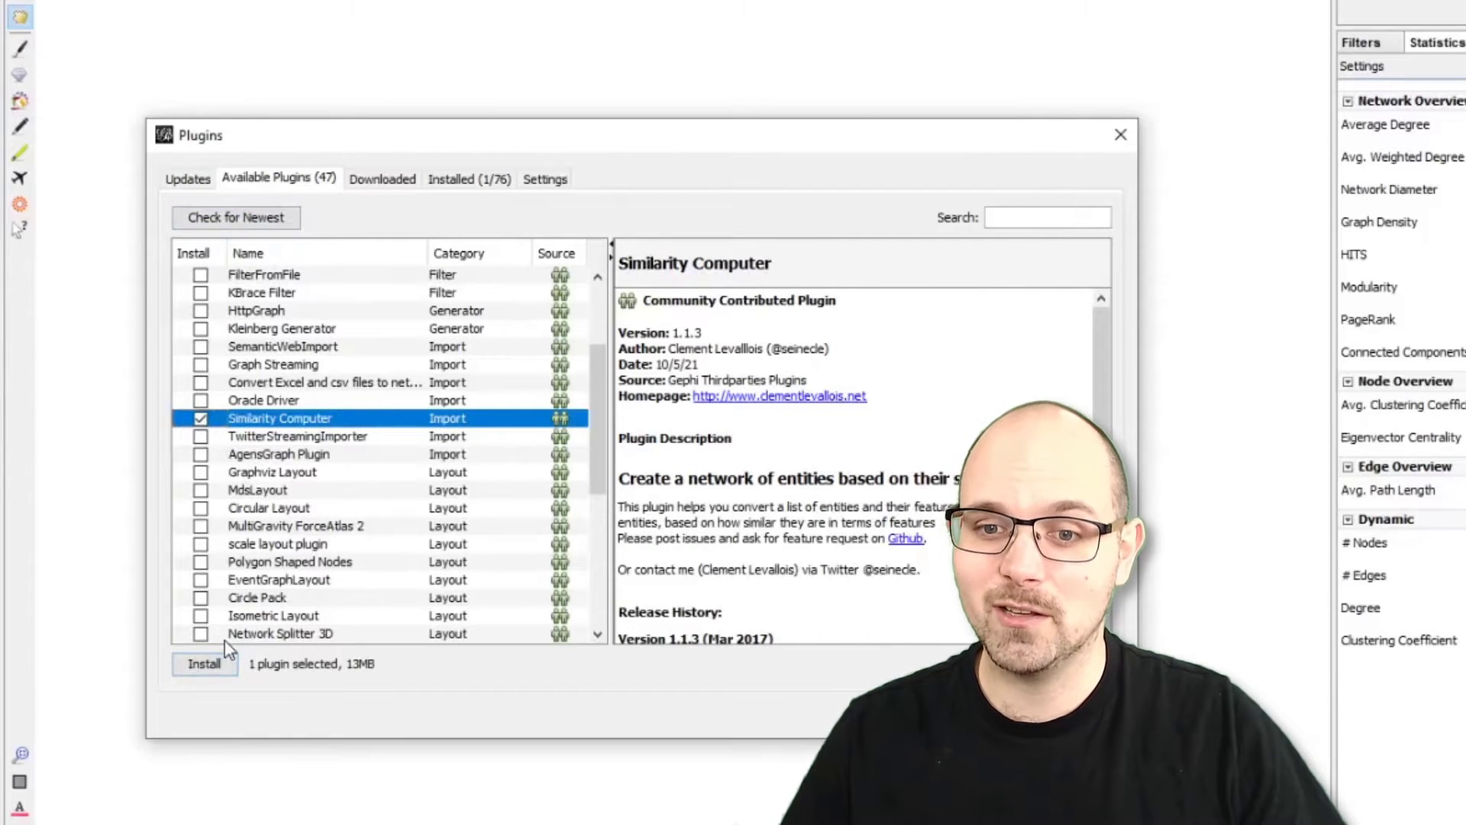
pyautogui.click(200, 417)
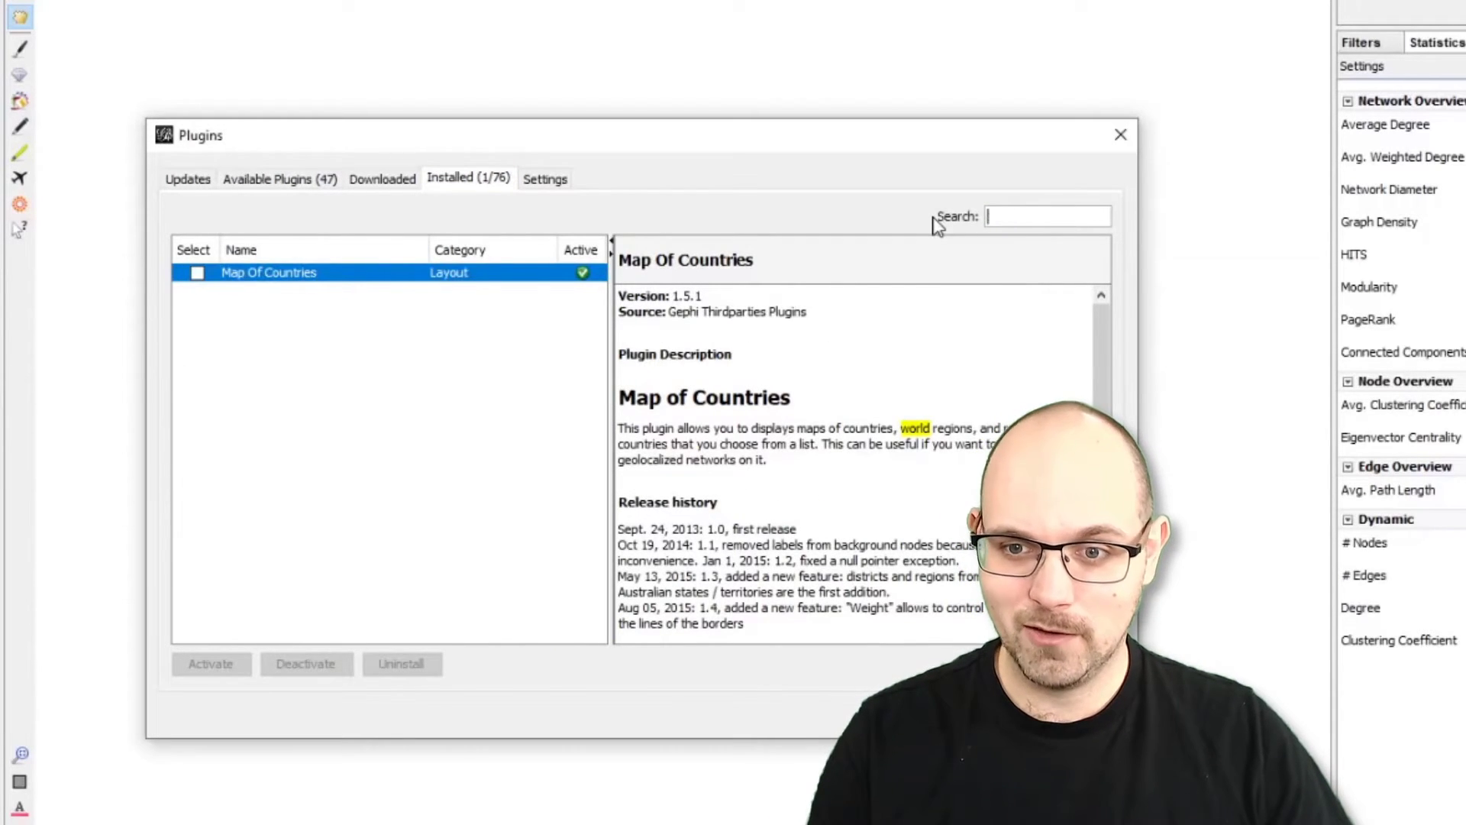
pyautogui.write('geo')
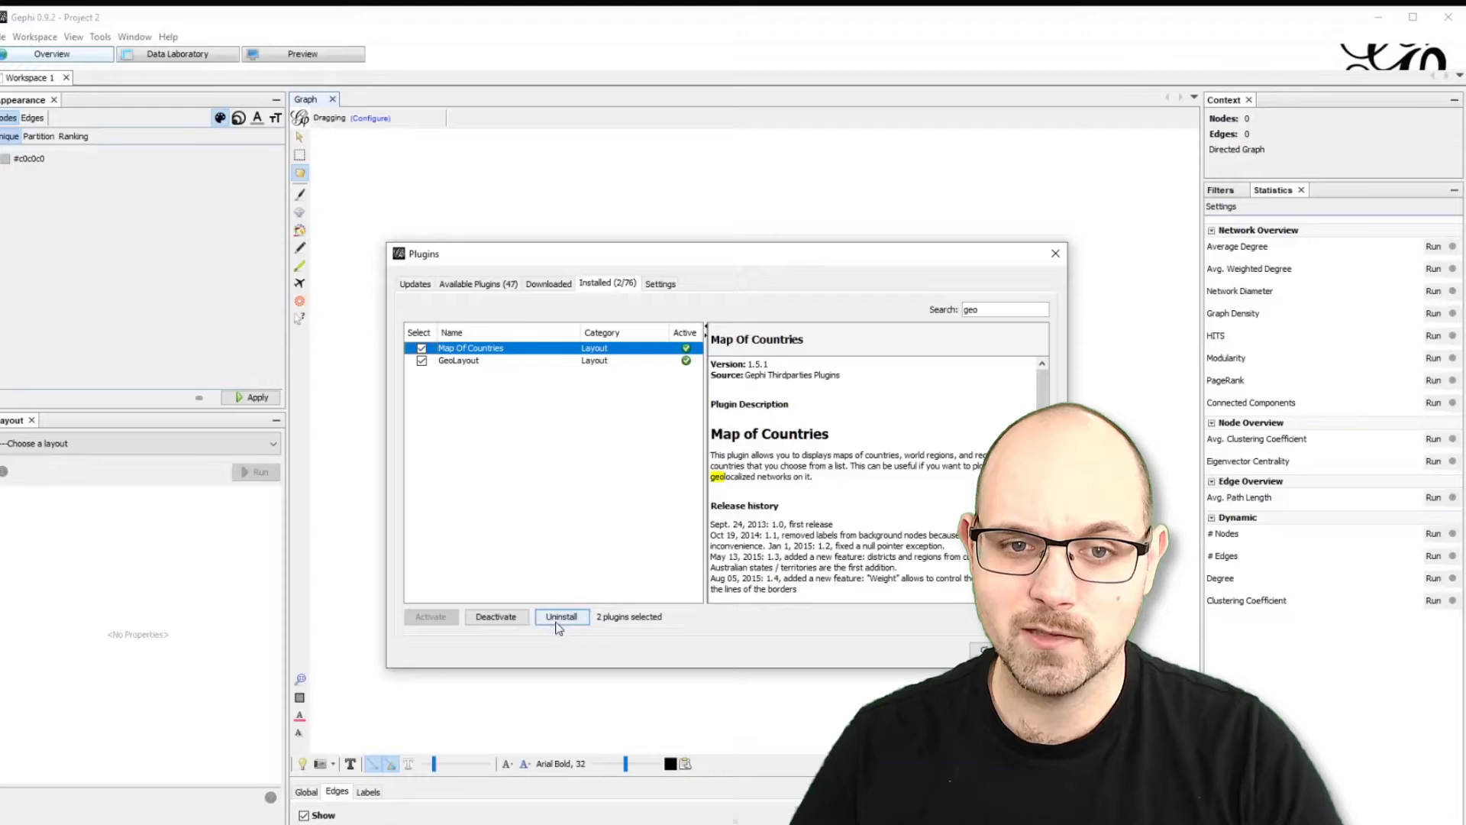
pyautogui.click(477, 284)
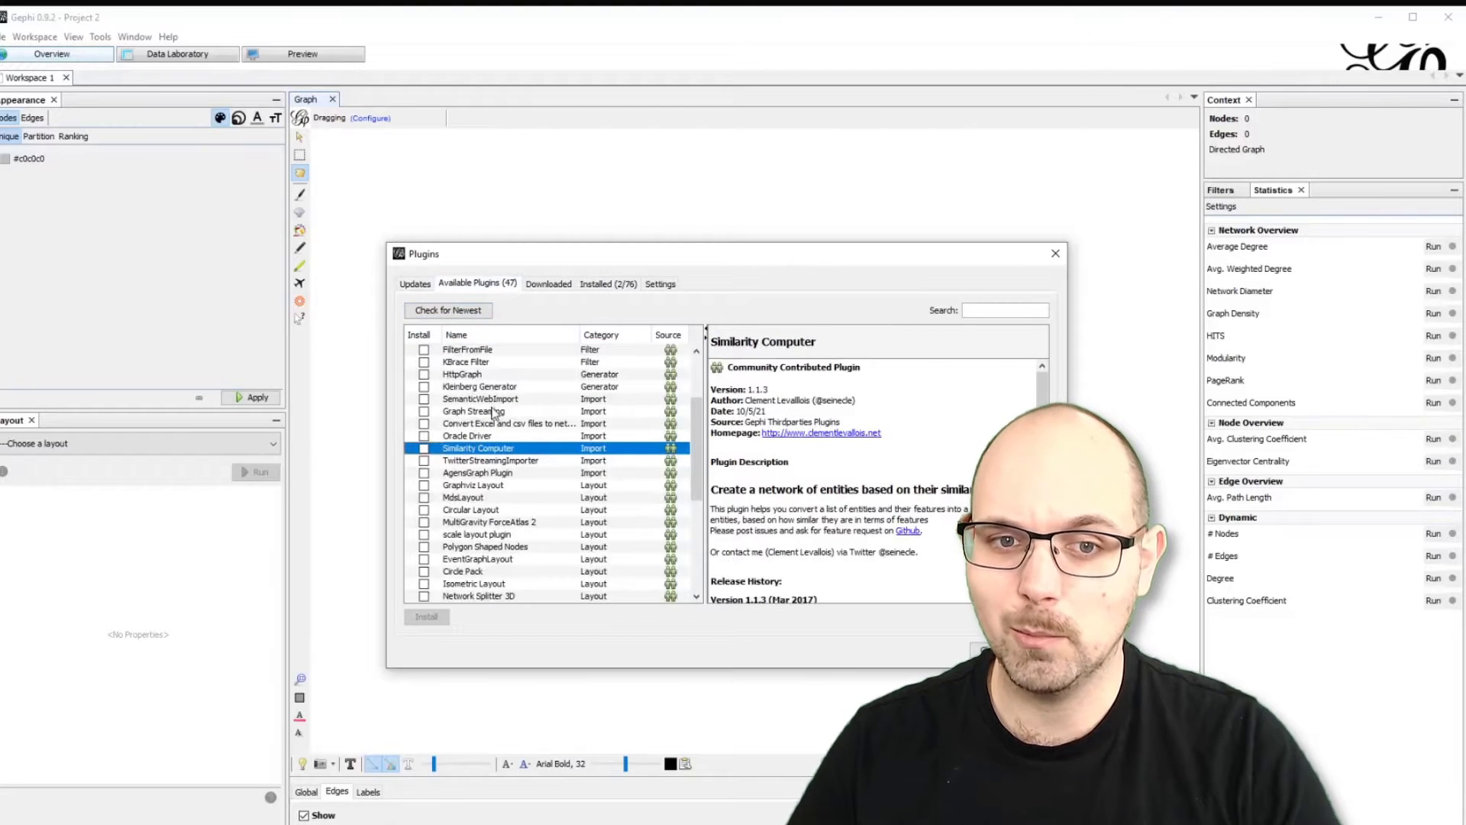
pyautogui.click(1054, 253)
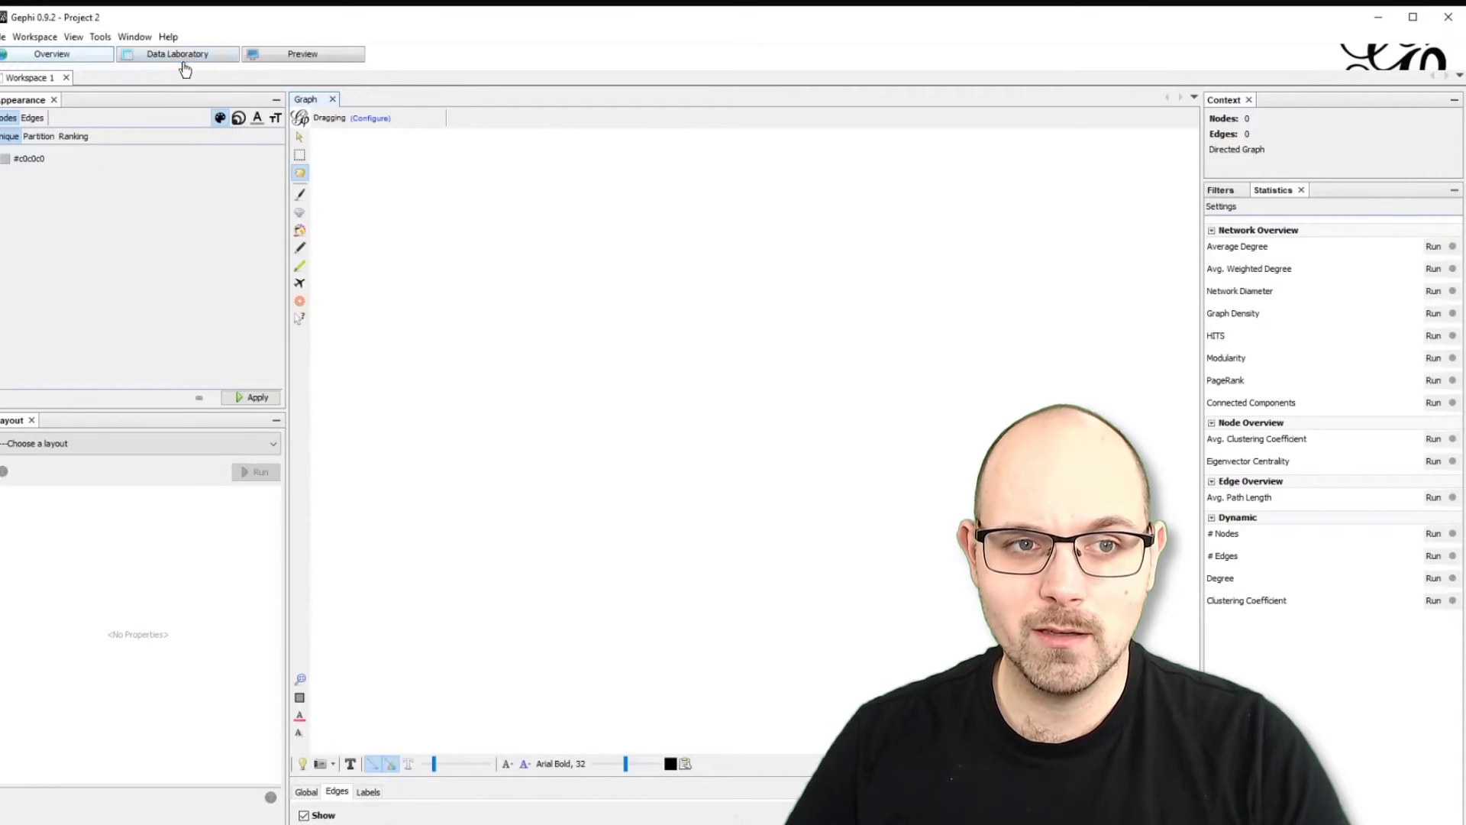
# Import the Cities sheet of the GeoData Transactions workbook as a nodes table, appended to the existing workspace
pyautogui.click(177, 53)
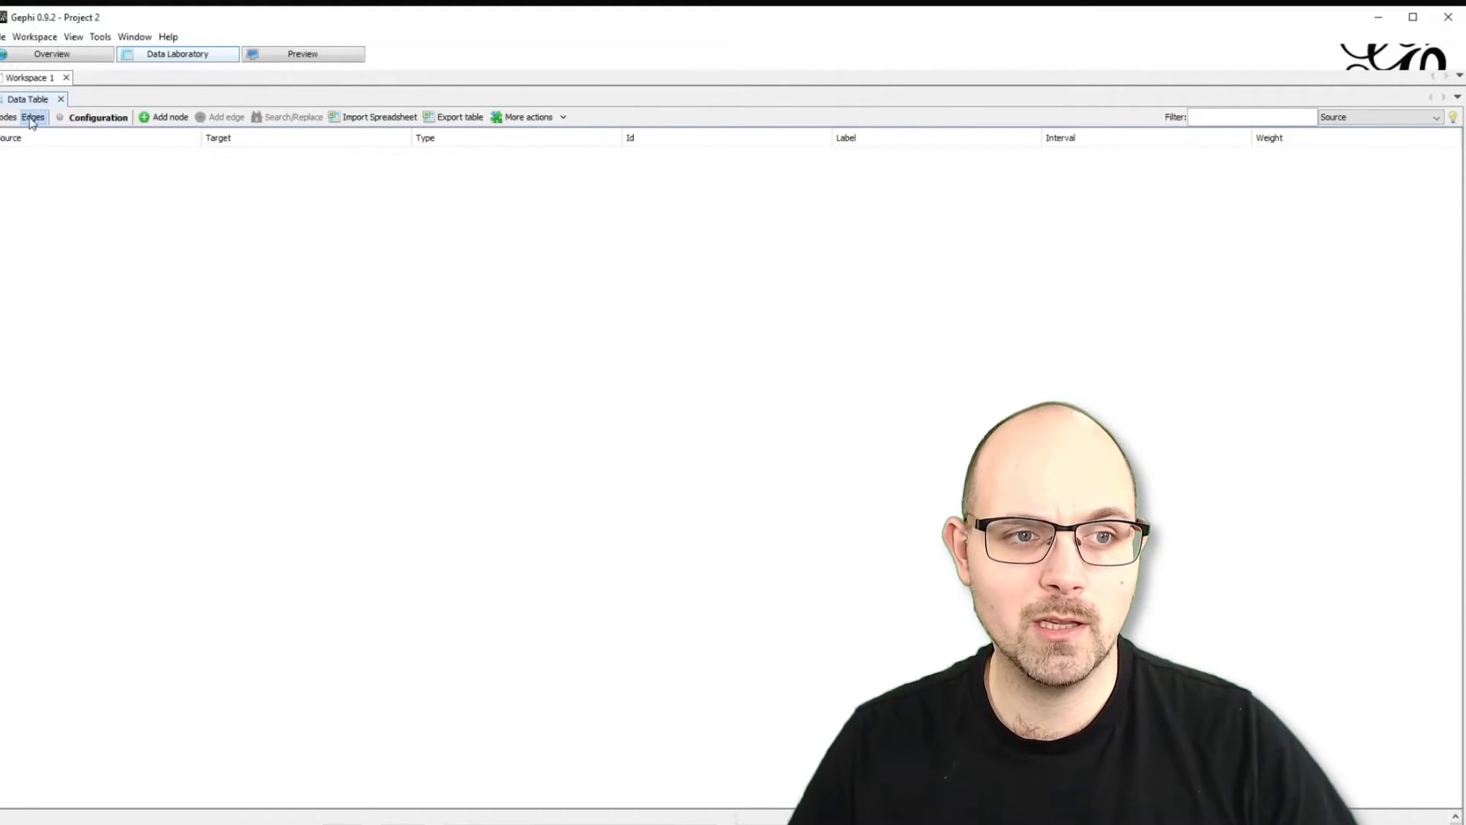
pyautogui.click(5, 118)
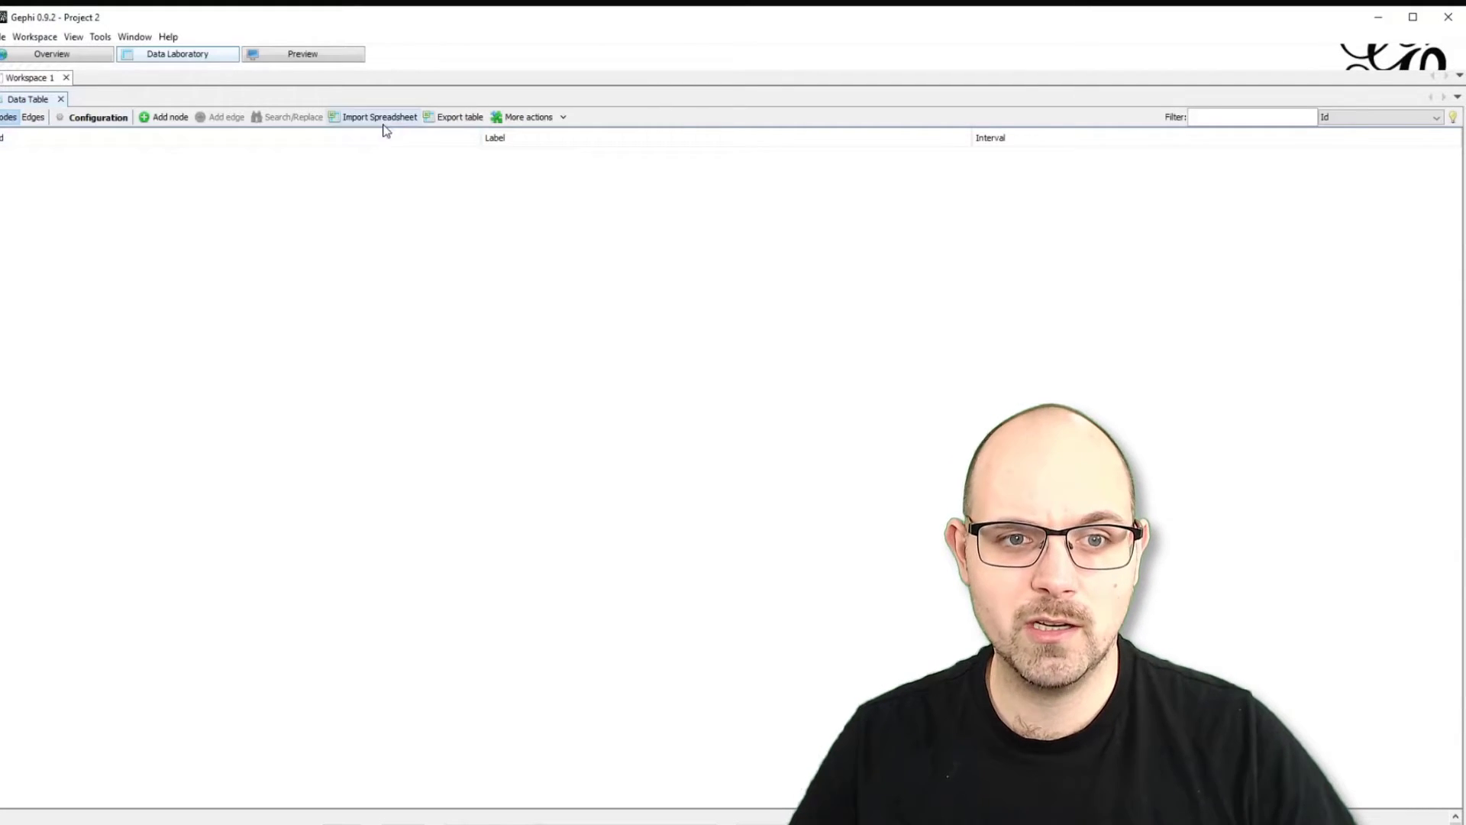
pyautogui.click(378, 116)
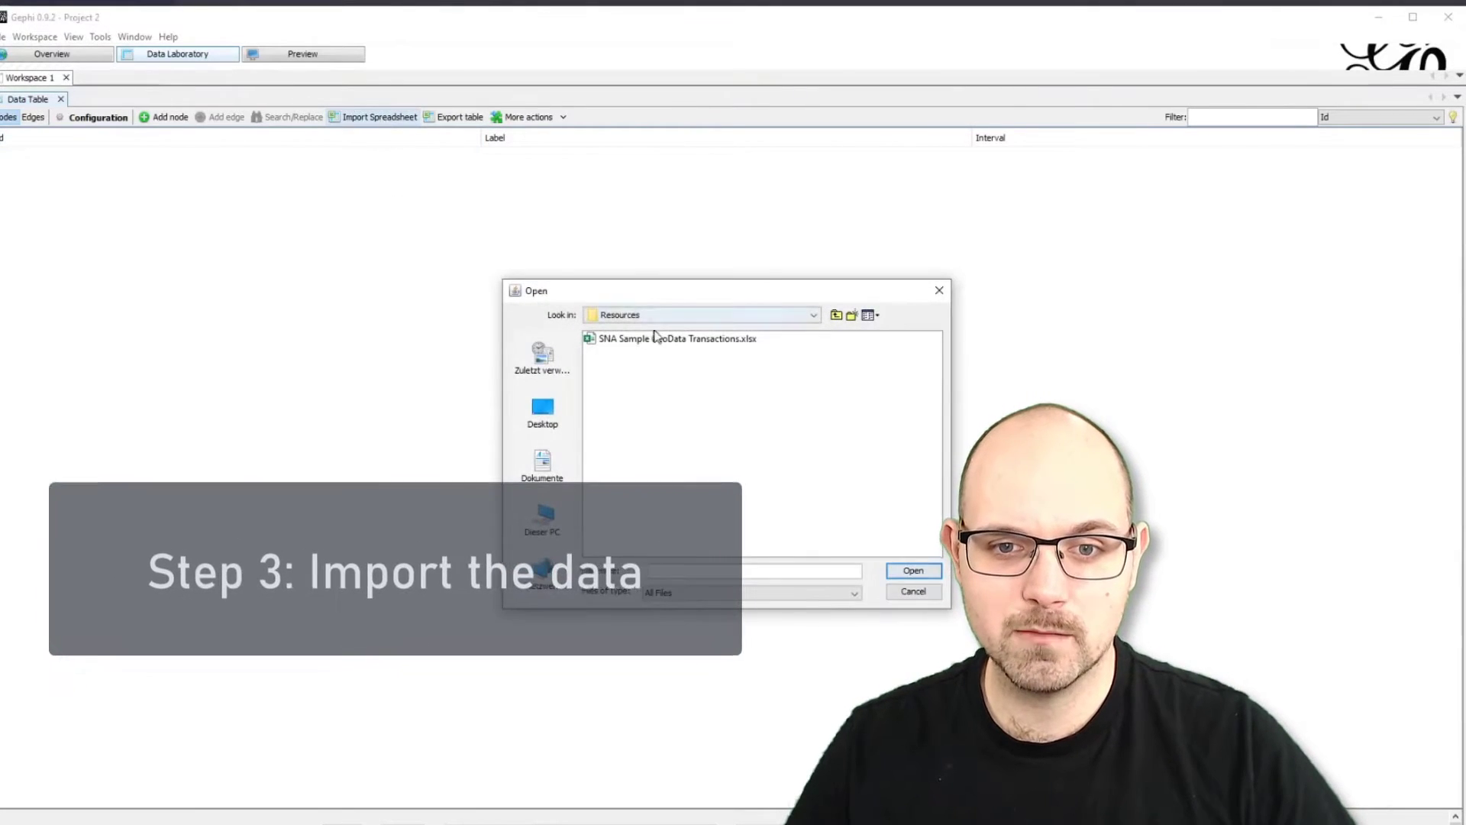
pyautogui.click(914, 571)
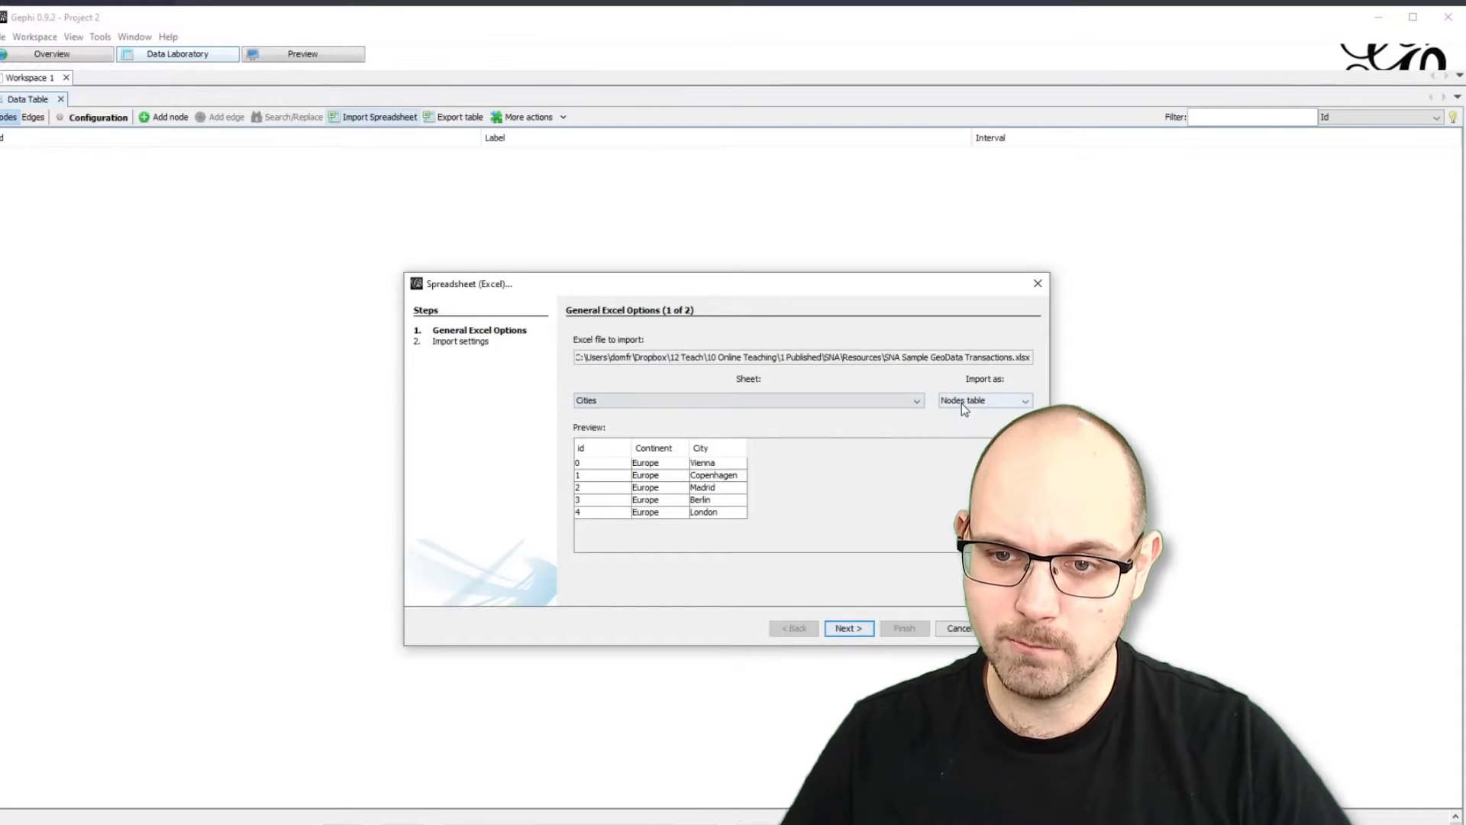
pyautogui.click(849, 628)
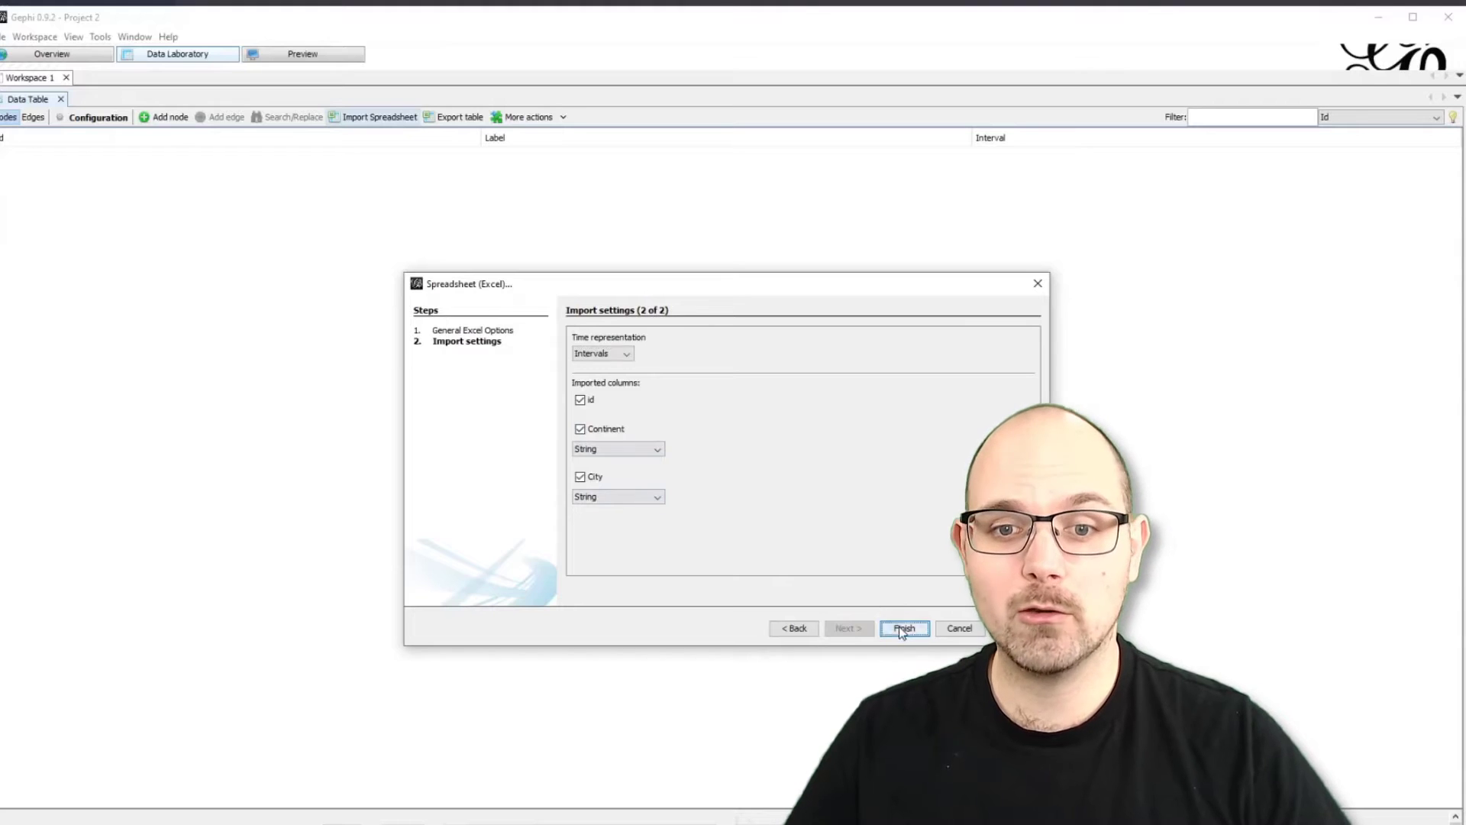
pyautogui.click(904, 628)
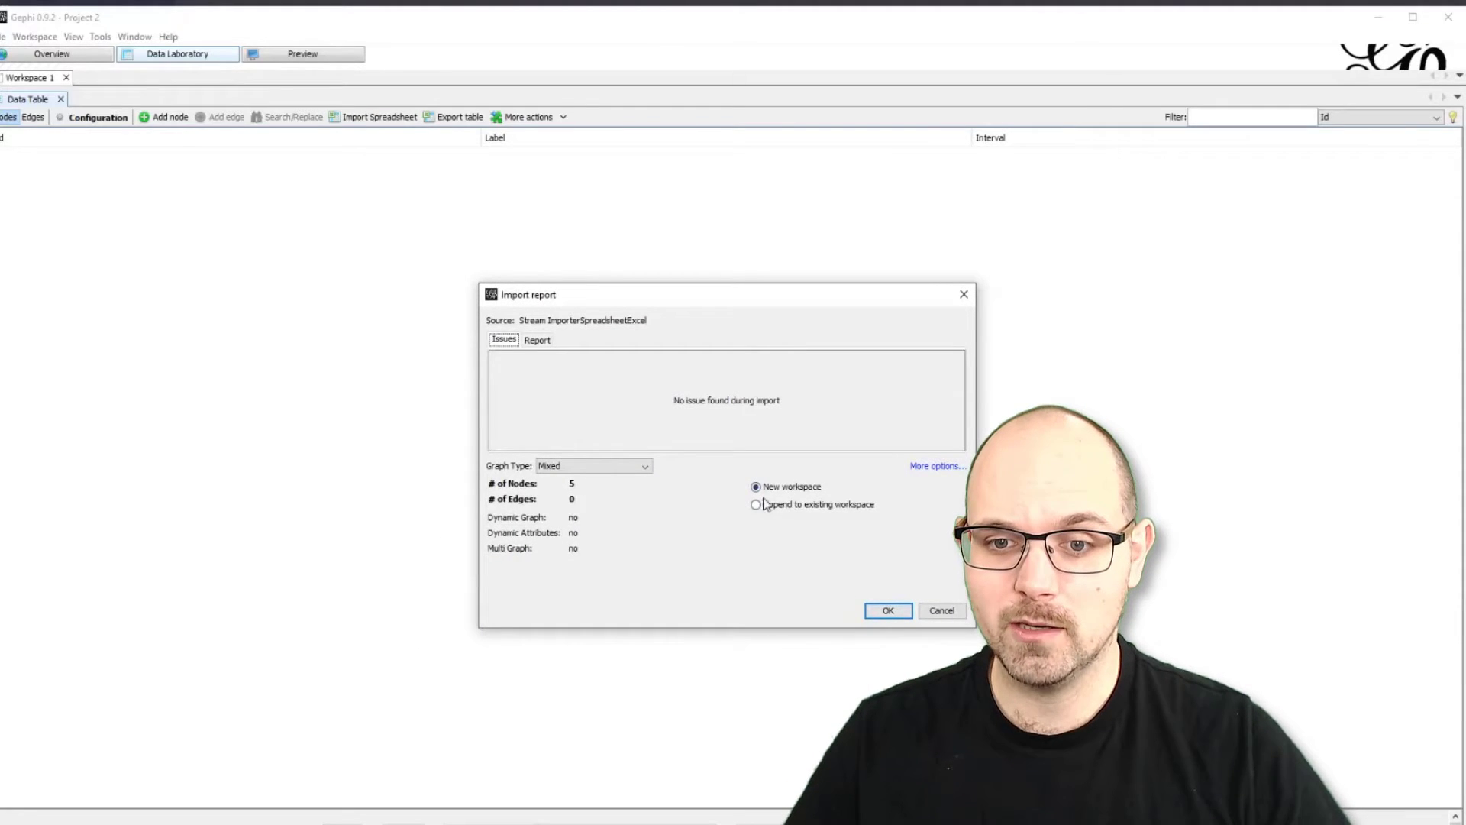
pyautogui.click(755, 504)
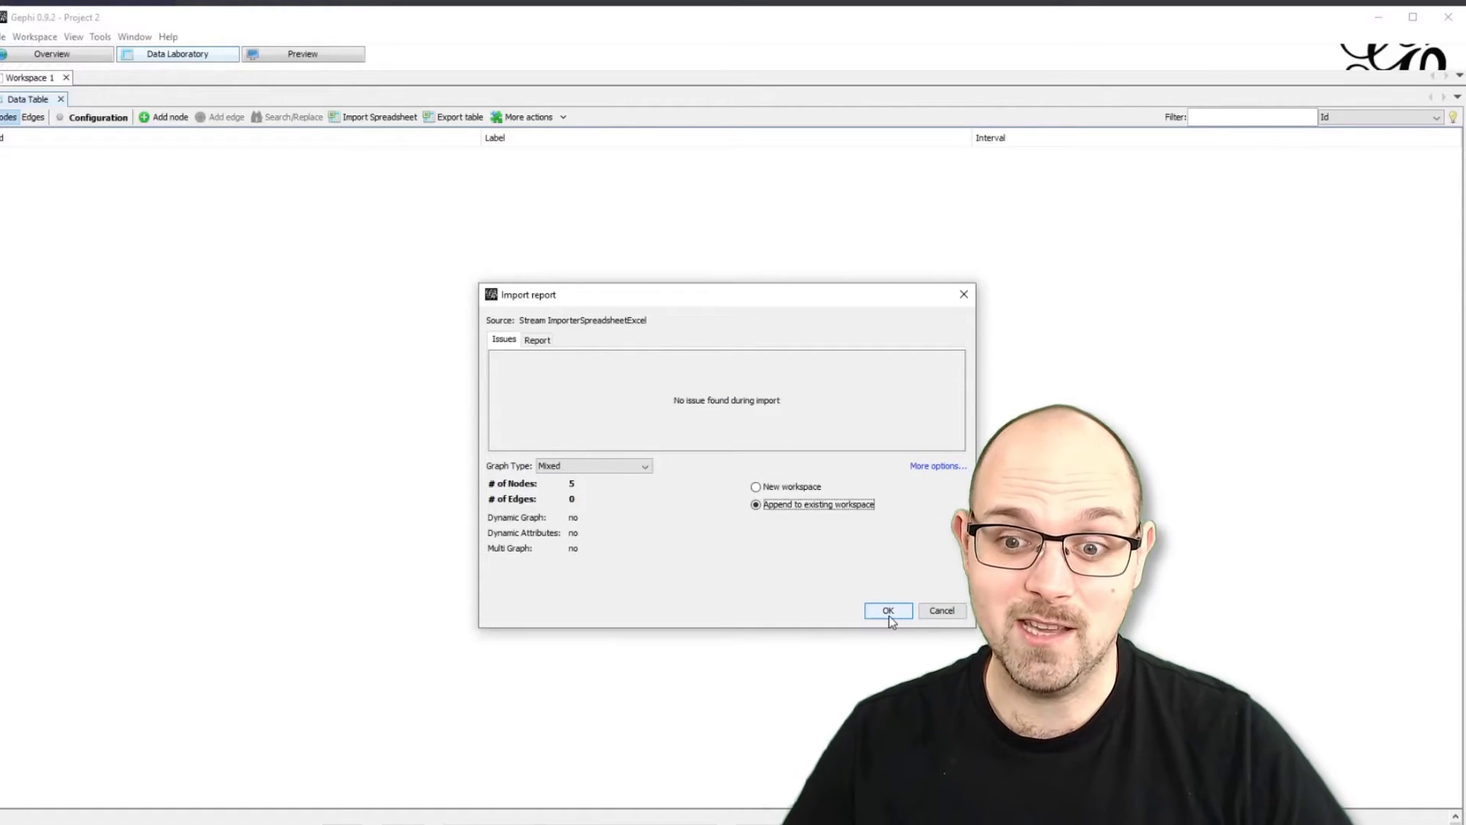
pyautogui.click(887, 611)
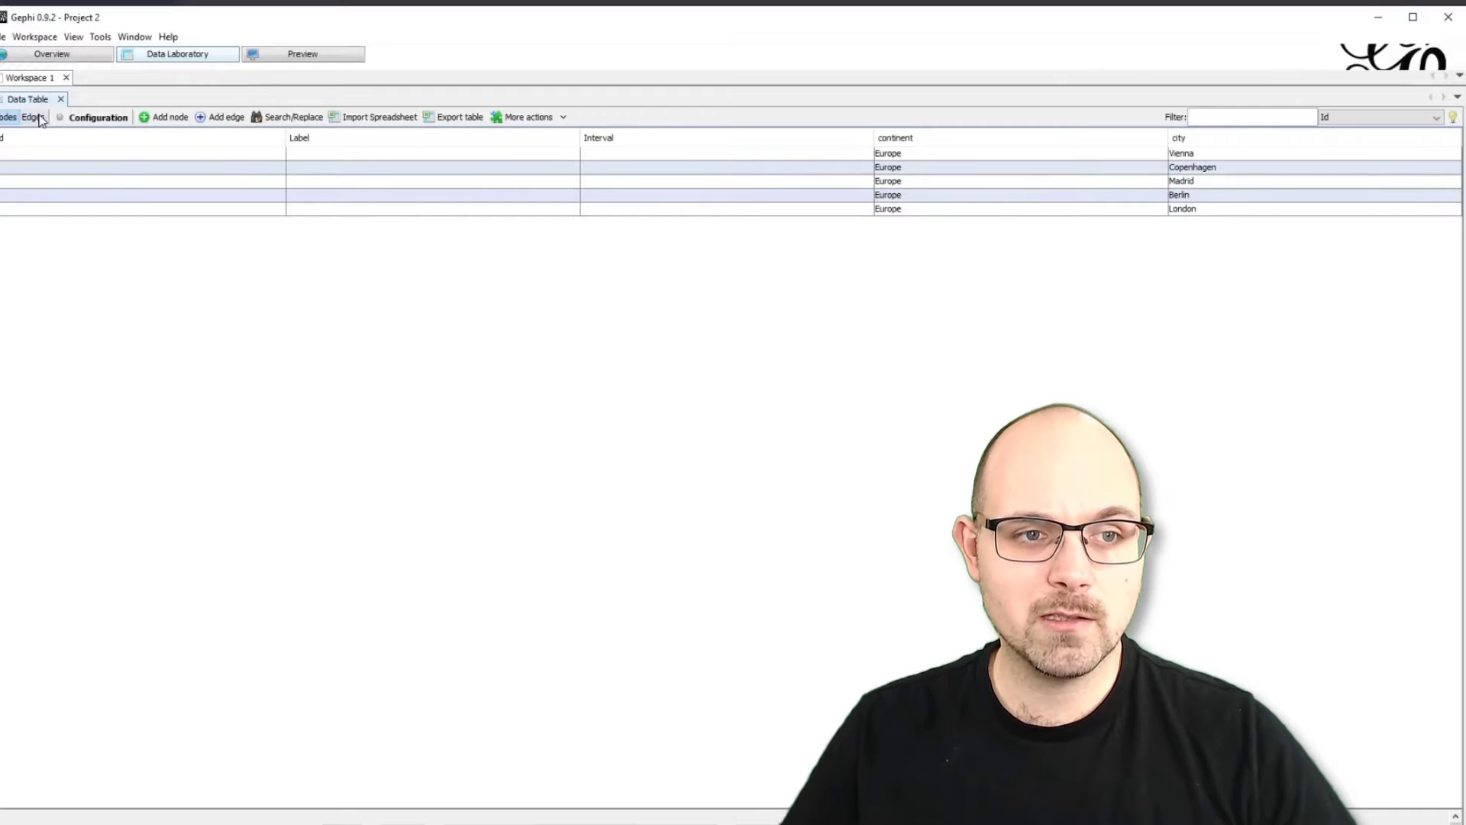
# Start a spreadsheet import of the workbook's Edges sheet as an edges table
pyautogui.click(29, 117)
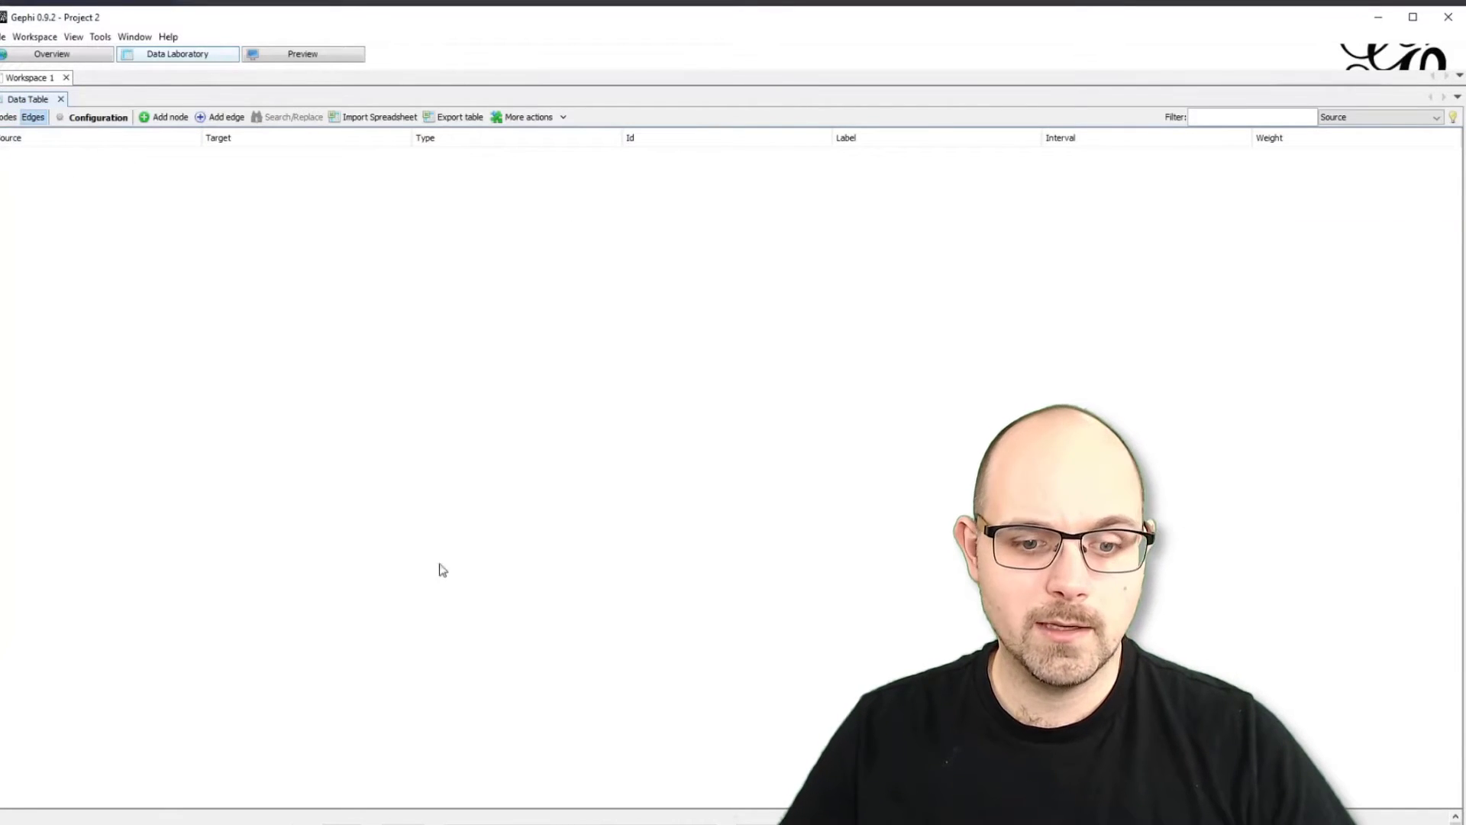
pyautogui.moveTo(292, 449)
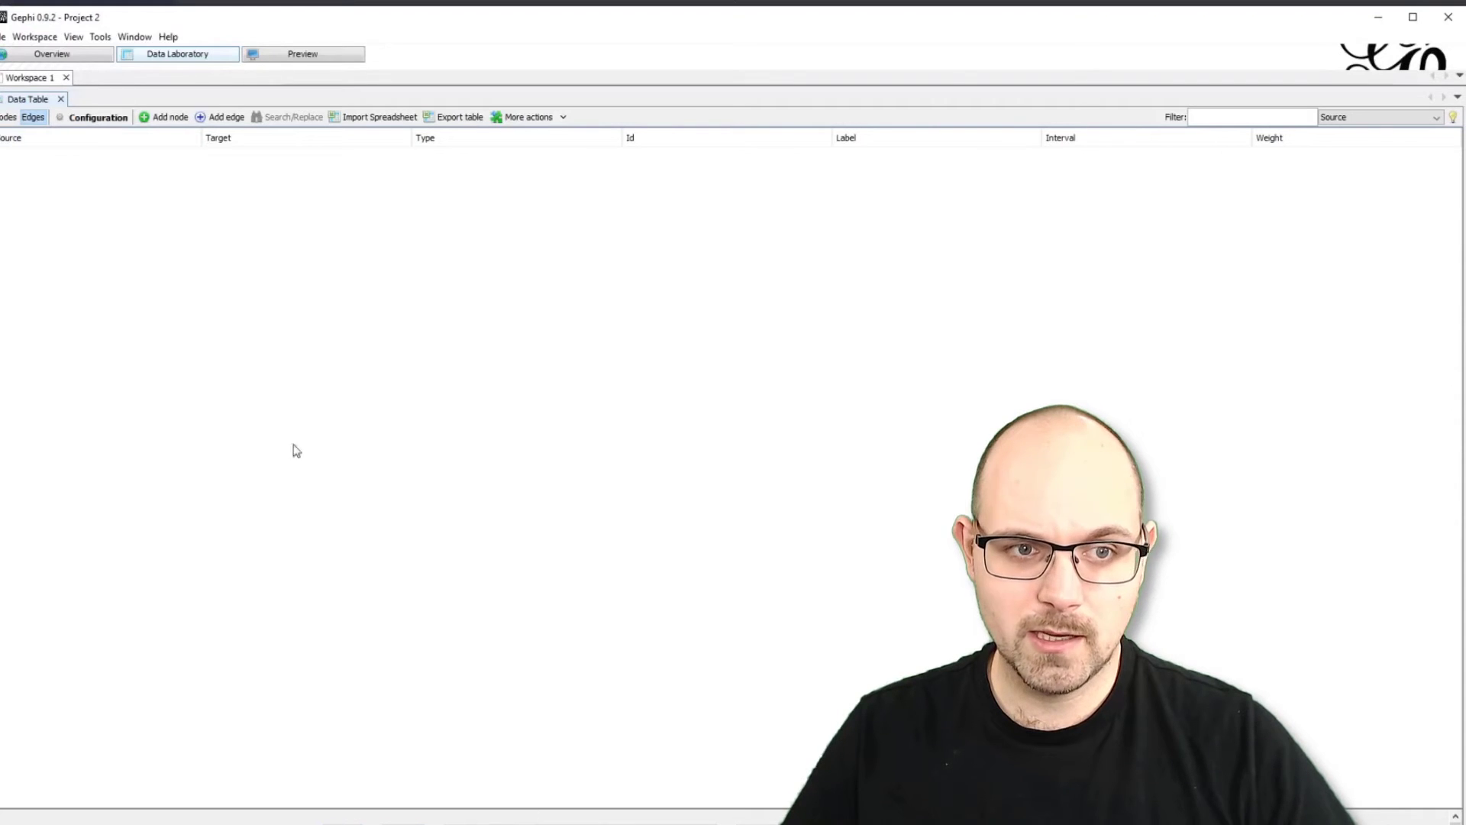
pyautogui.moveTo(401, 125)
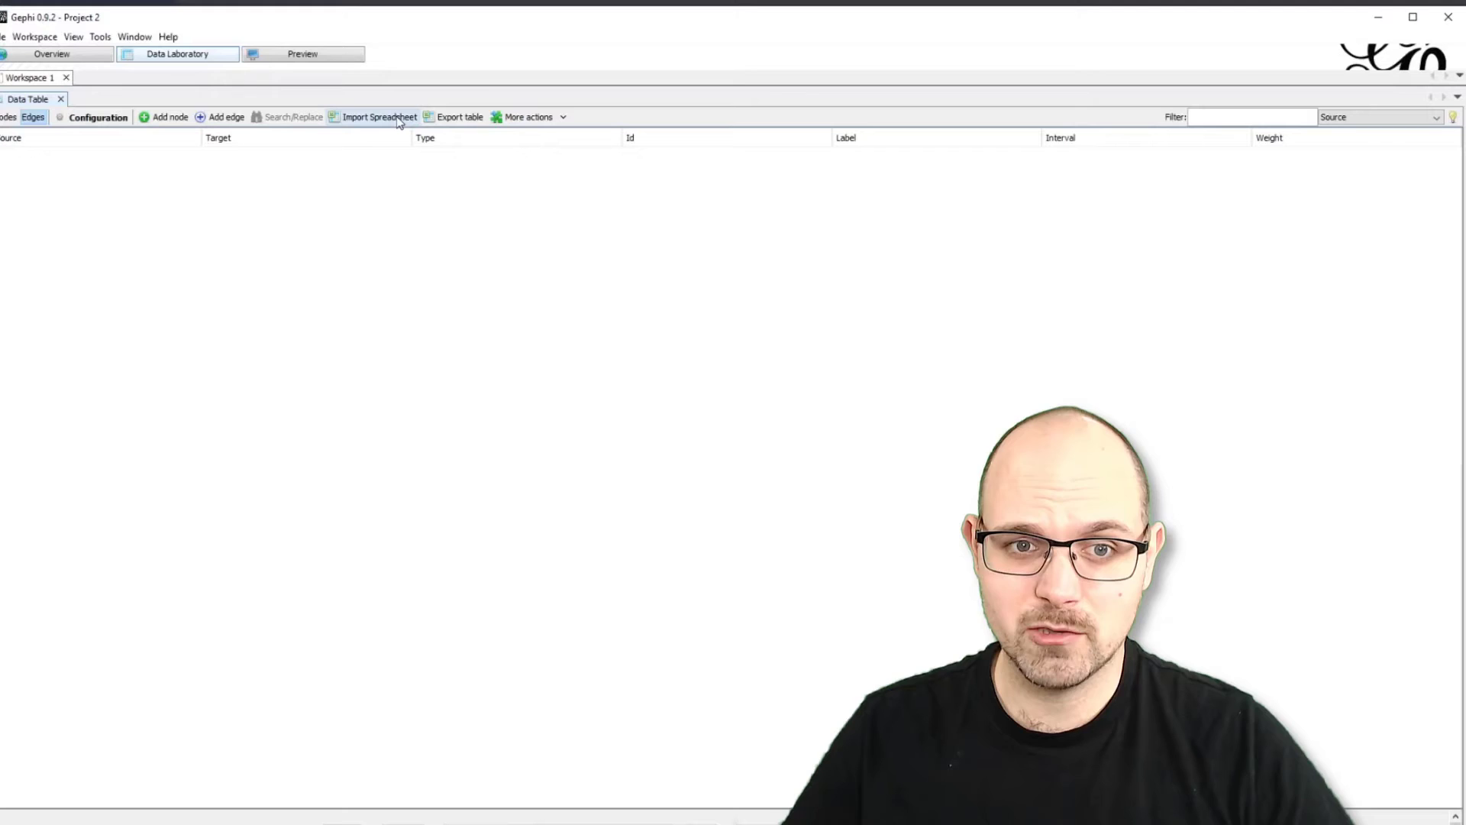
pyautogui.click(378, 116)
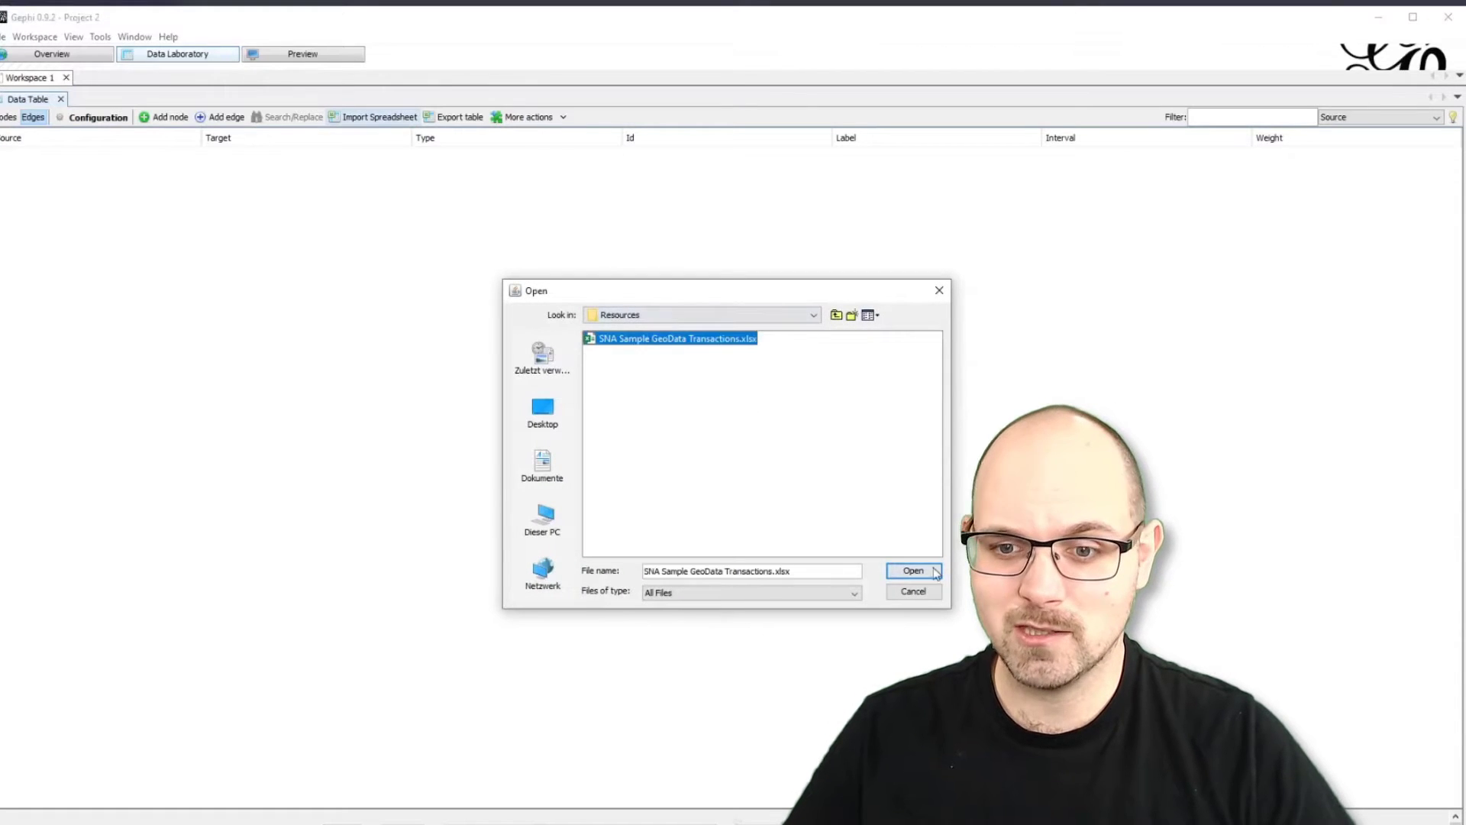
pyautogui.click(913, 571)
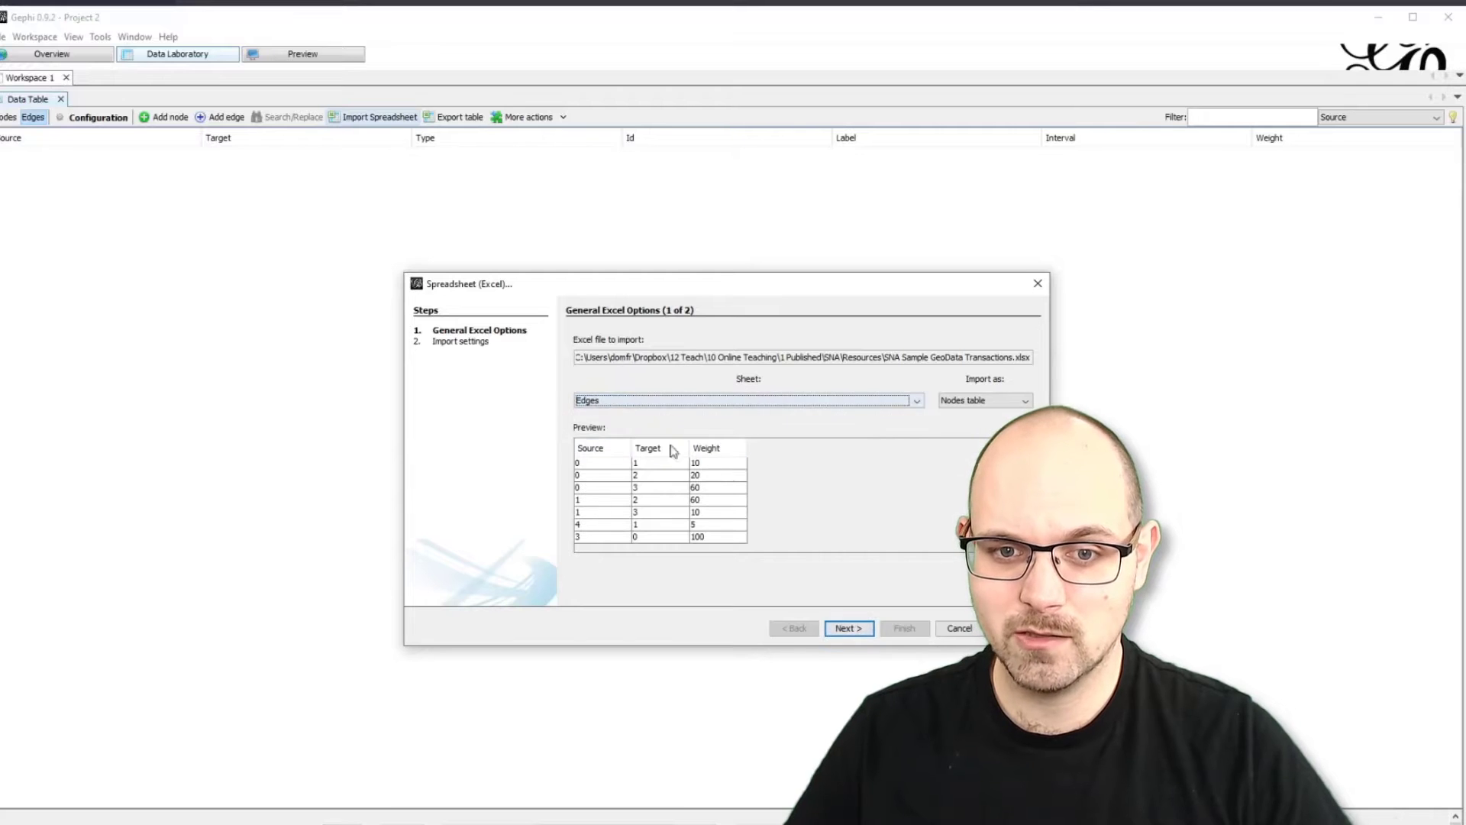
pyautogui.click(1025, 400)
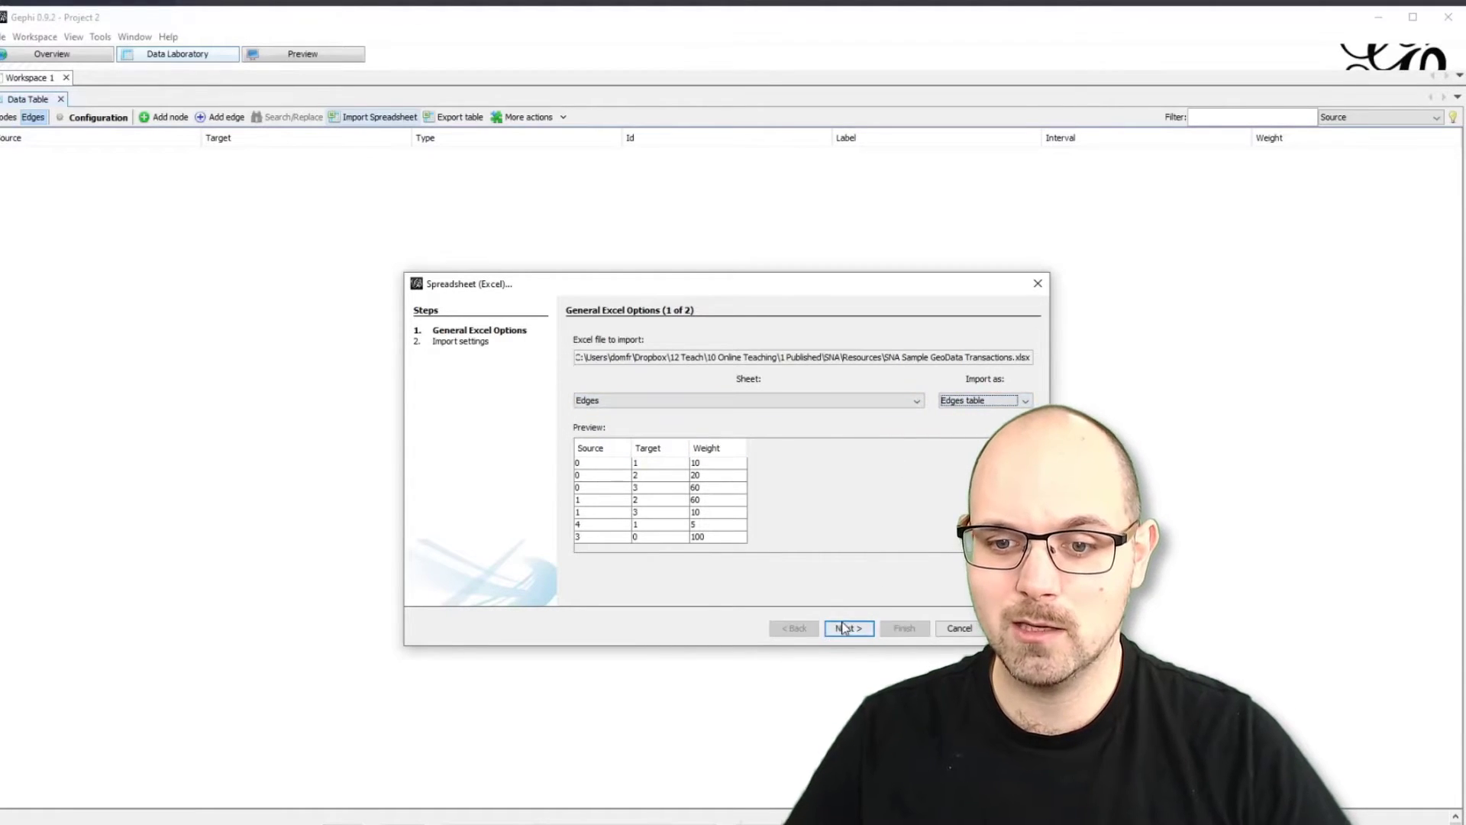
pyautogui.click(849, 628)
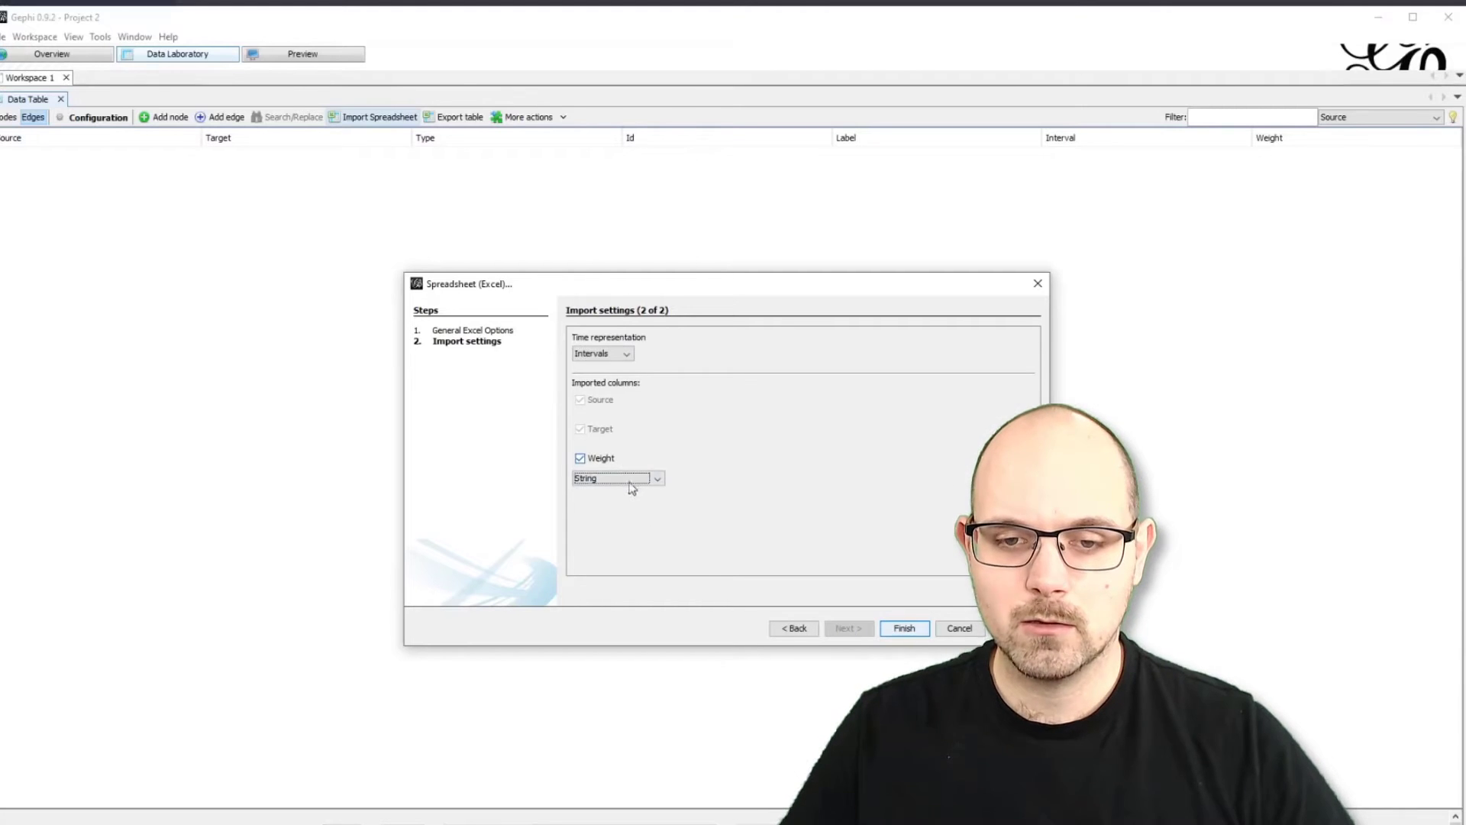
# Set the Weight column type to Double and append the seven edges to the existing workspace
pyautogui.click(658, 478)
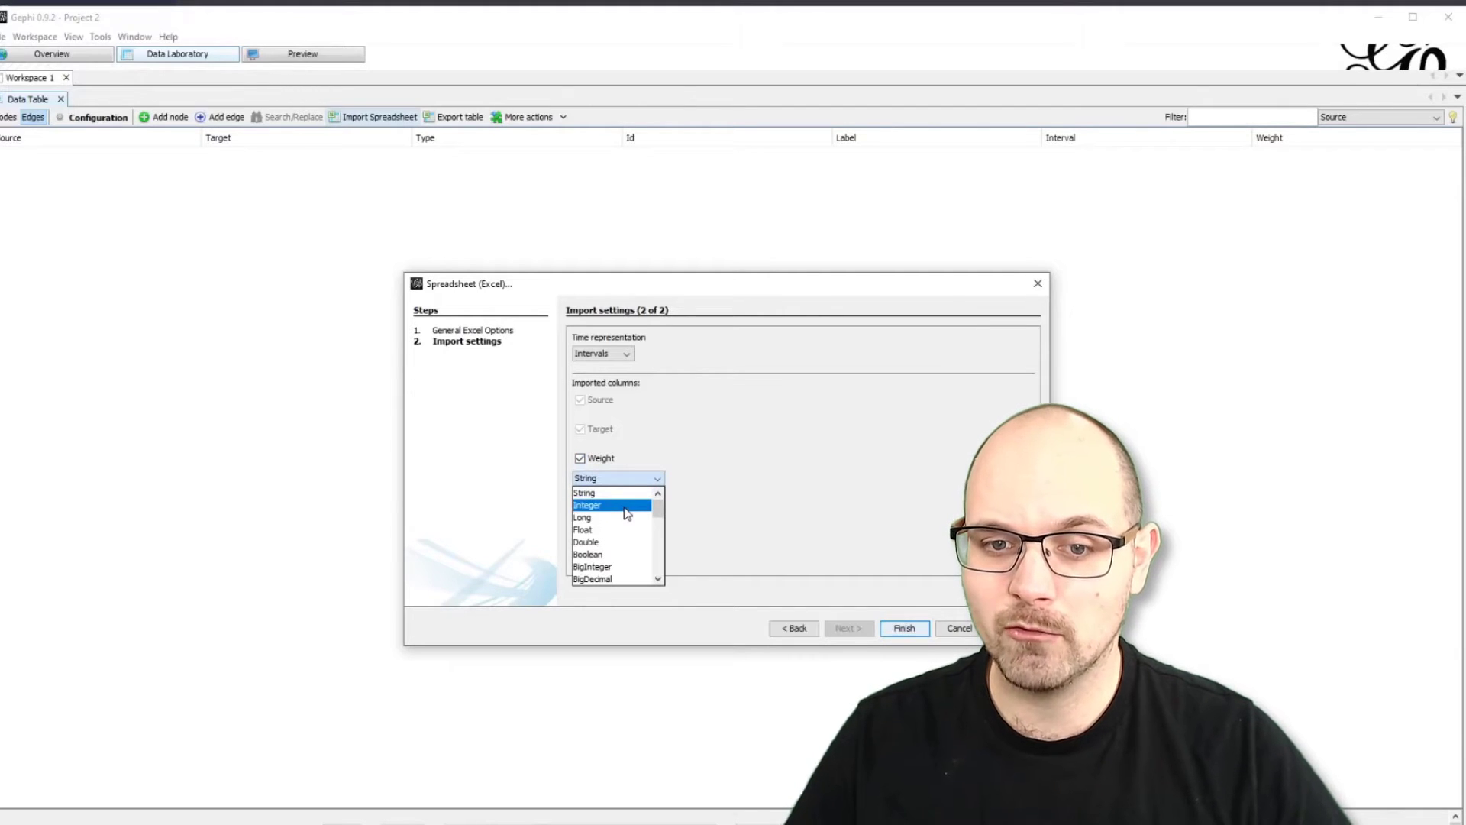
pyautogui.click(601, 504)
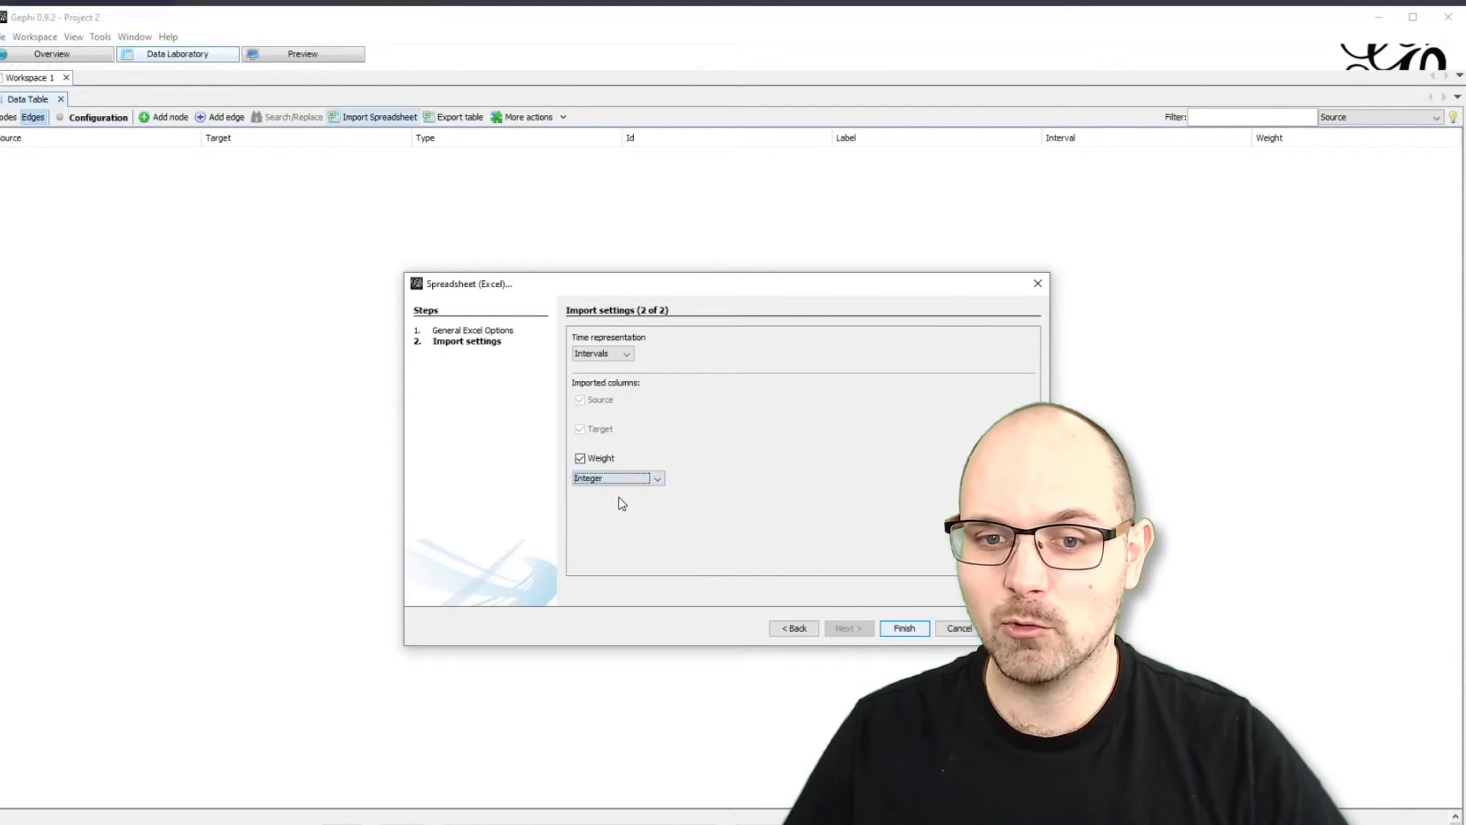
pyautogui.click(657, 477)
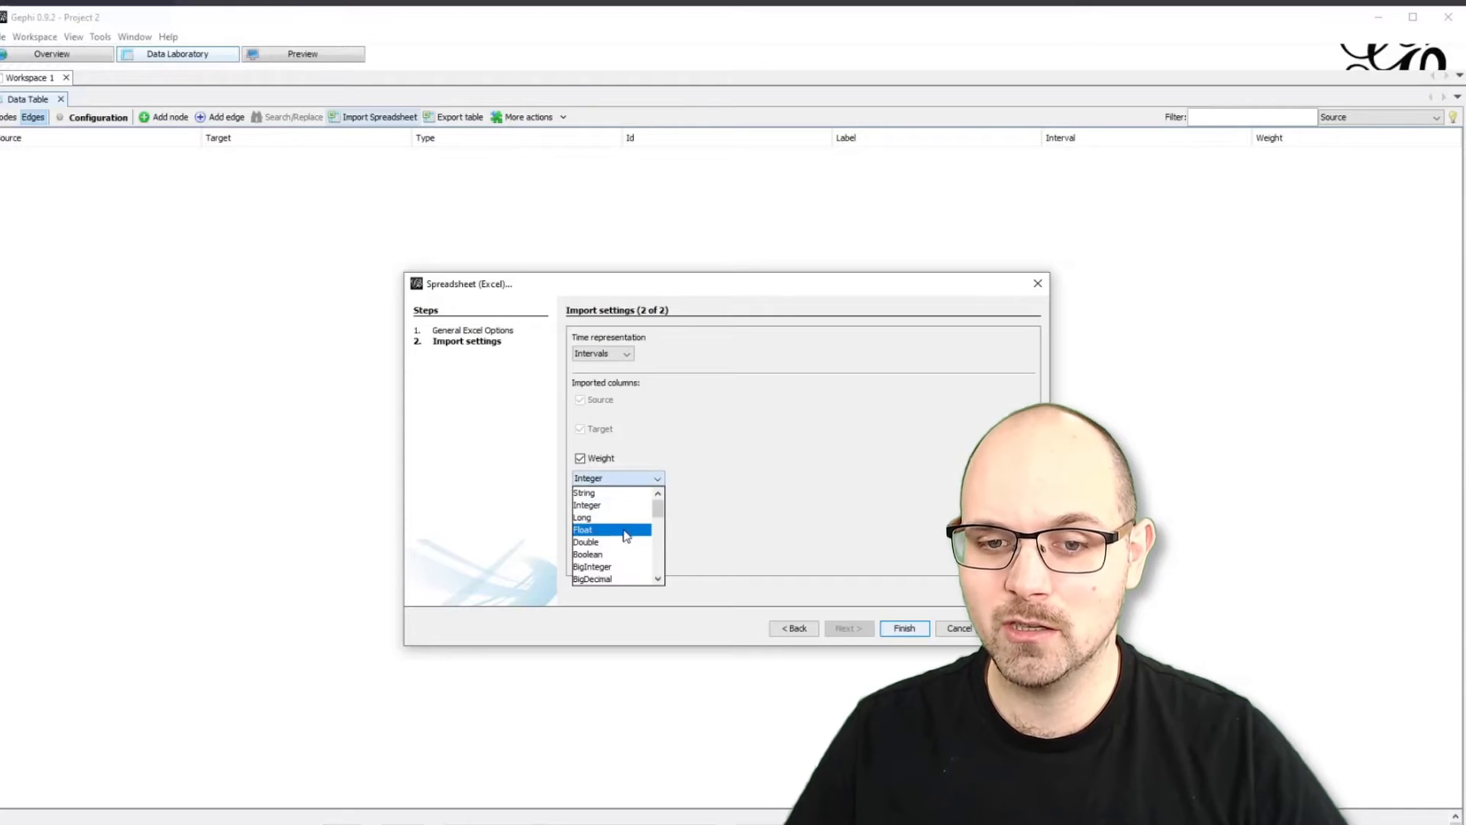
pyautogui.click(586, 541)
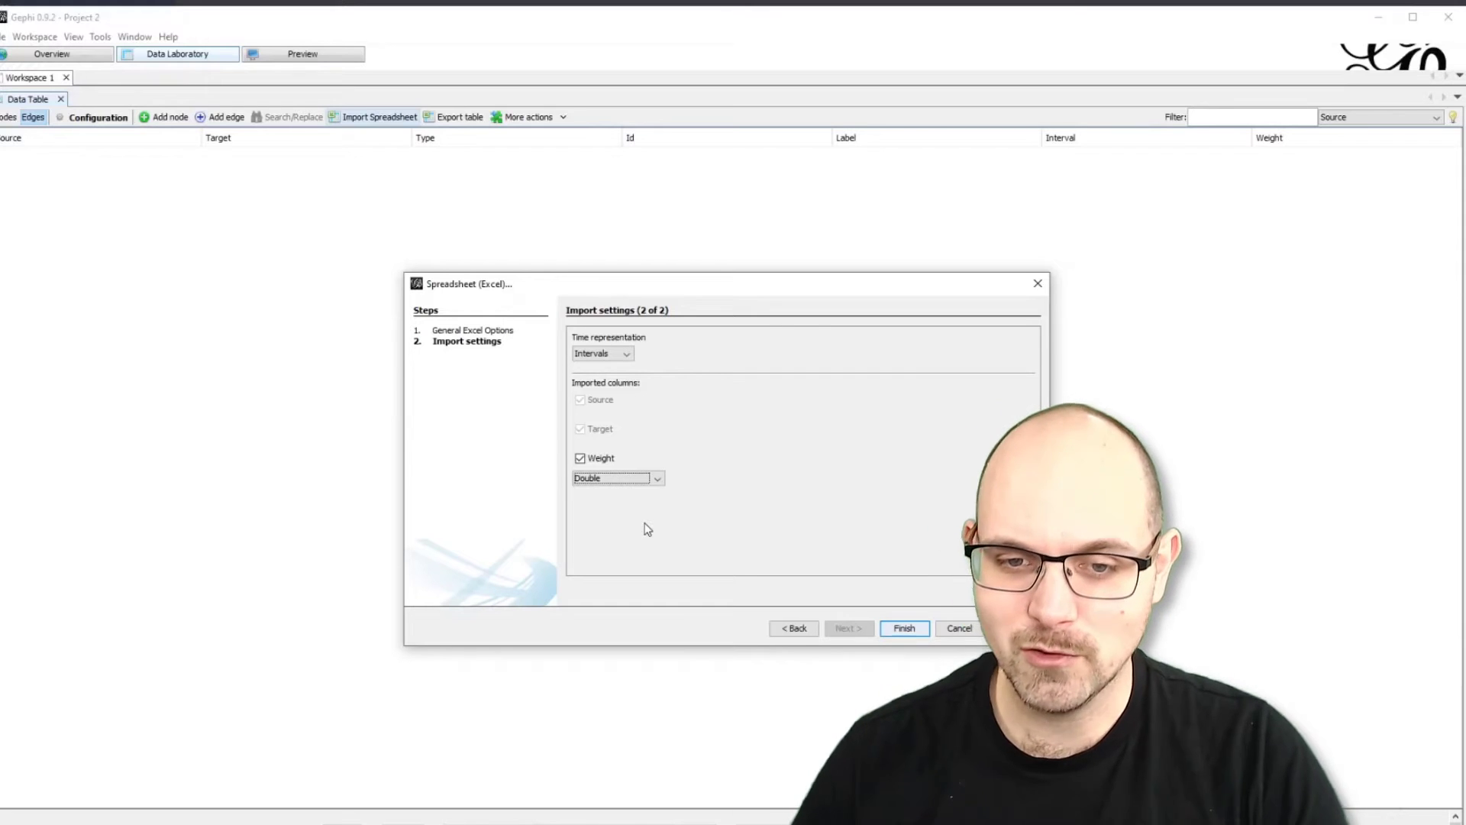
pyautogui.click(655, 478)
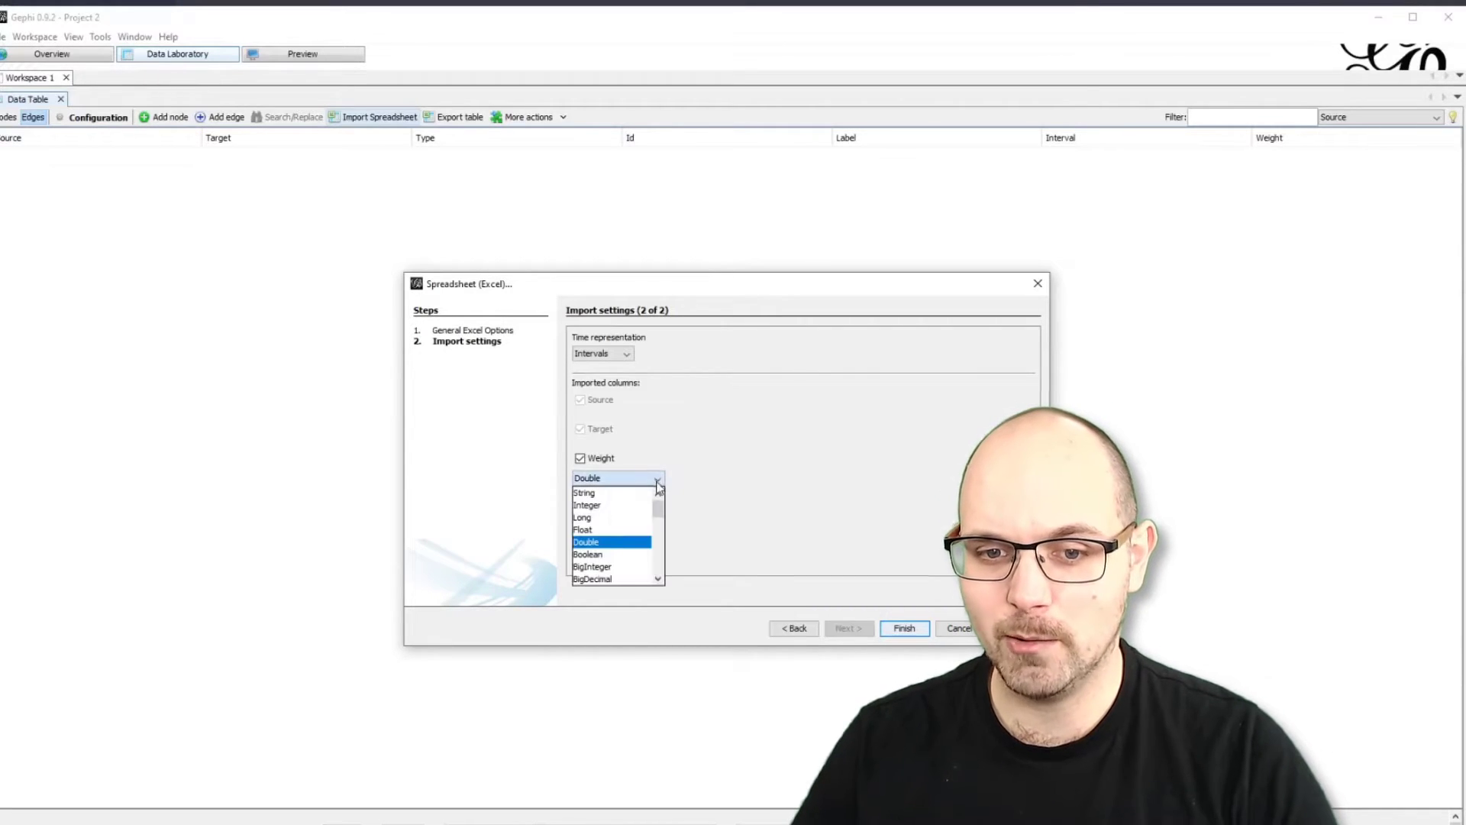
pyautogui.click(587, 541)
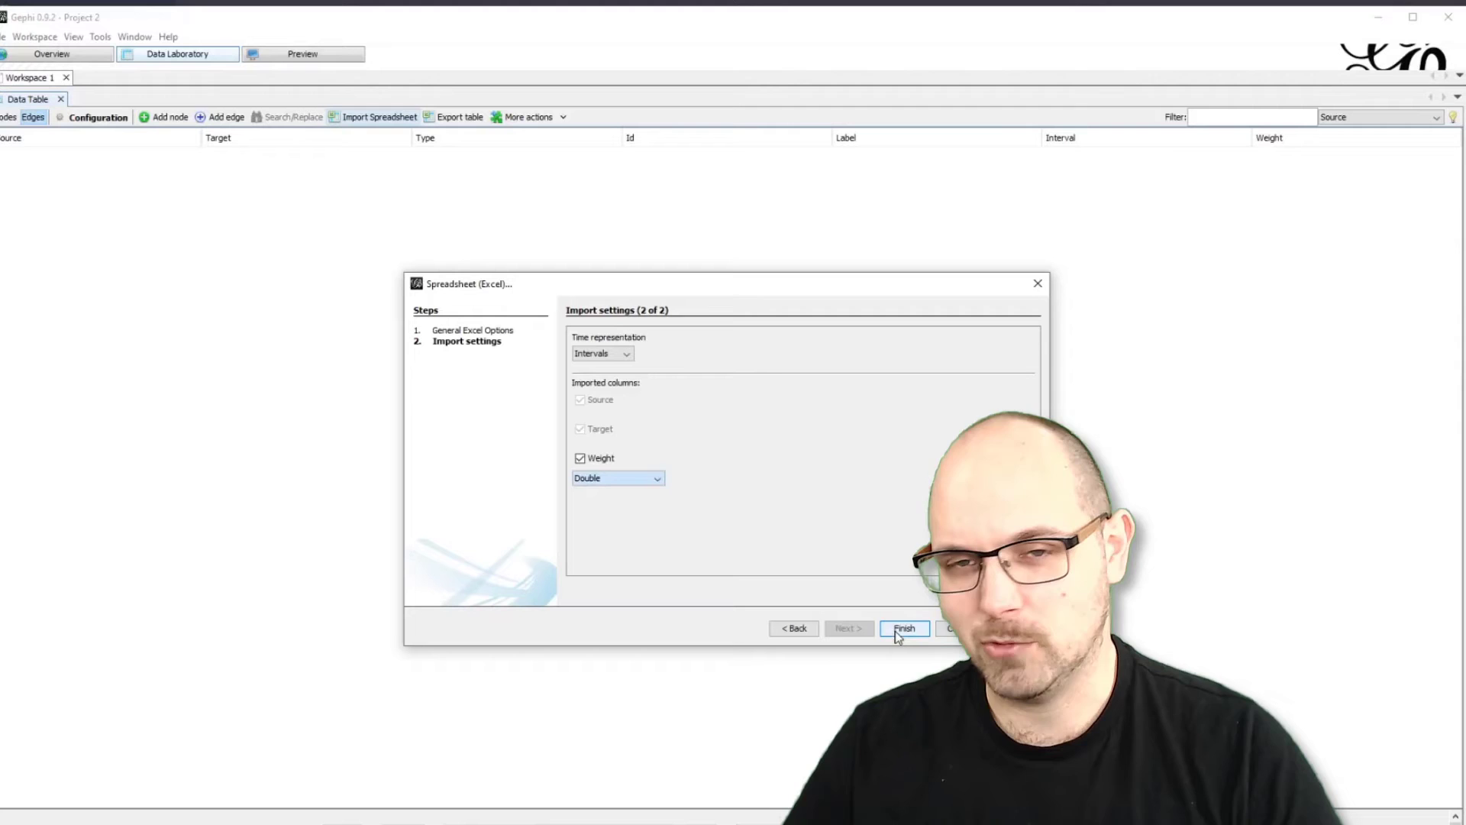
pyautogui.click(903, 627)
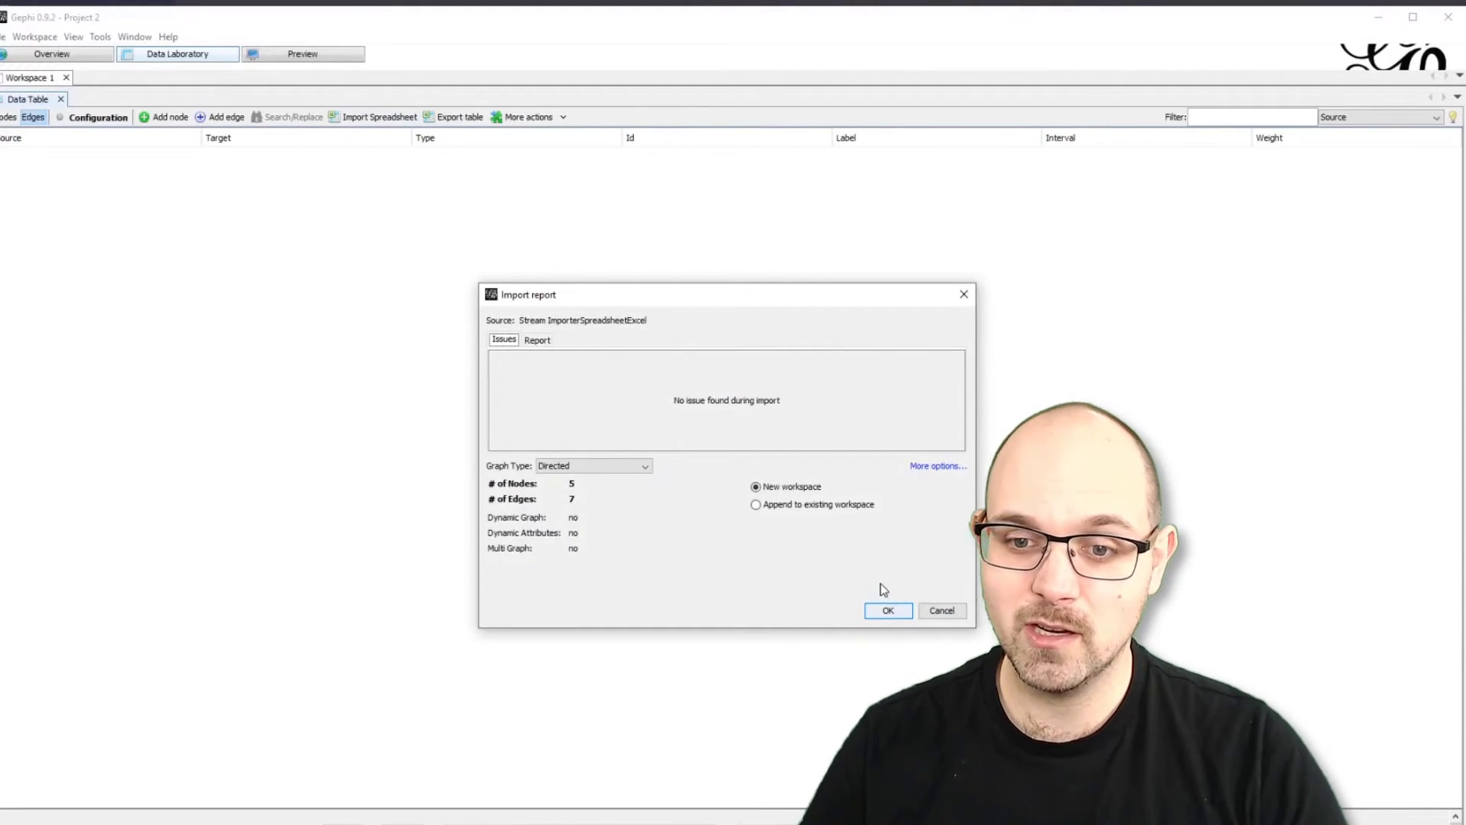
pyautogui.click(755, 504)
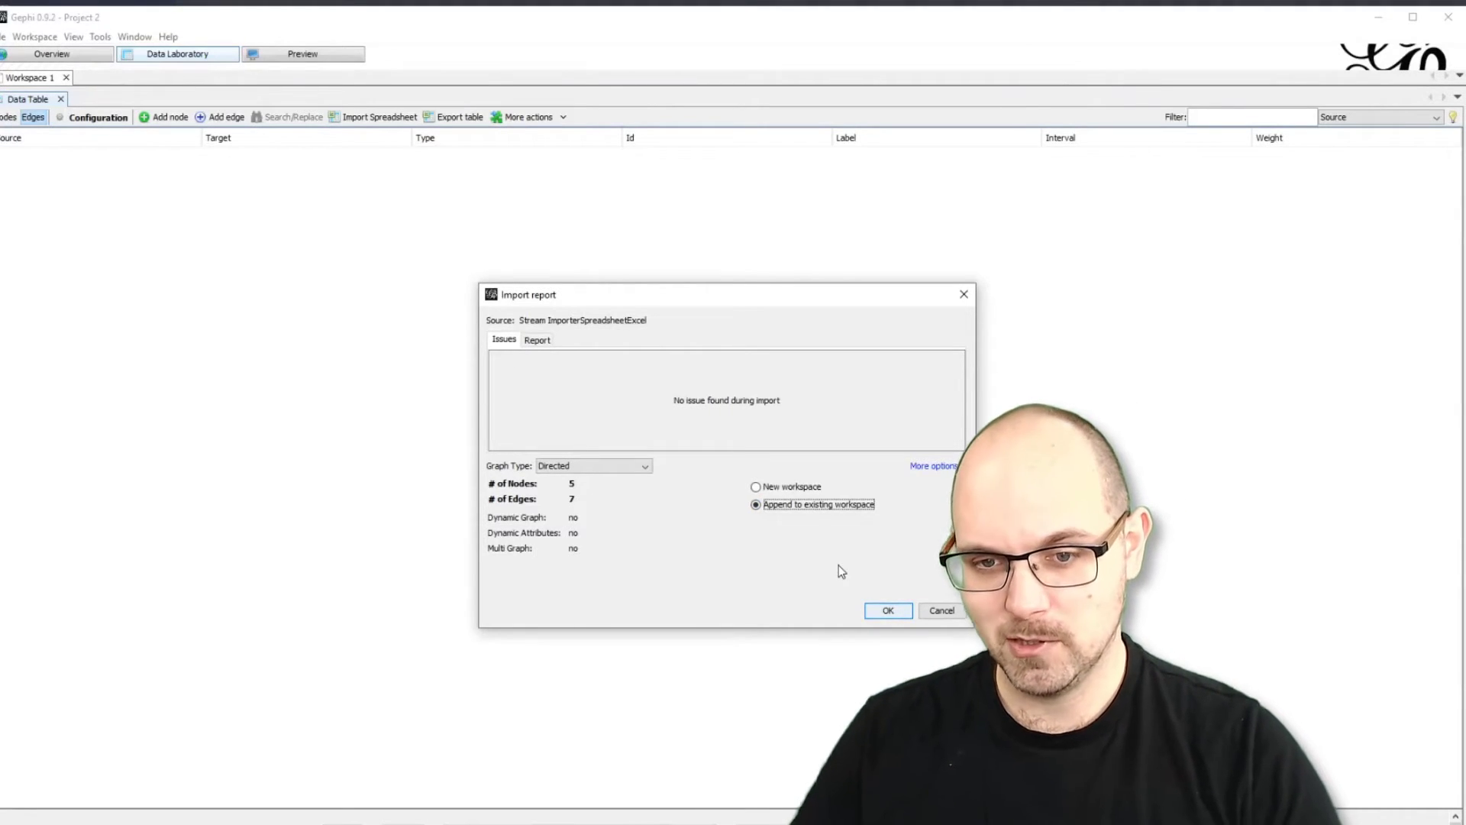
pyautogui.click(889, 611)
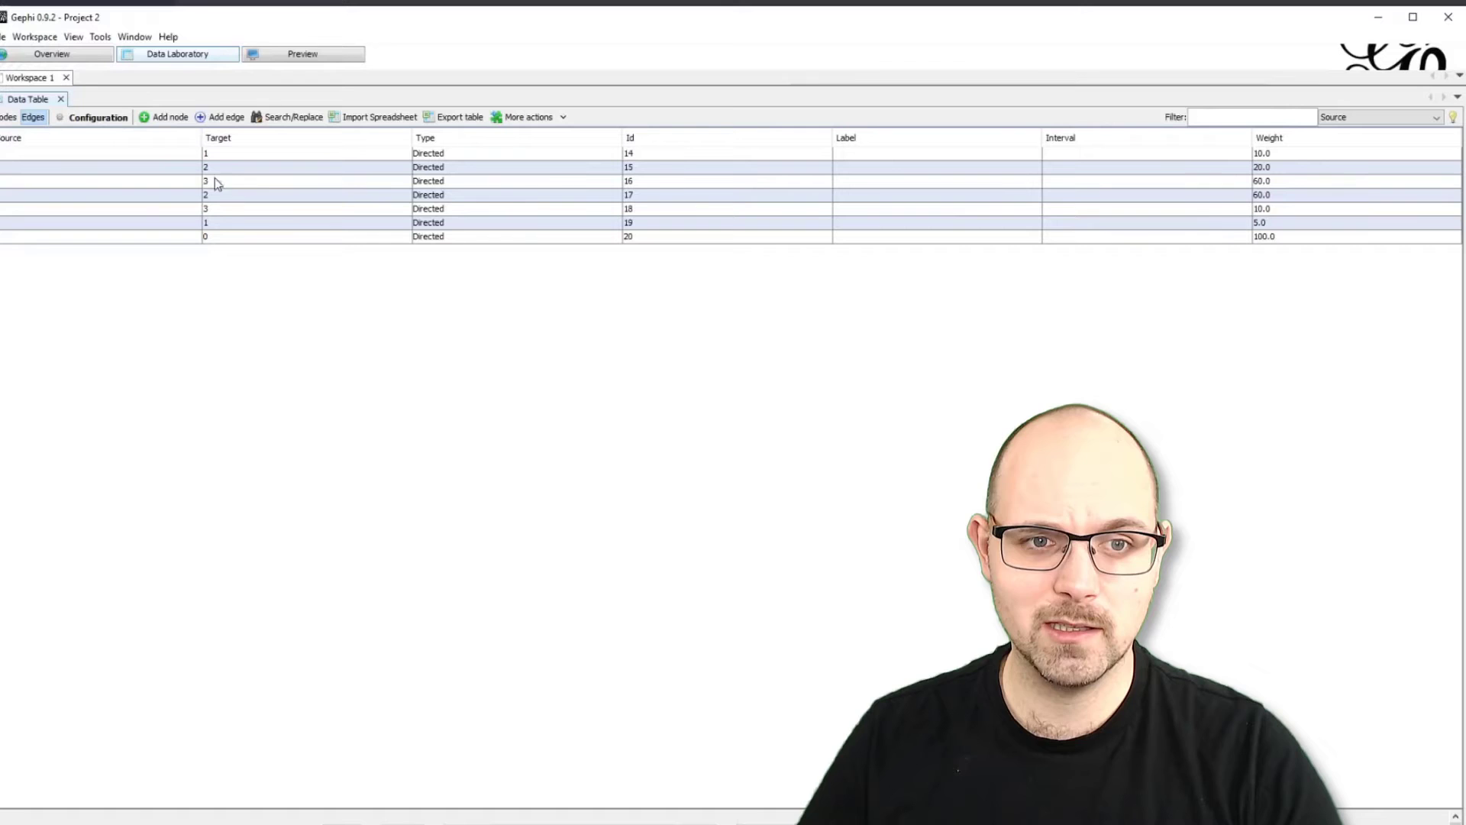
# Check the Nodes table of cities, then view the five-node, seven-edge graph in Overview
pyautogui.click(8, 116)
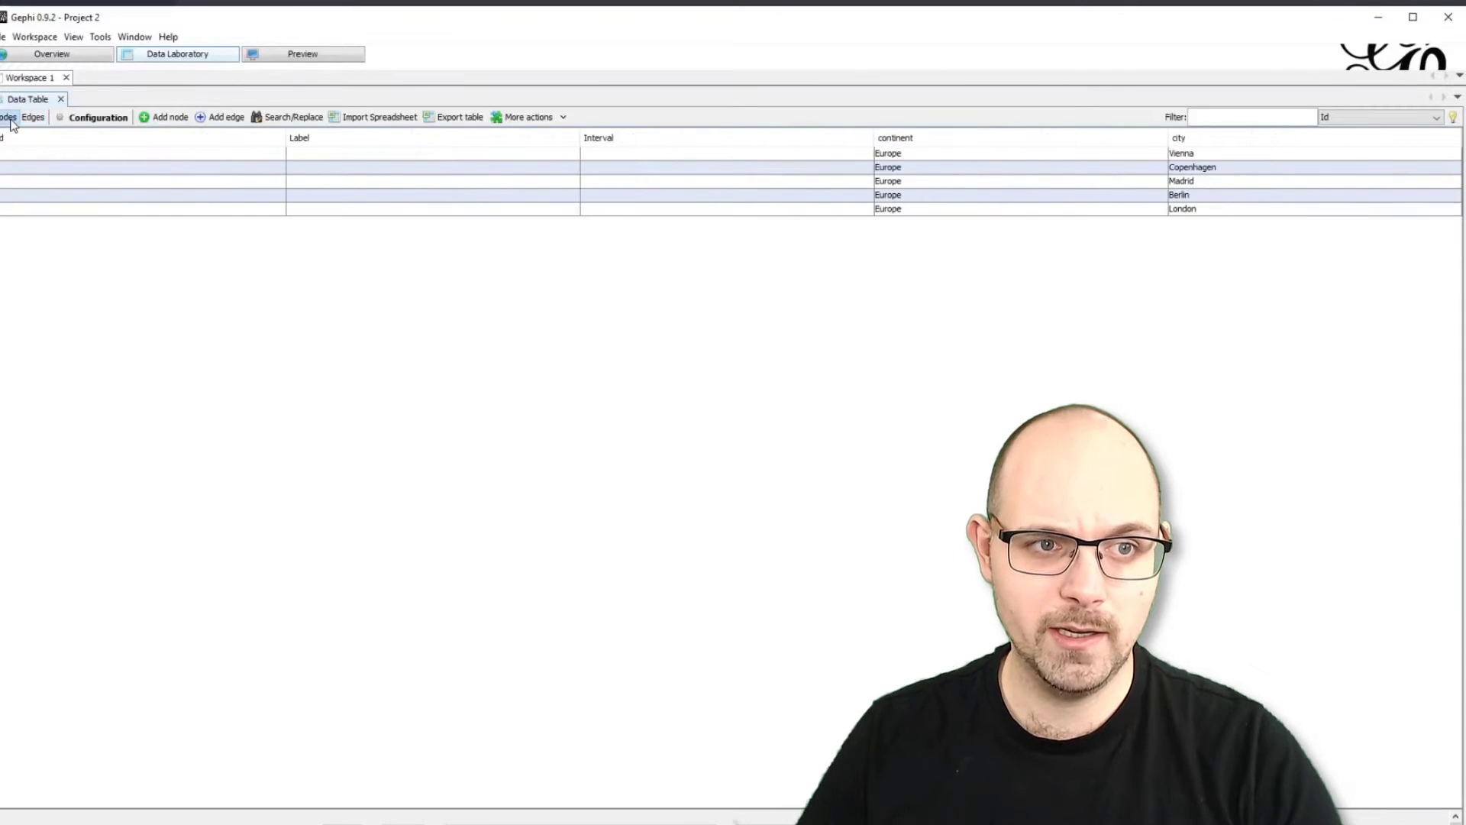
pyautogui.click(52, 55)
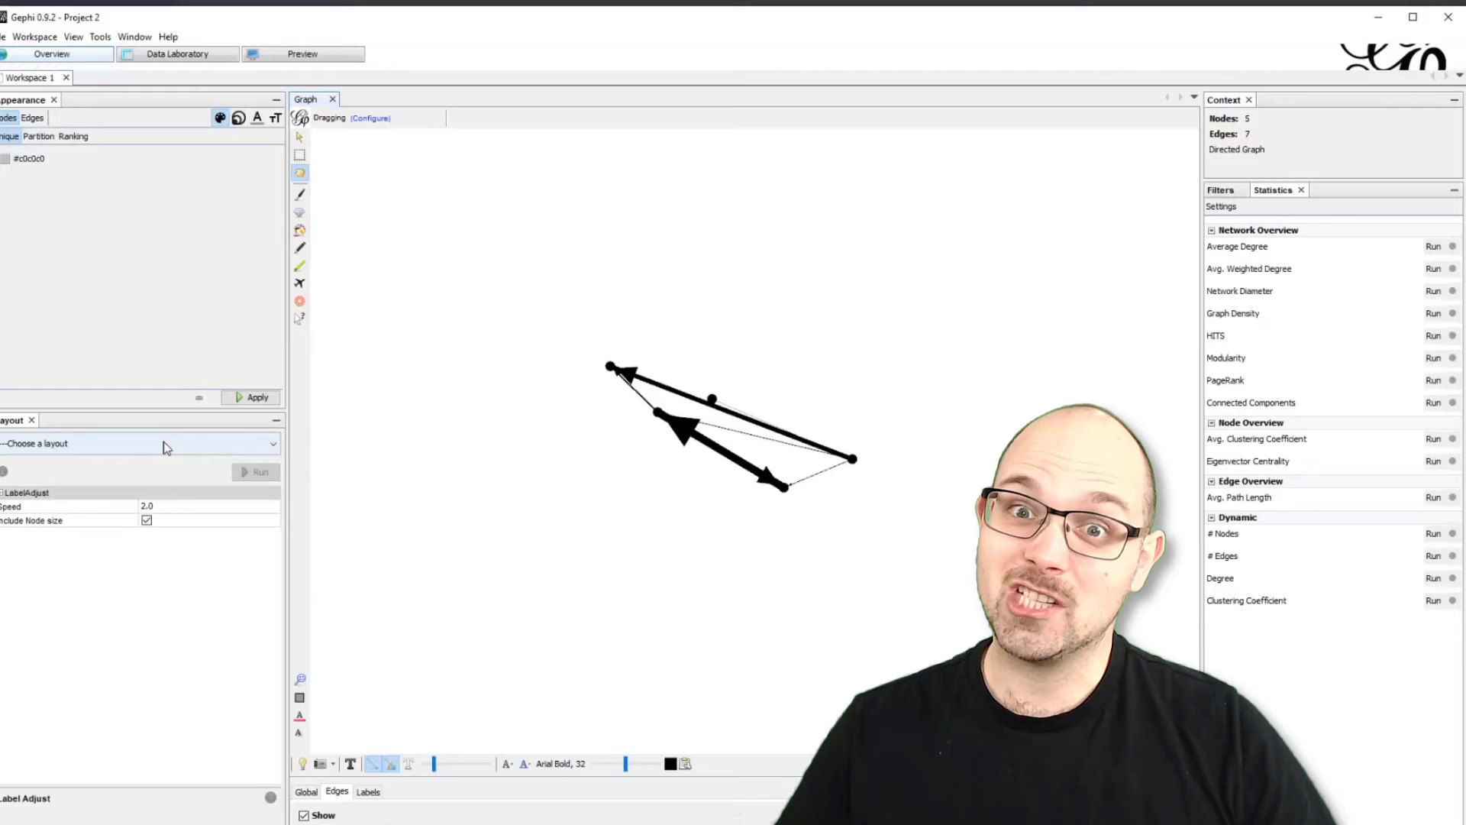
# Run the Map of Countries layout with Region Europe and Scale 1000 behind the graph
pyautogui.click(168, 443)
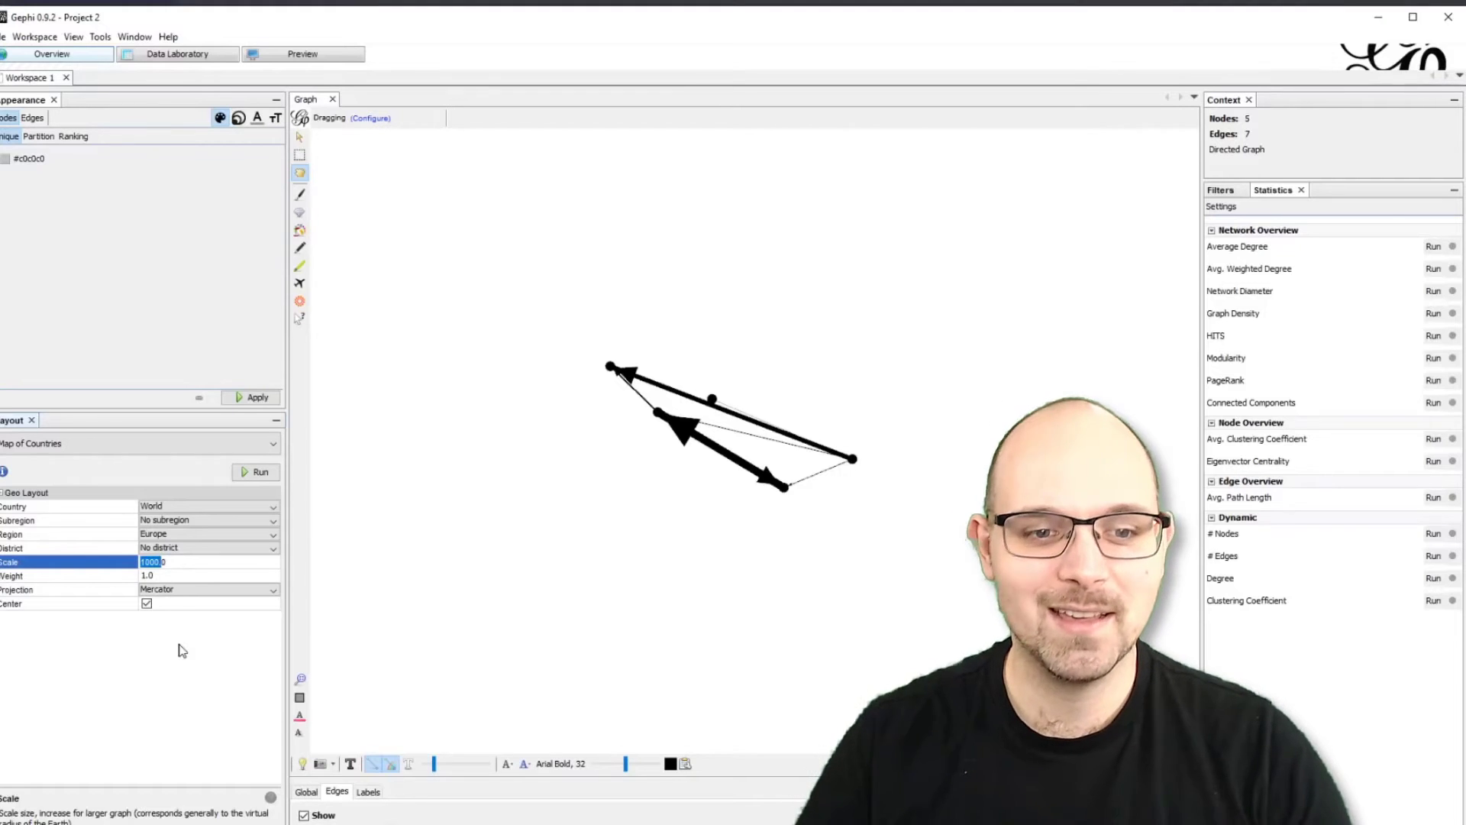
pyautogui.click(258, 472)
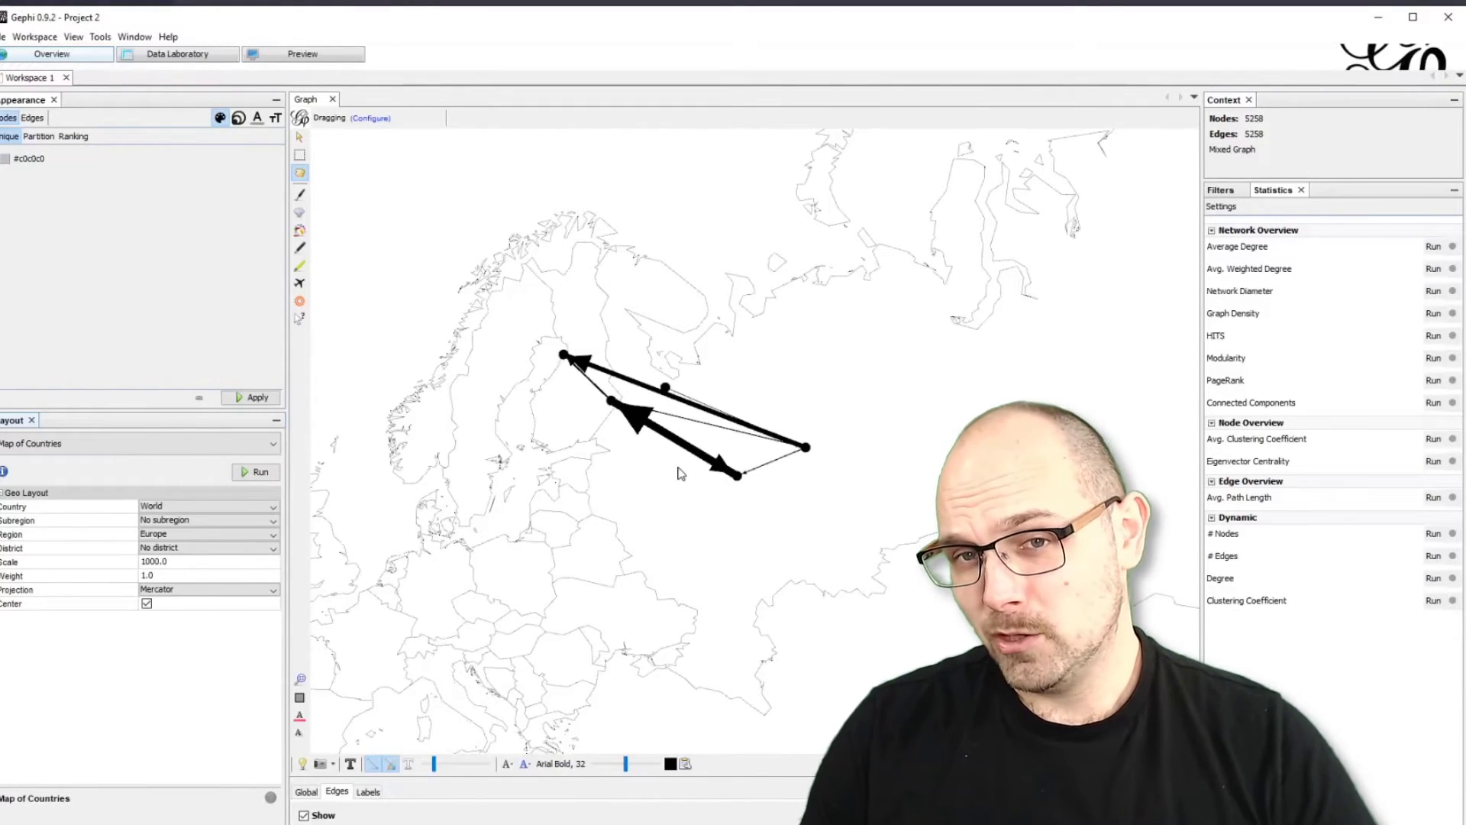
pyautogui.moveTo(457, 671)
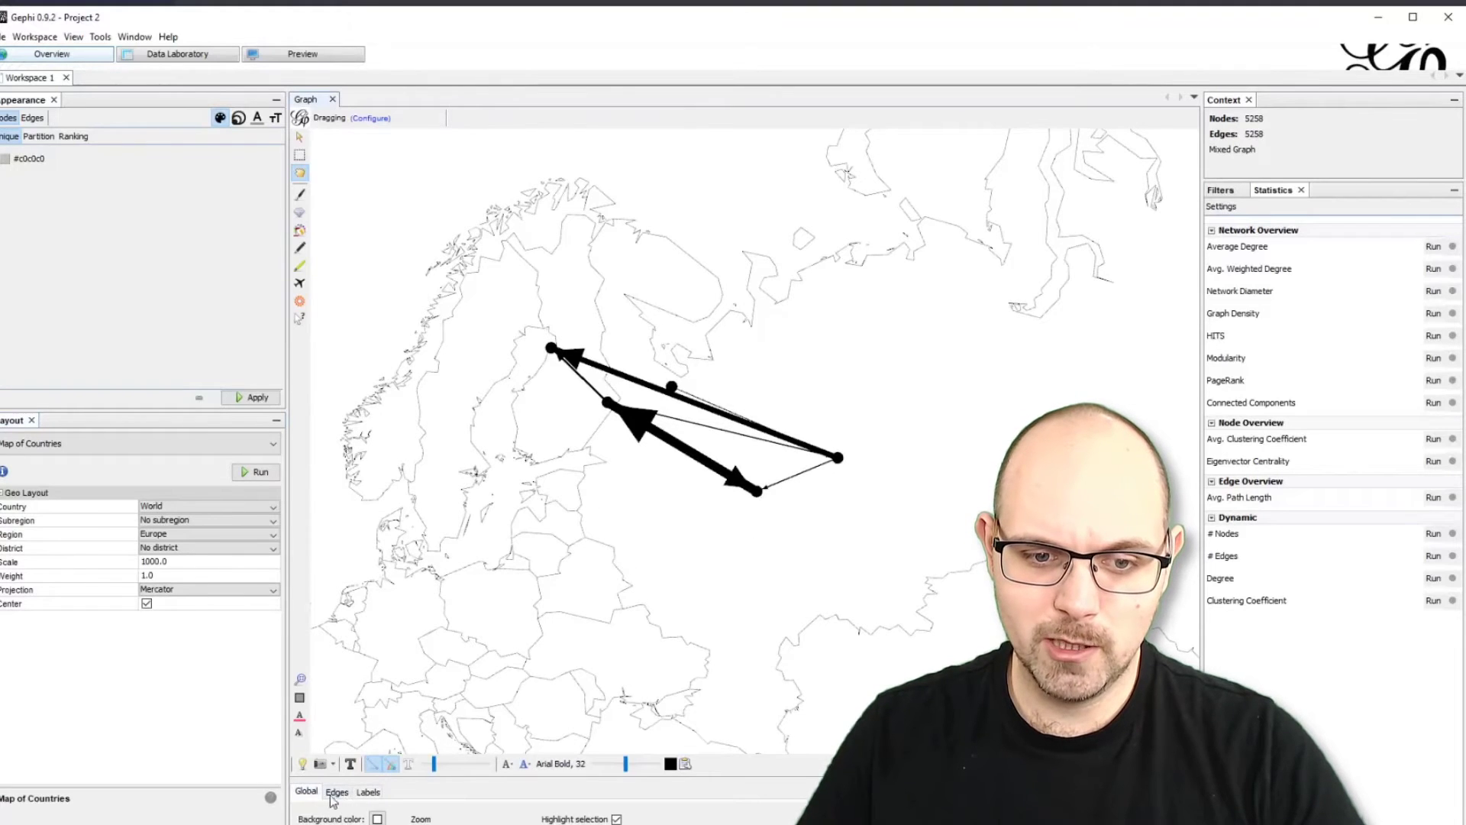
# Show node labels using the city attribute instead of Label (Madrid, London, Vienna, Copenhagen, Berlin)
pyautogui.click(367, 791)
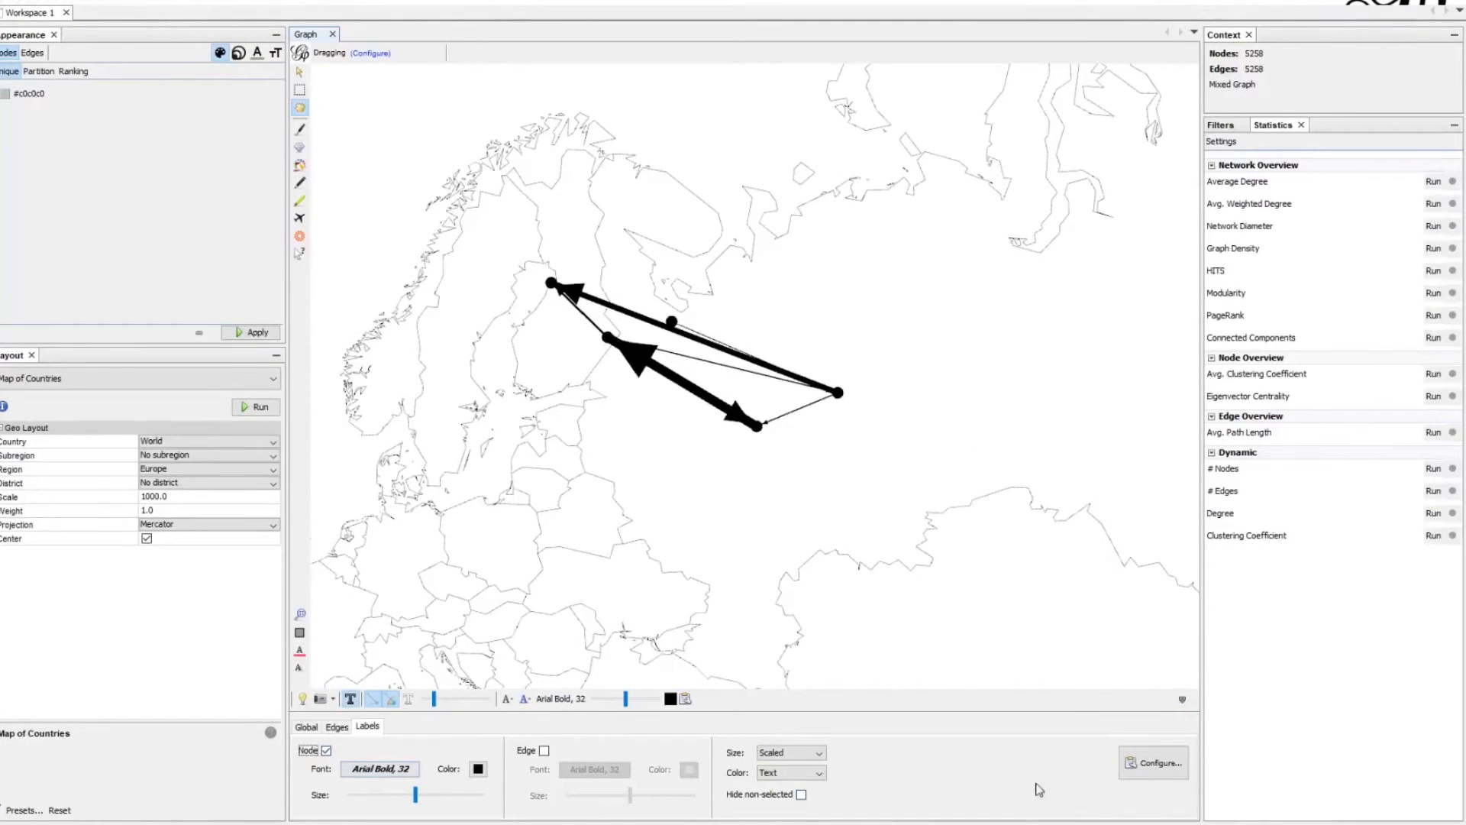
pyautogui.click(1154, 762)
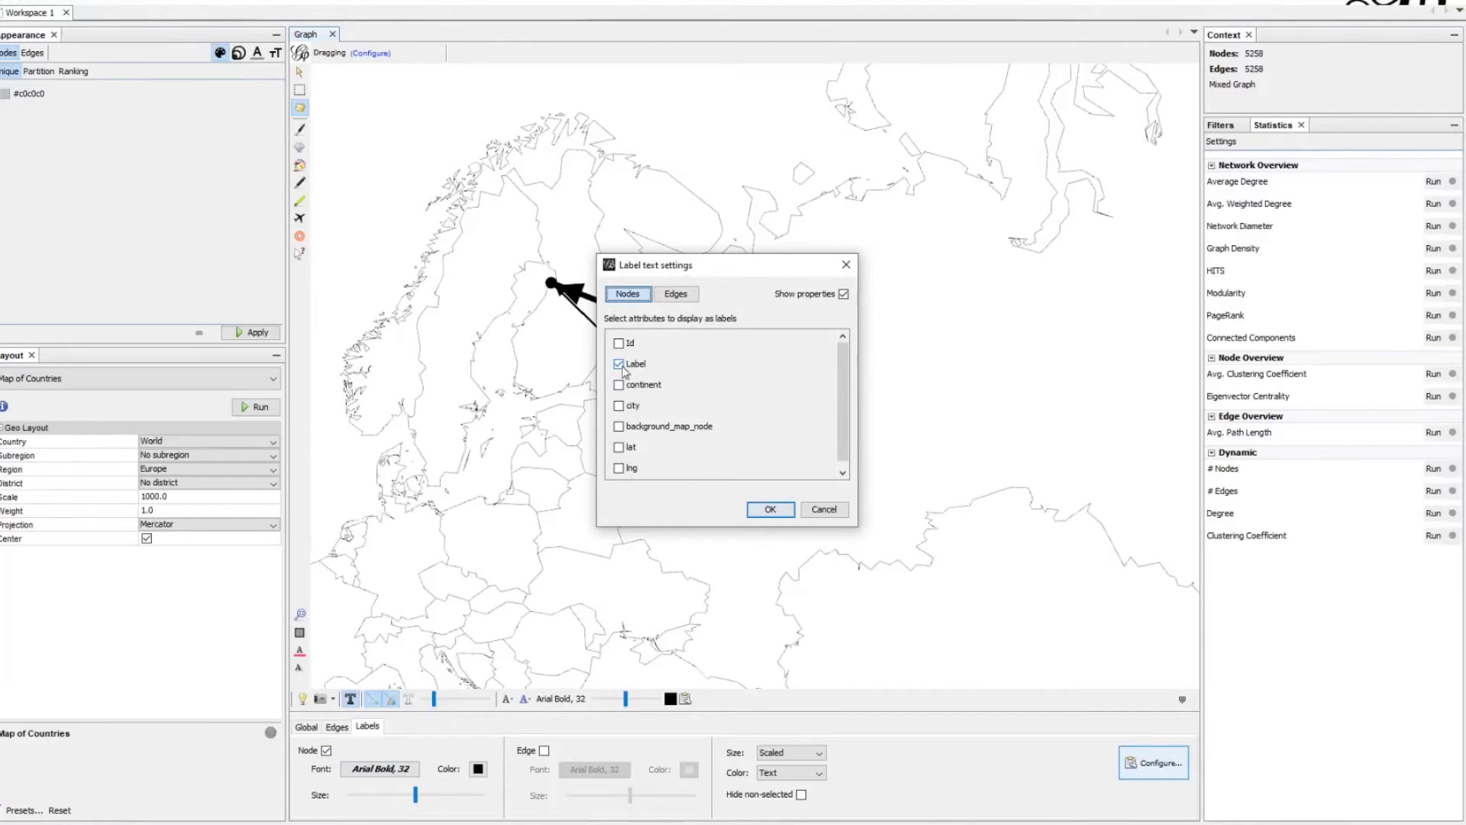
pyautogui.click(618, 363)
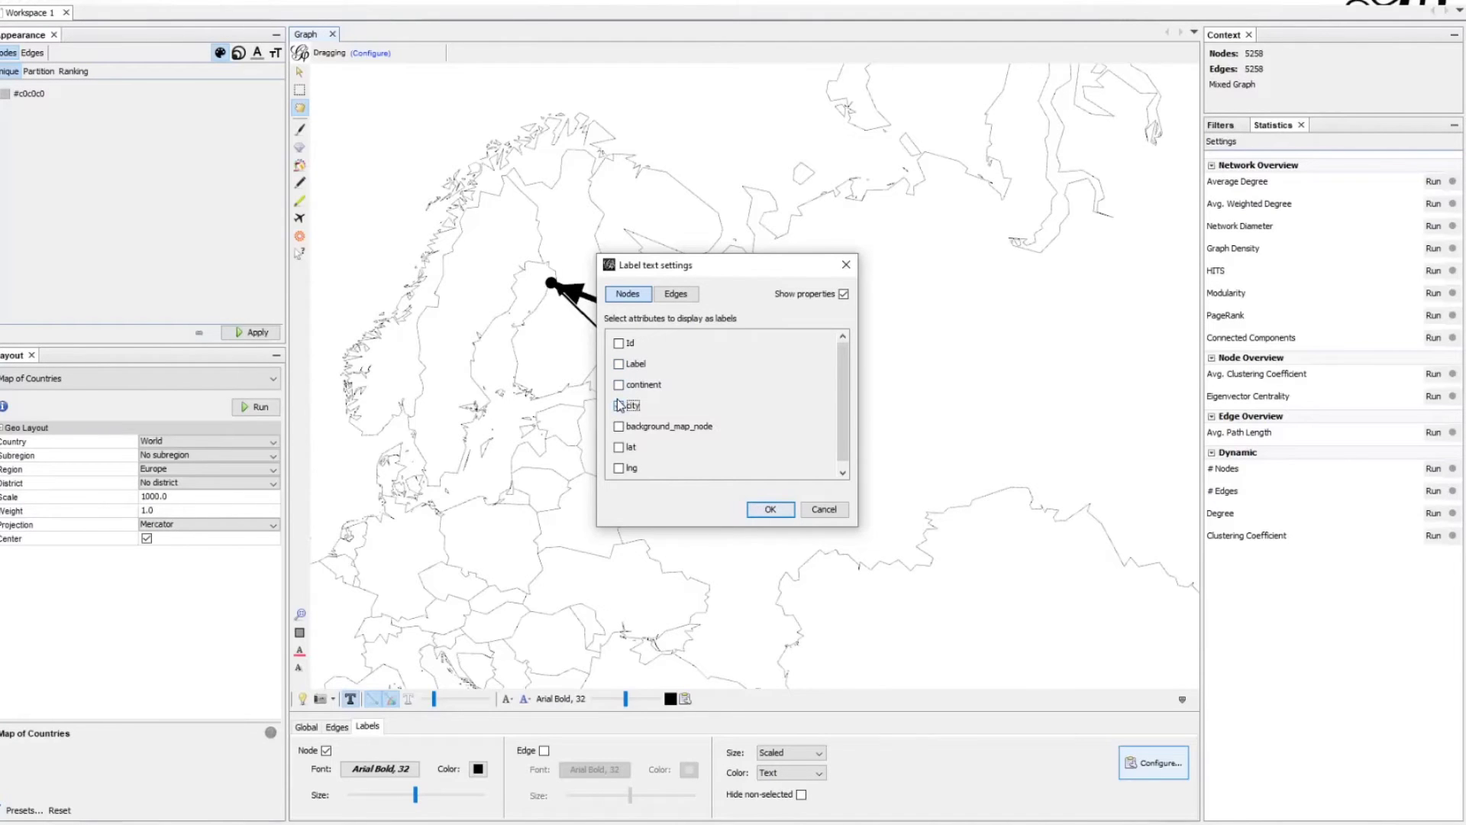
pyautogui.click(769, 510)
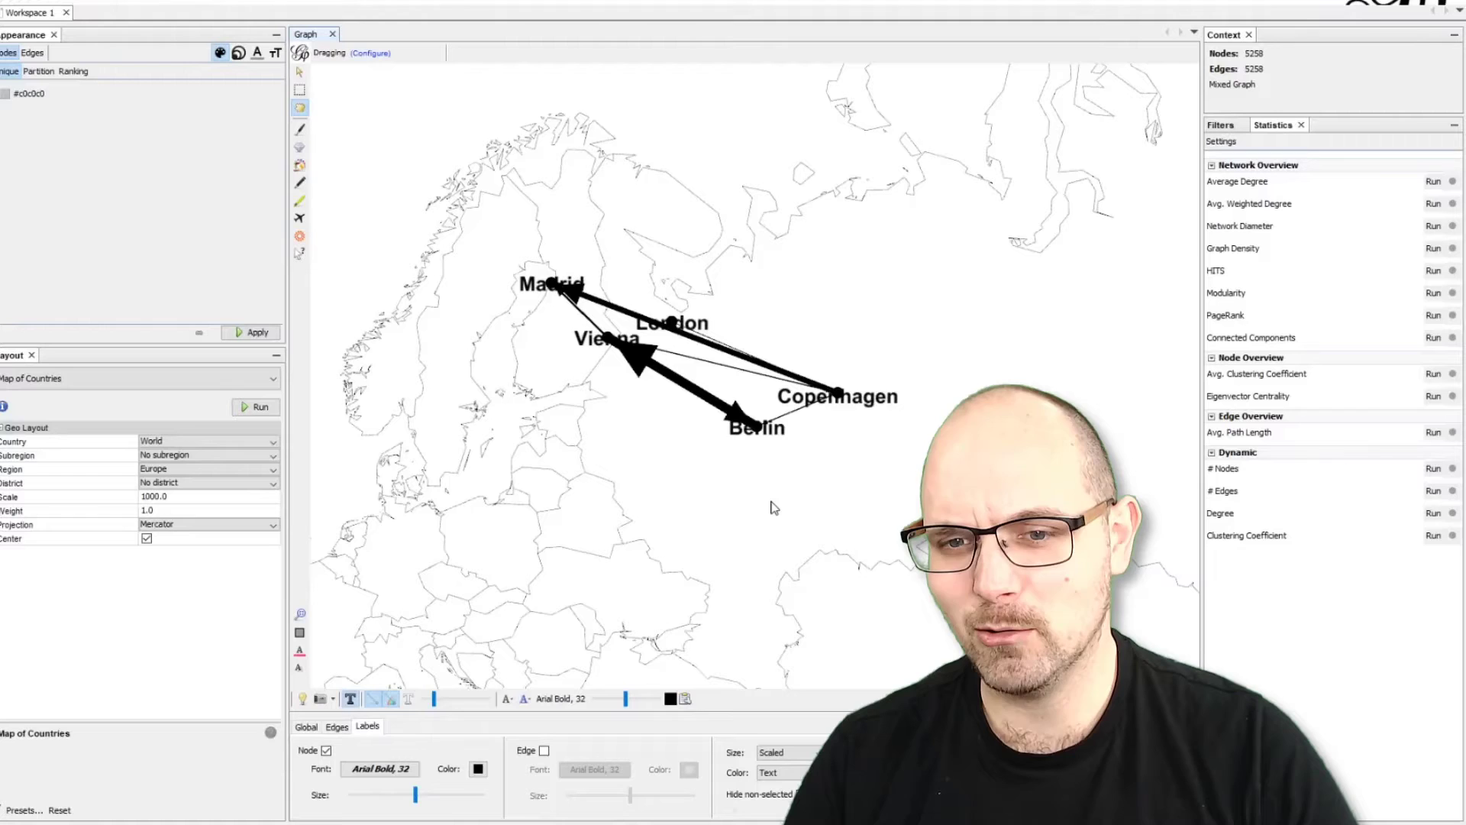
pyautogui.moveTo(718, 493)
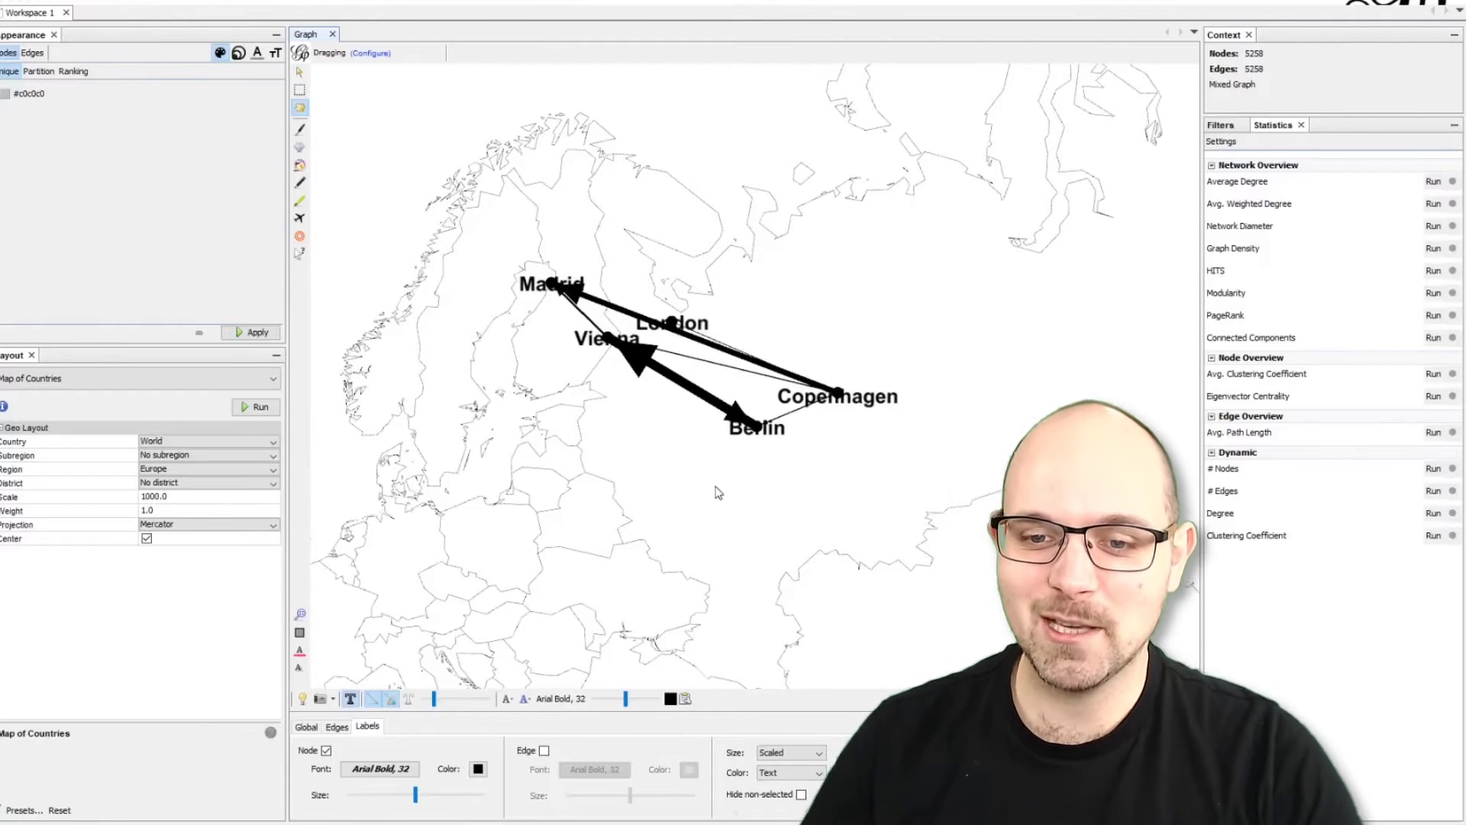
pyautogui.moveTo(632, 406)
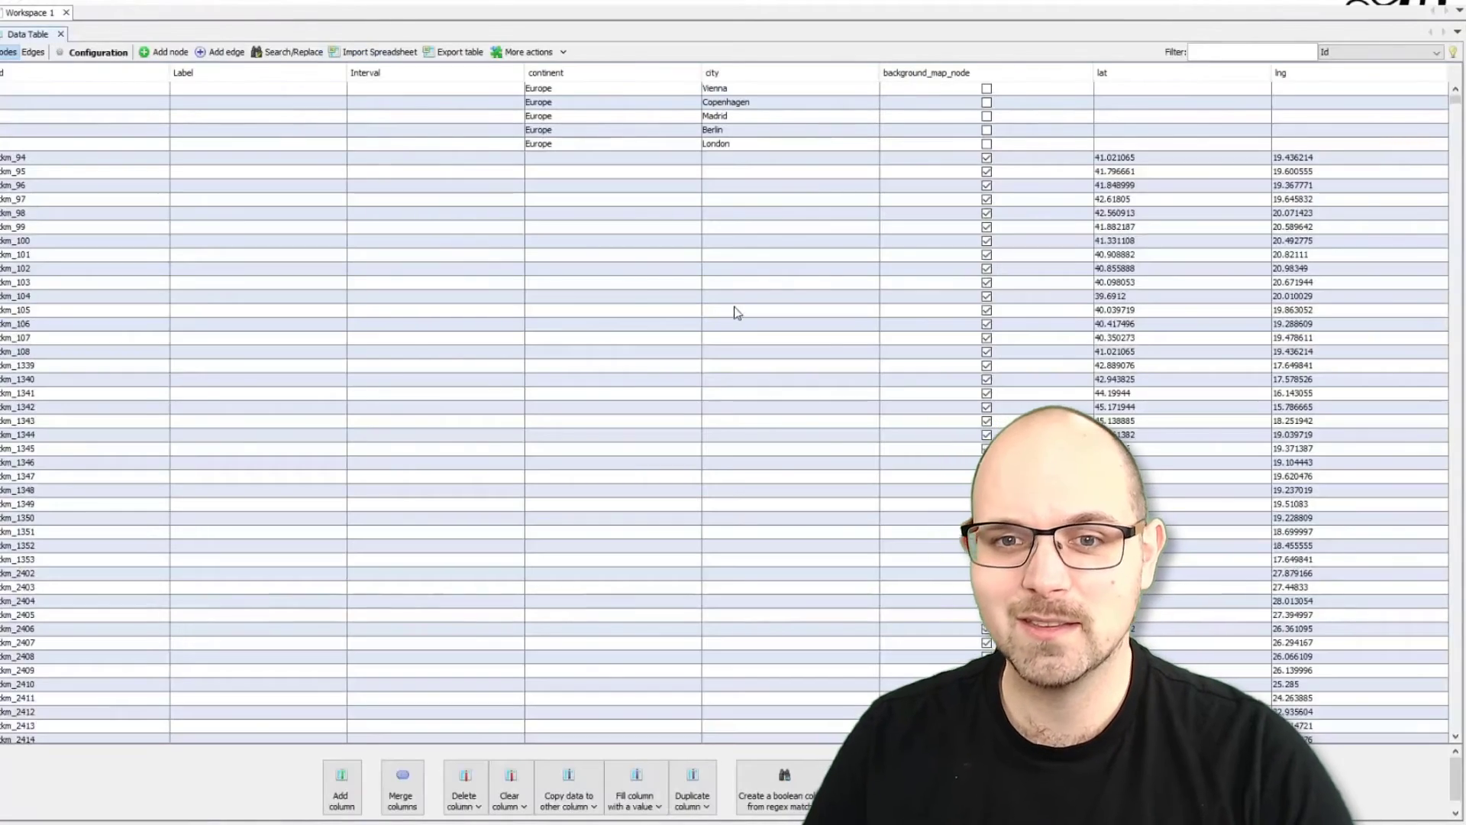
# Scroll the Nodes table and start editing the empty lat cell of a city row
pyautogui.scroll(-3)
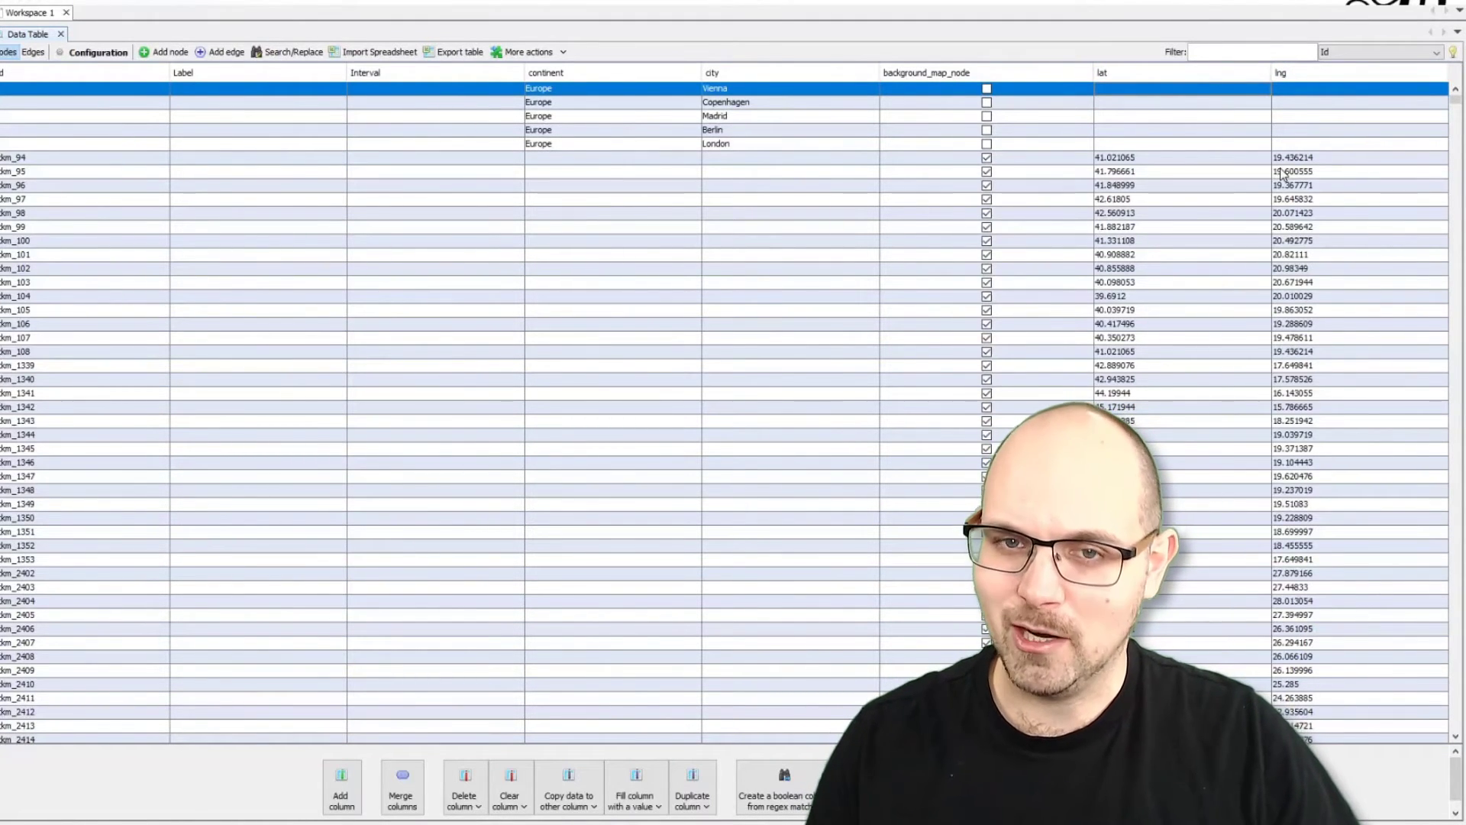
pyautogui.moveTo(714, 540)
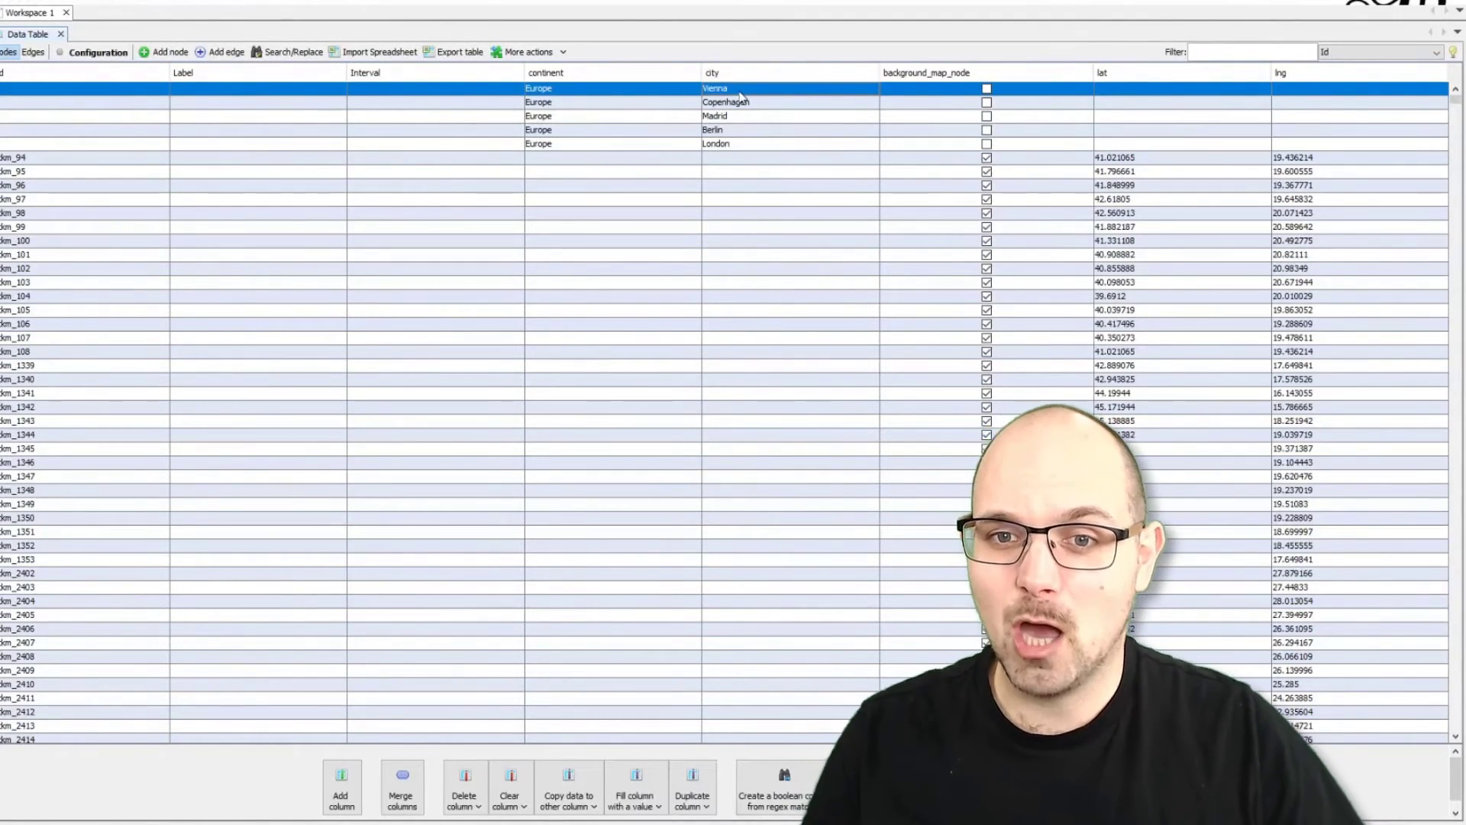
pyautogui.doubleClick(713, 88)
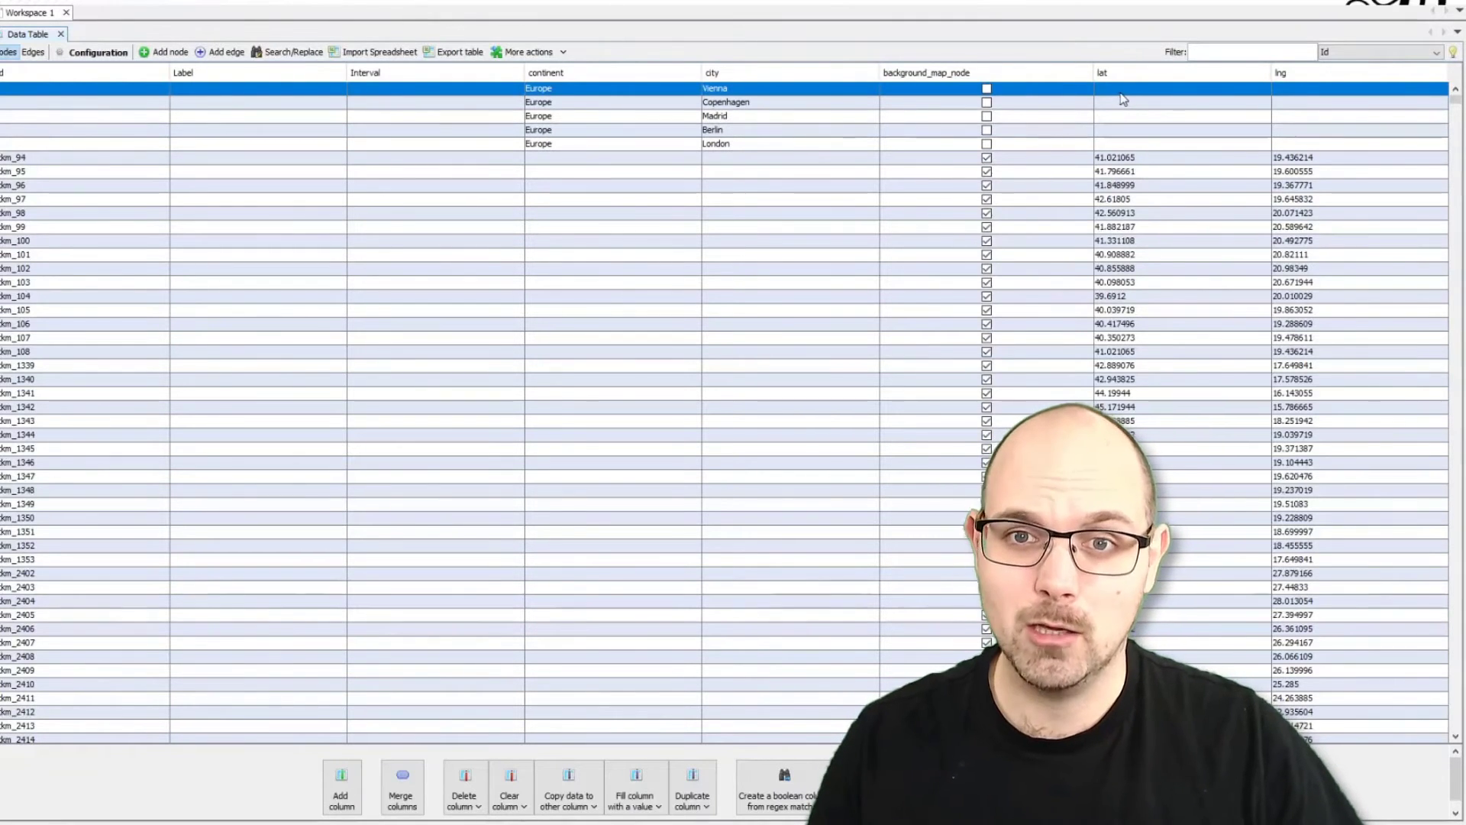
pyautogui.moveTo(774, 171)
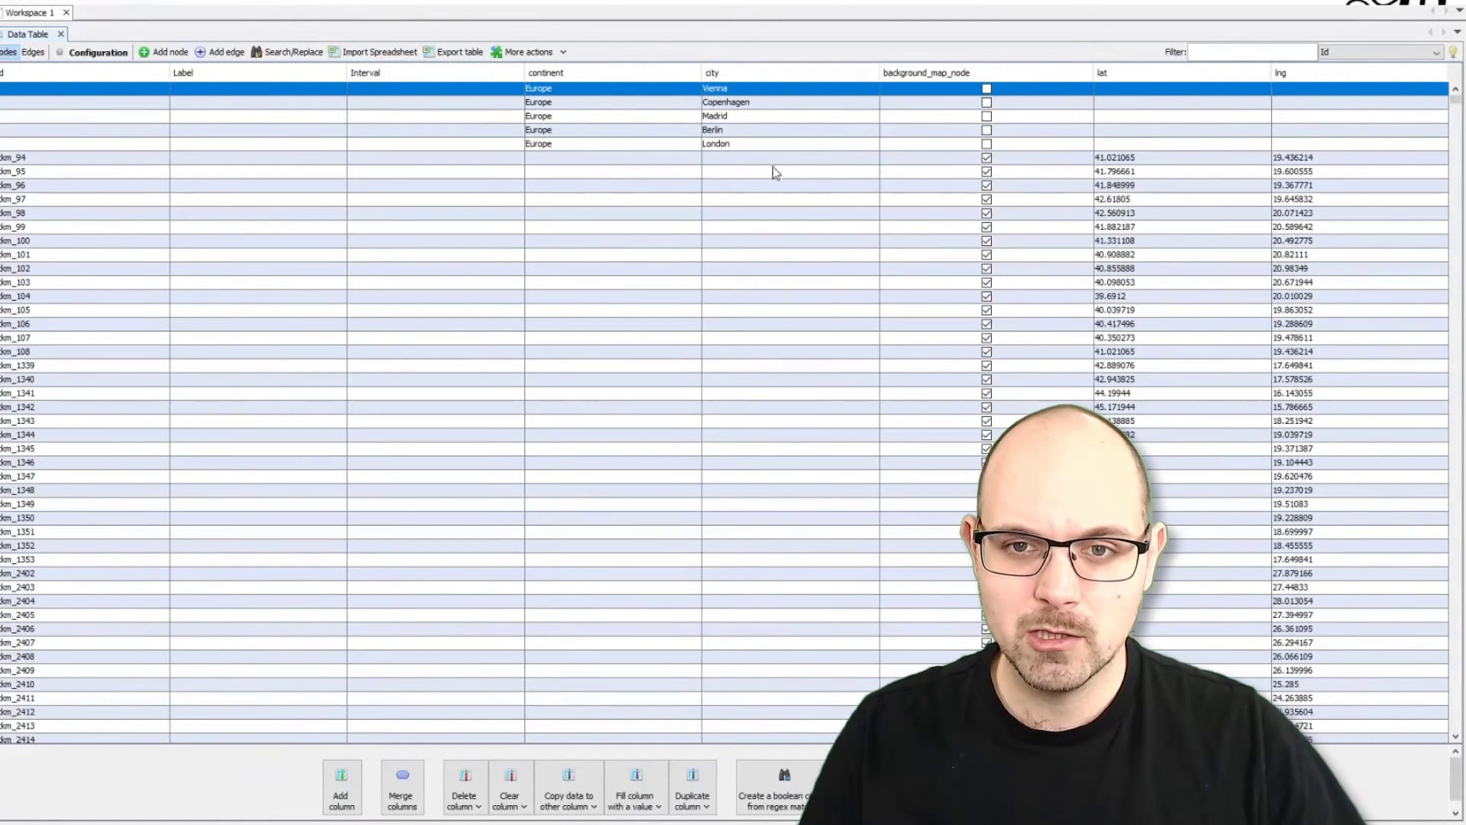
pyautogui.doubleClick(714, 88)
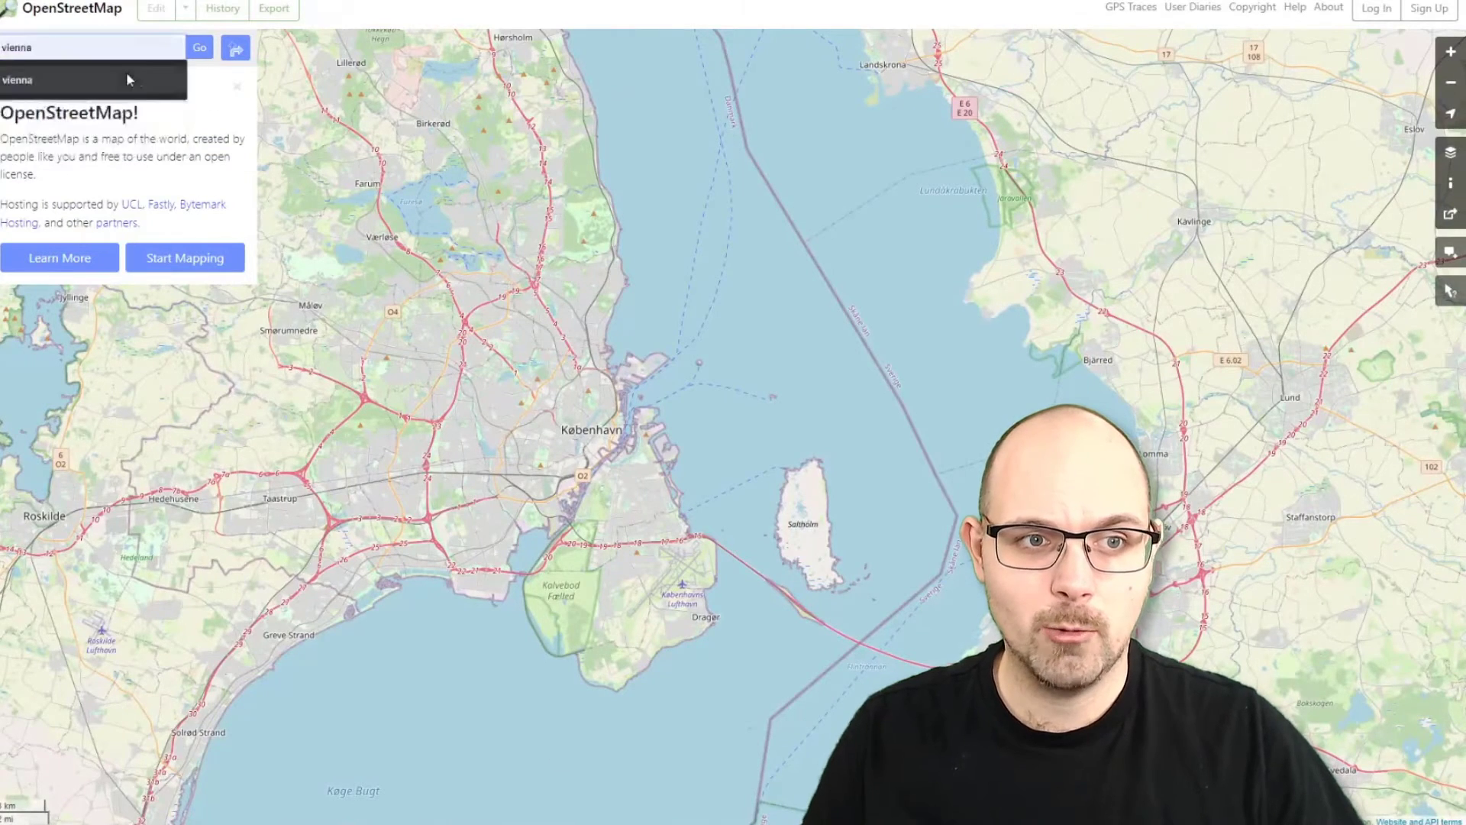
# Look up Vienna (48.2083537, 16.3725042) and Copenhagen (55.6867243, 12.5700724) and enter their coordinates
pyautogui.click(198, 47)
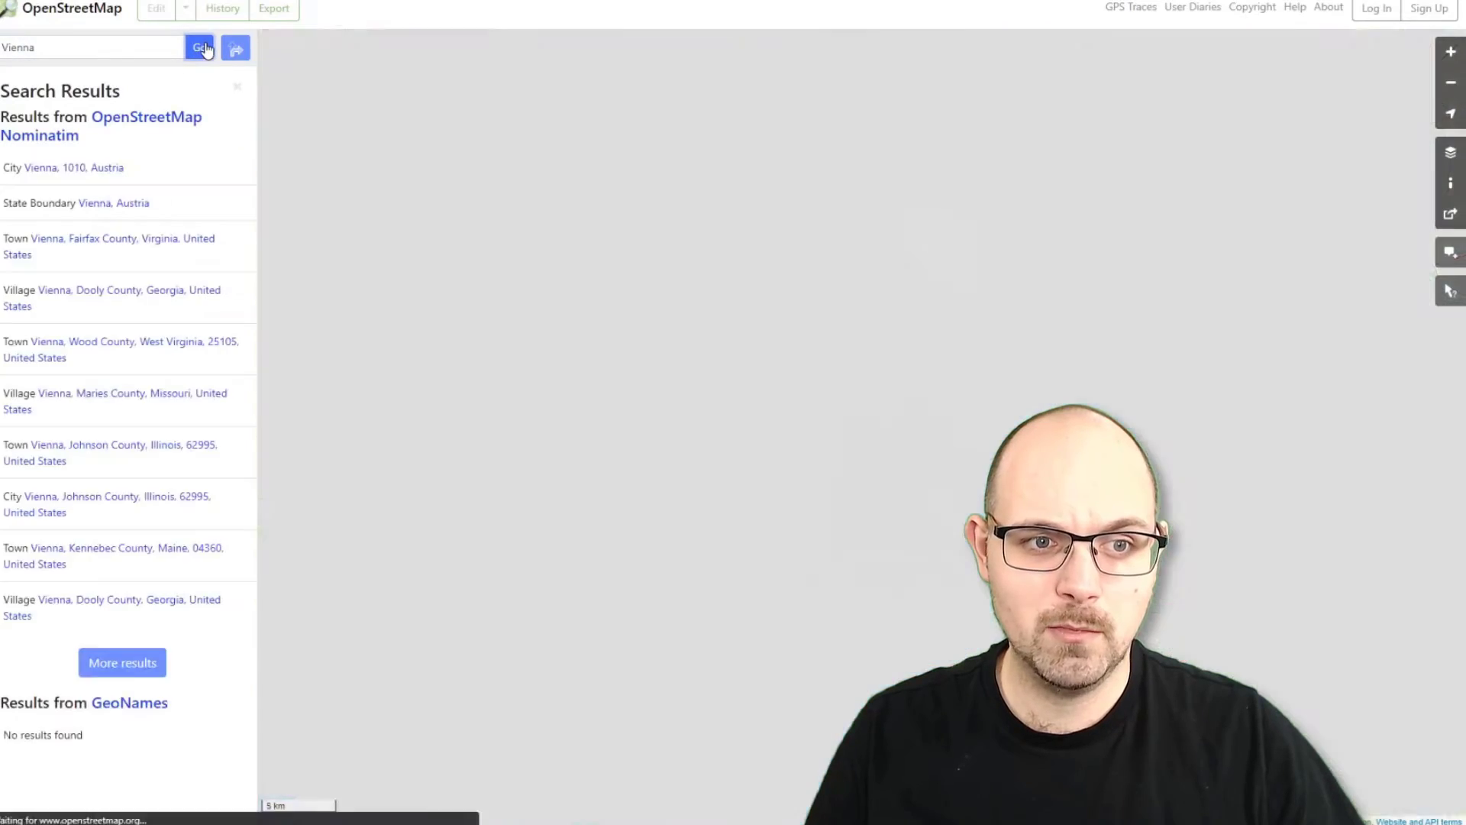
pyautogui.click(67, 168)
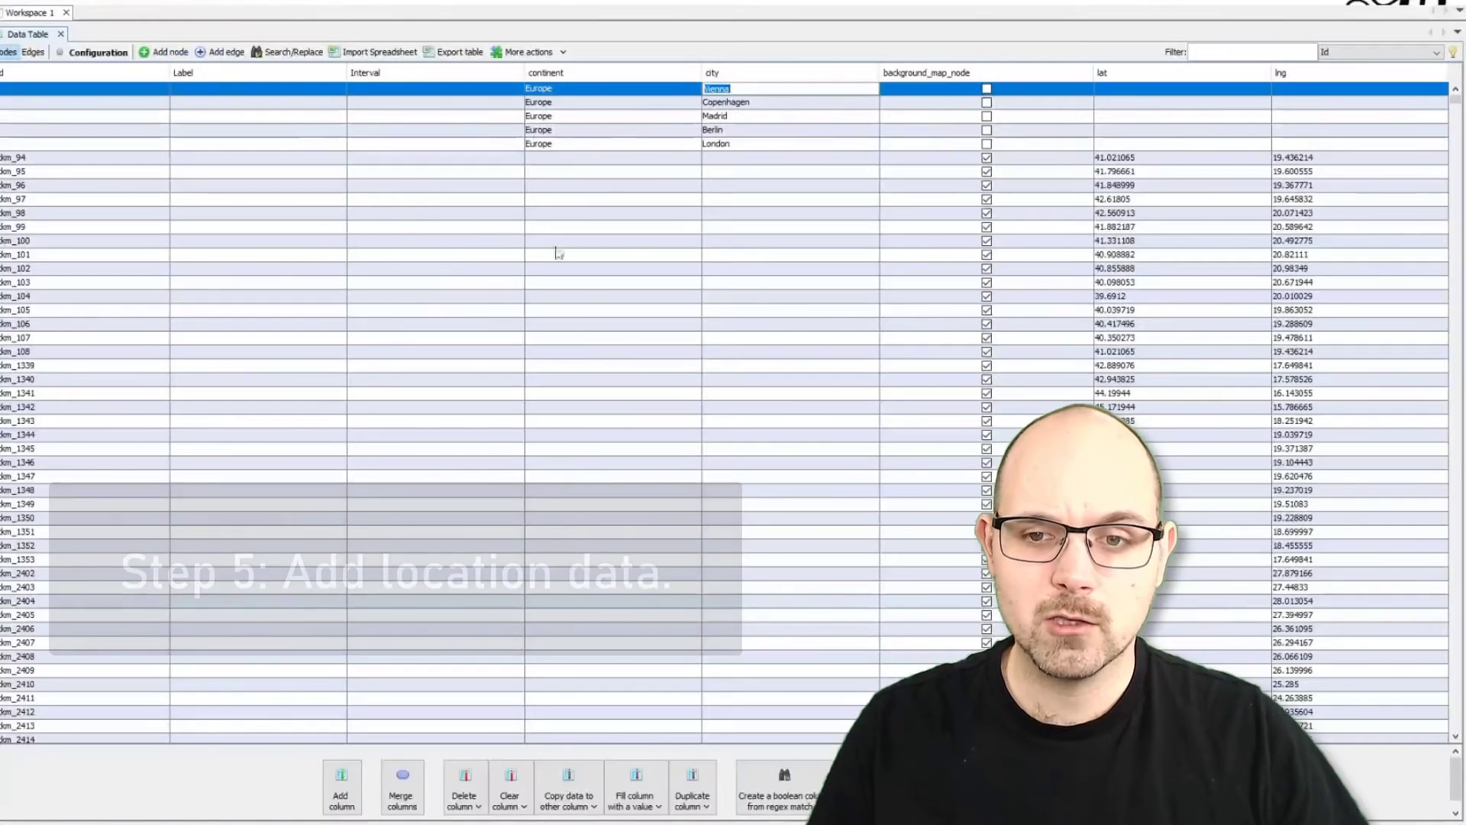
pyautogui.write('48.2083537, 16.3725042')
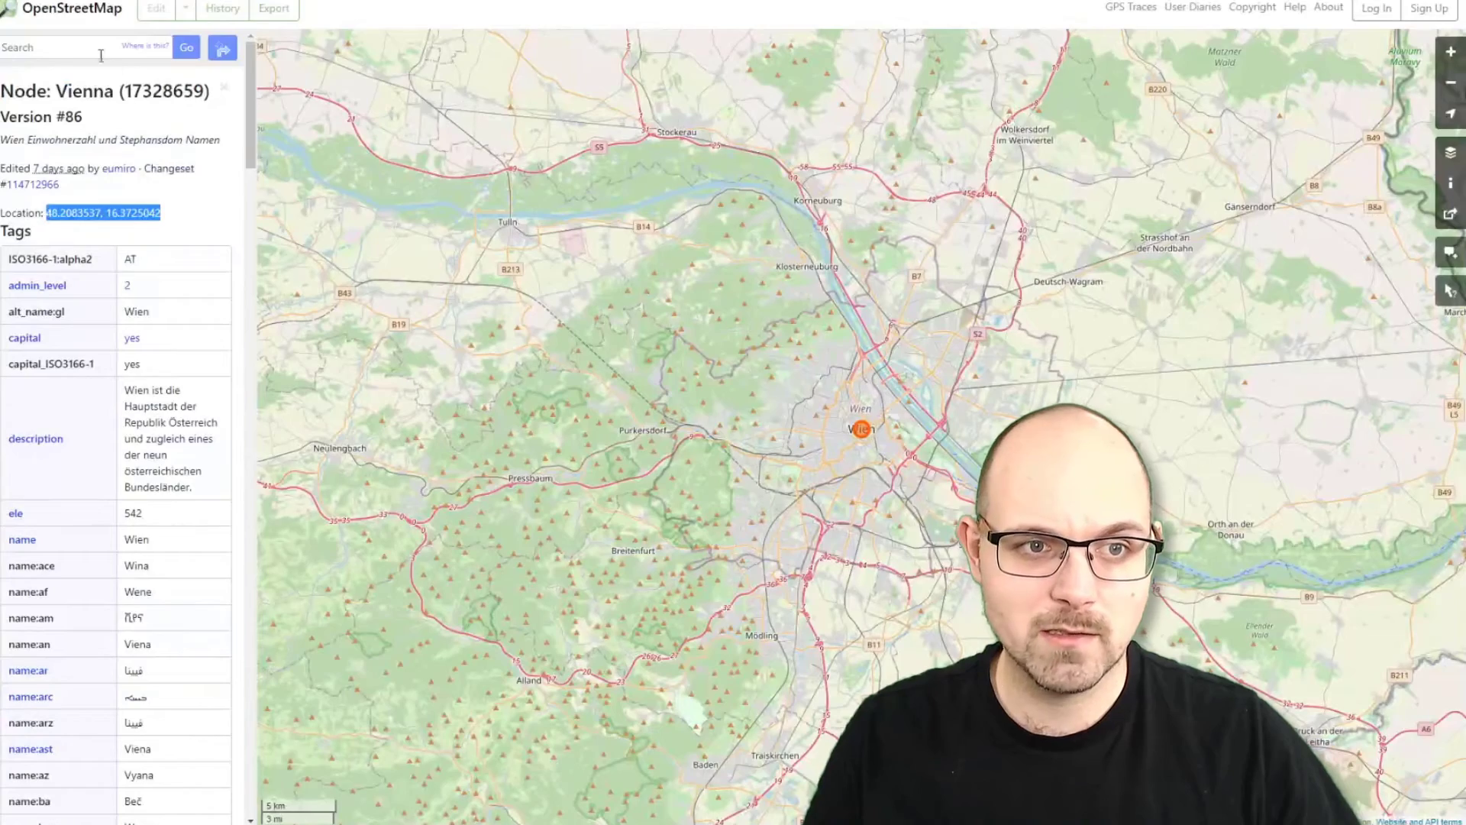
pyautogui.write('Copenhagen')
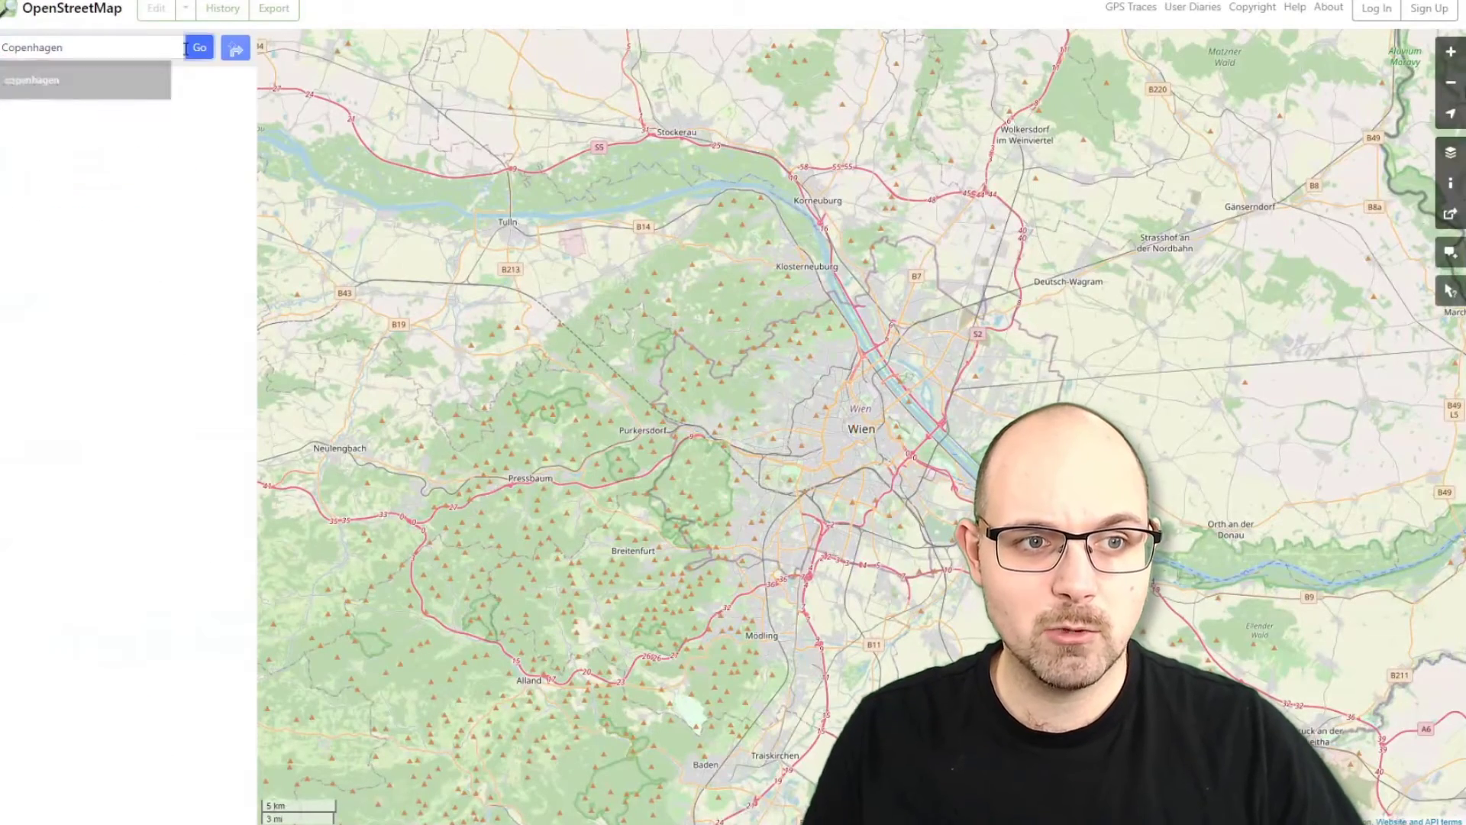
pyautogui.click(202, 48)
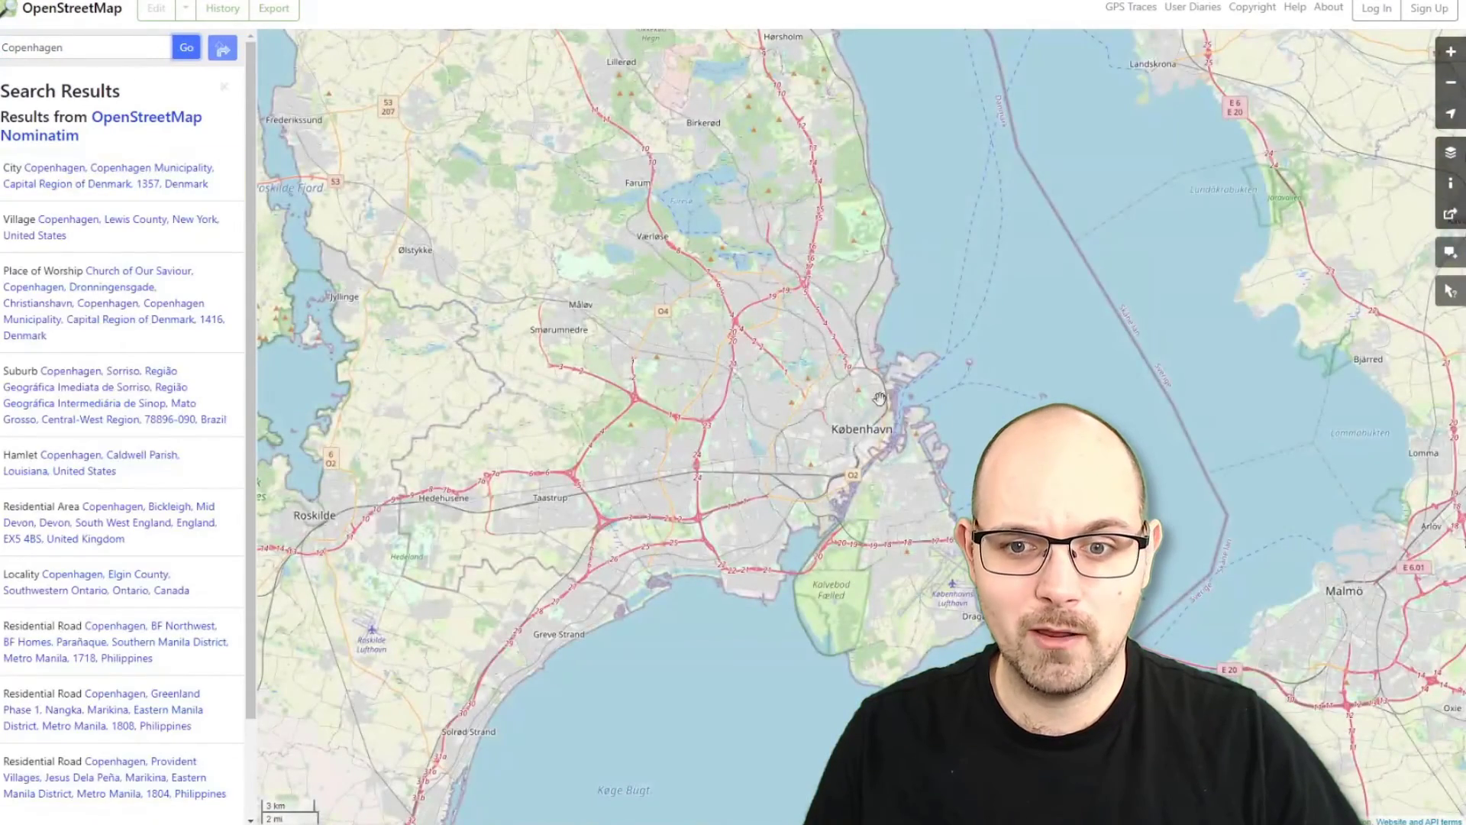
pyautogui.scroll(-3)
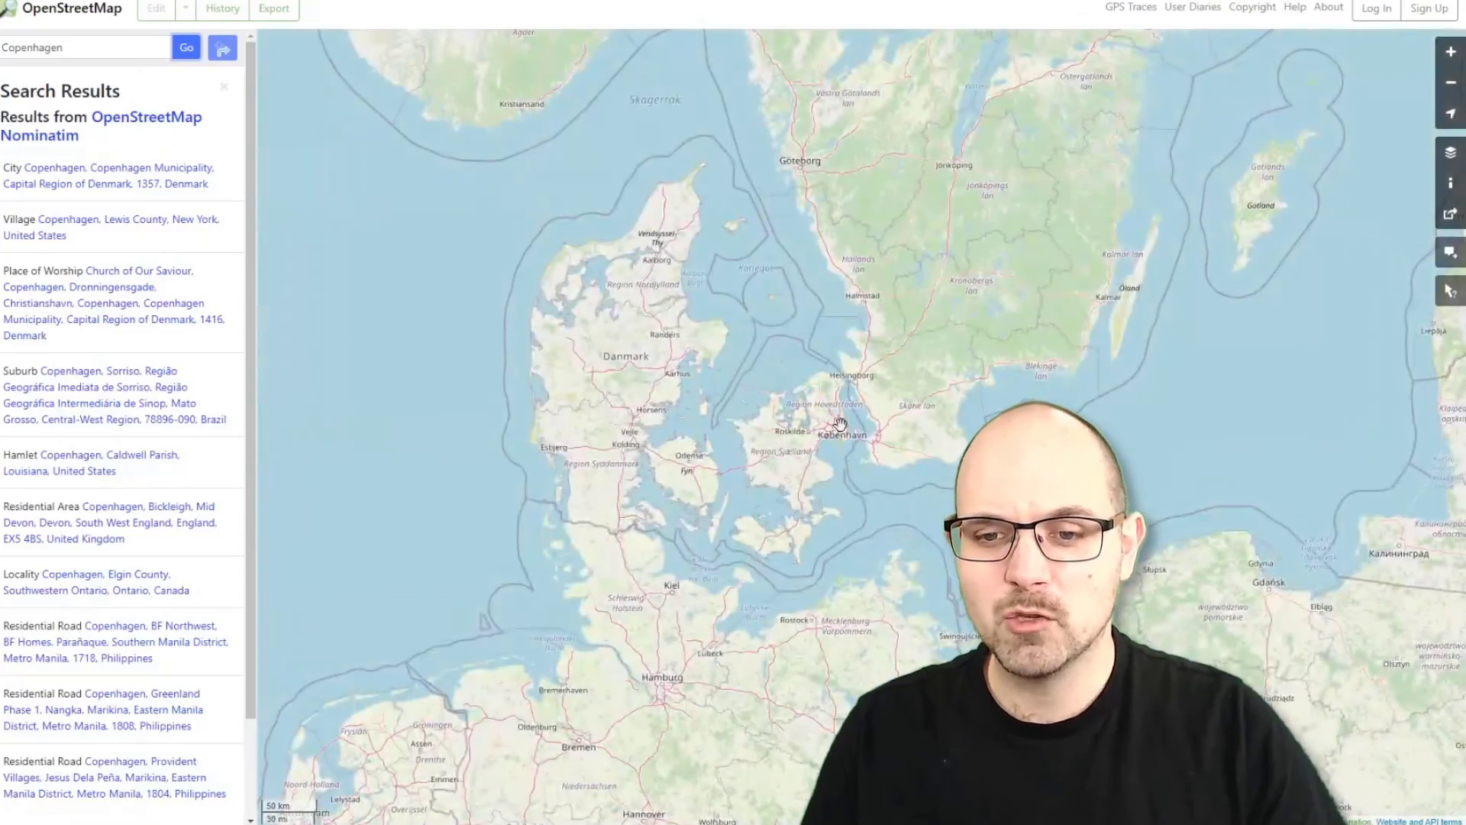
pyautogui.click(107, 168)
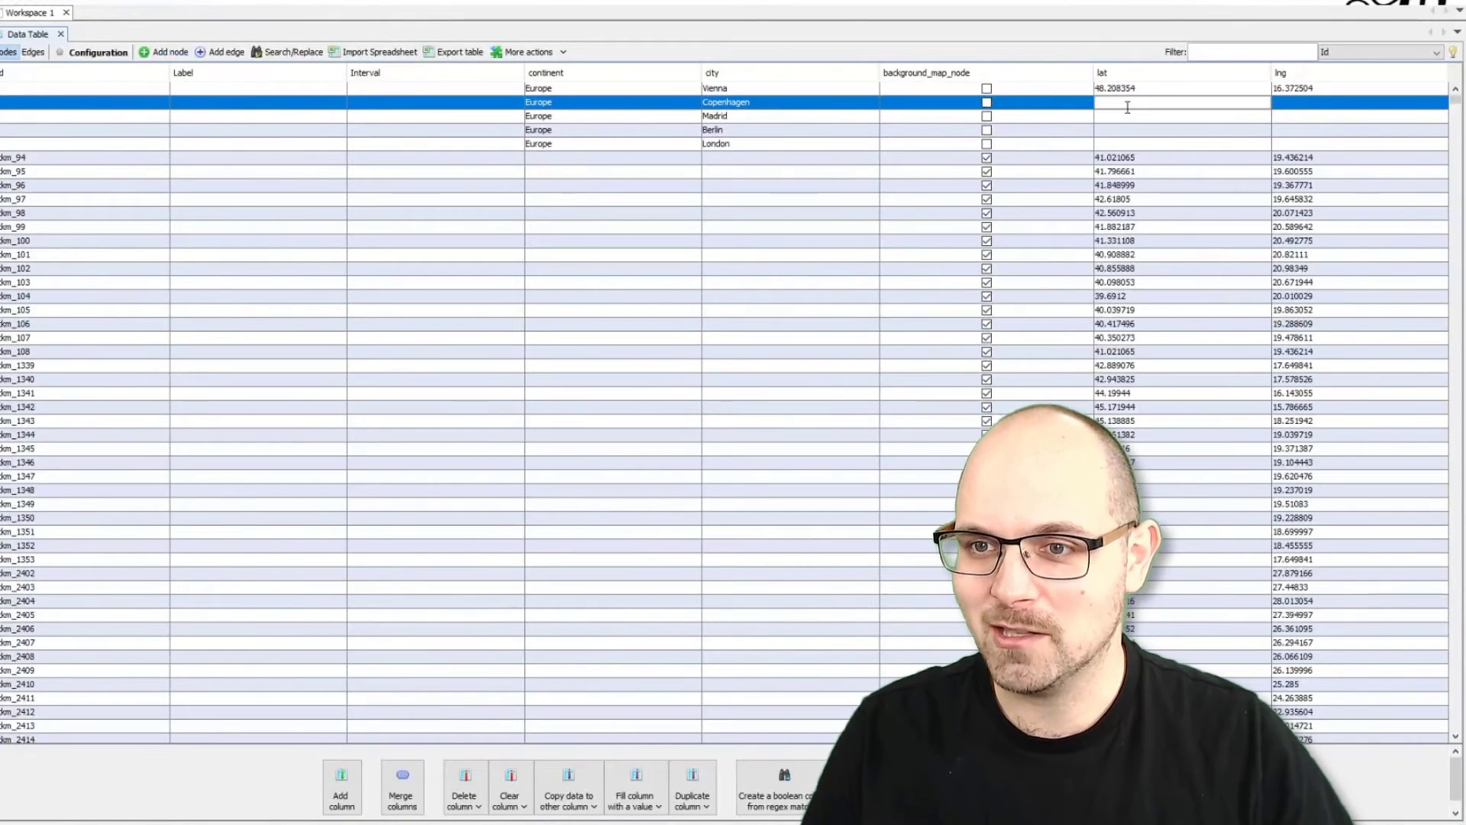
pyautogui.write('55.6867243, 12.5700724')
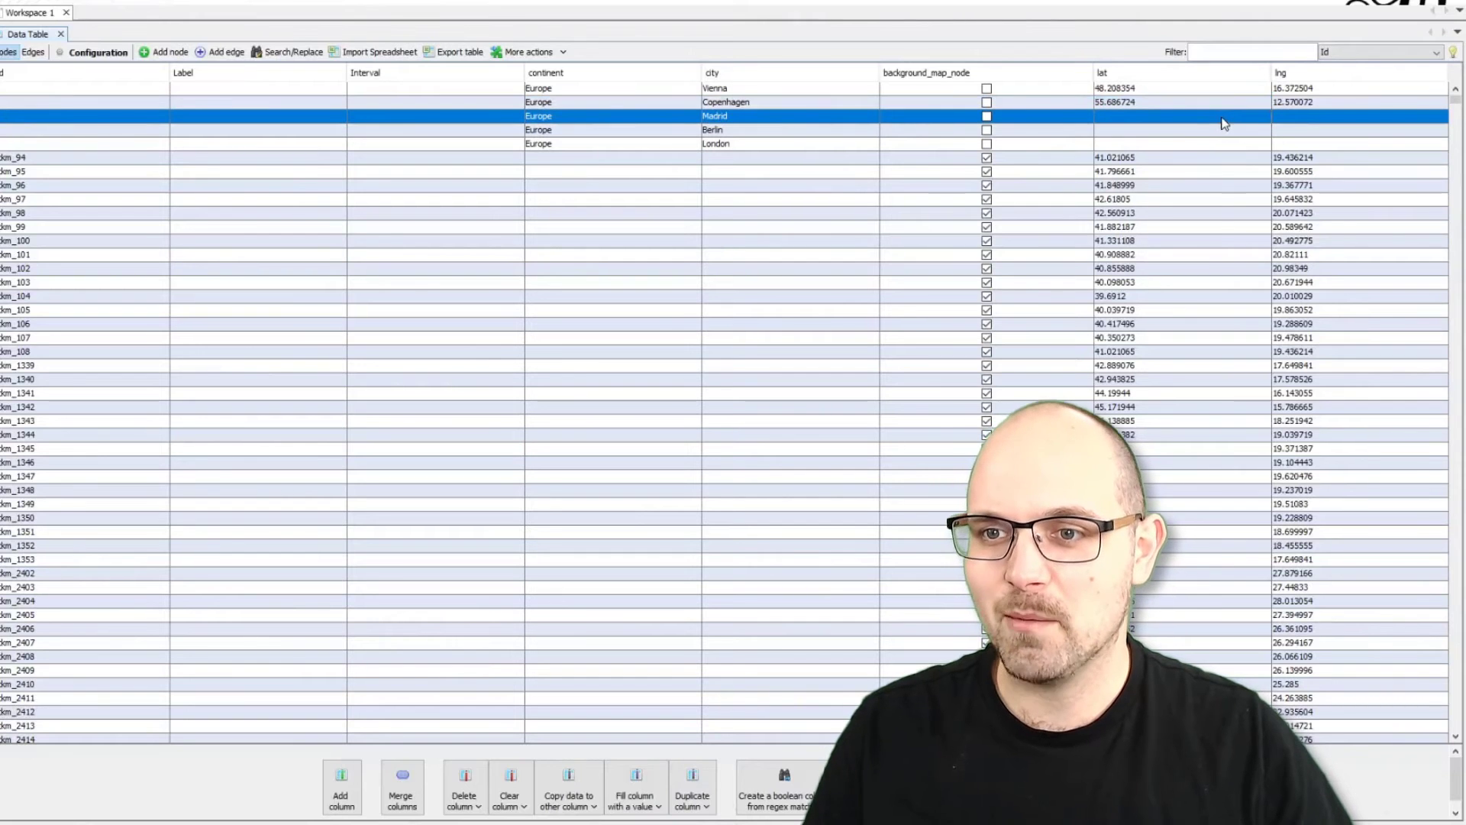
# Look up Madrid on OpenStreetMap and enter its coordinates 40.4167, -3.7032 for the node
pyautogui.doubleClick(715, 116)
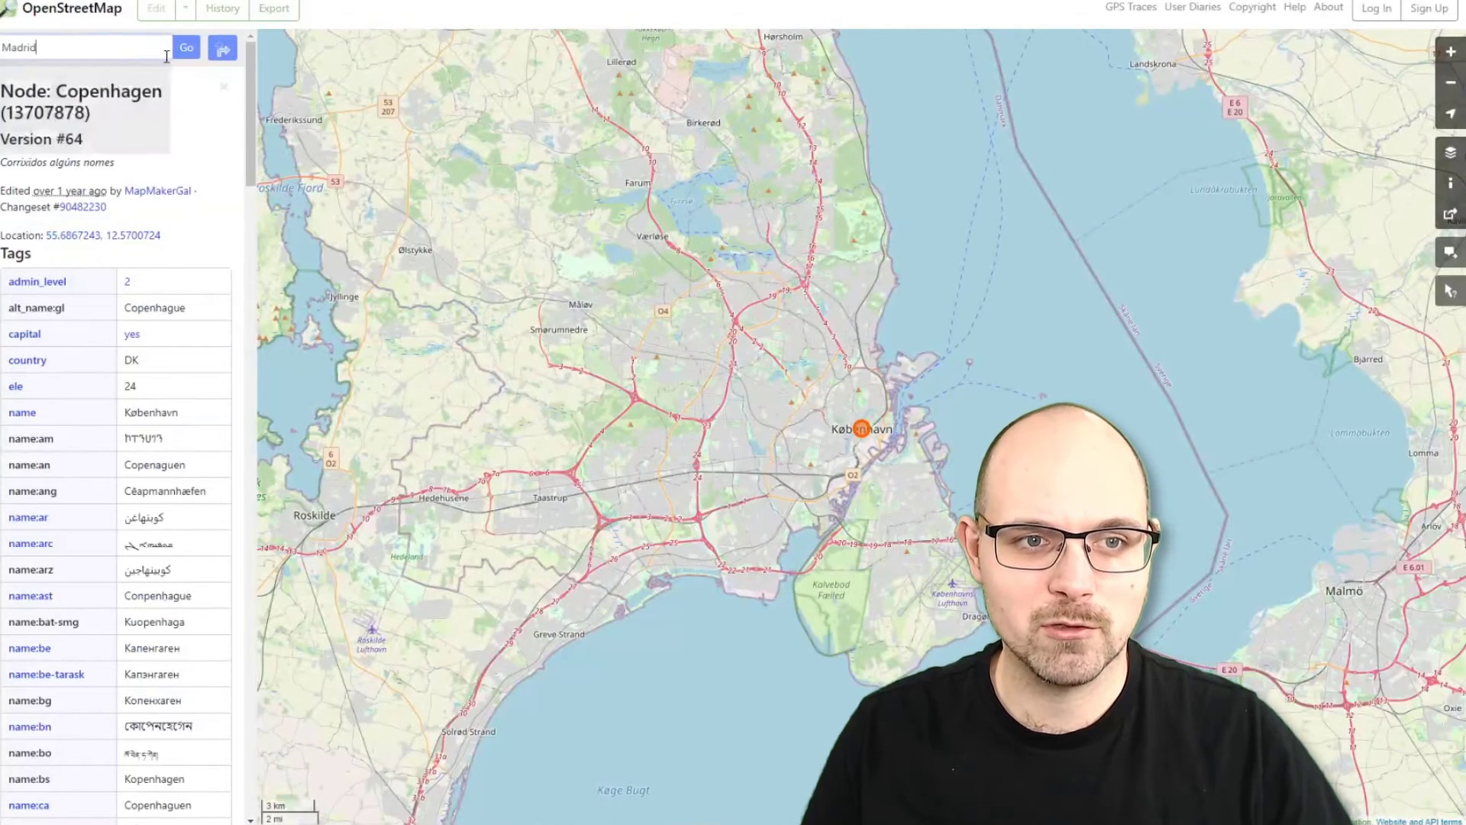
pyautogui.click(186, 48)
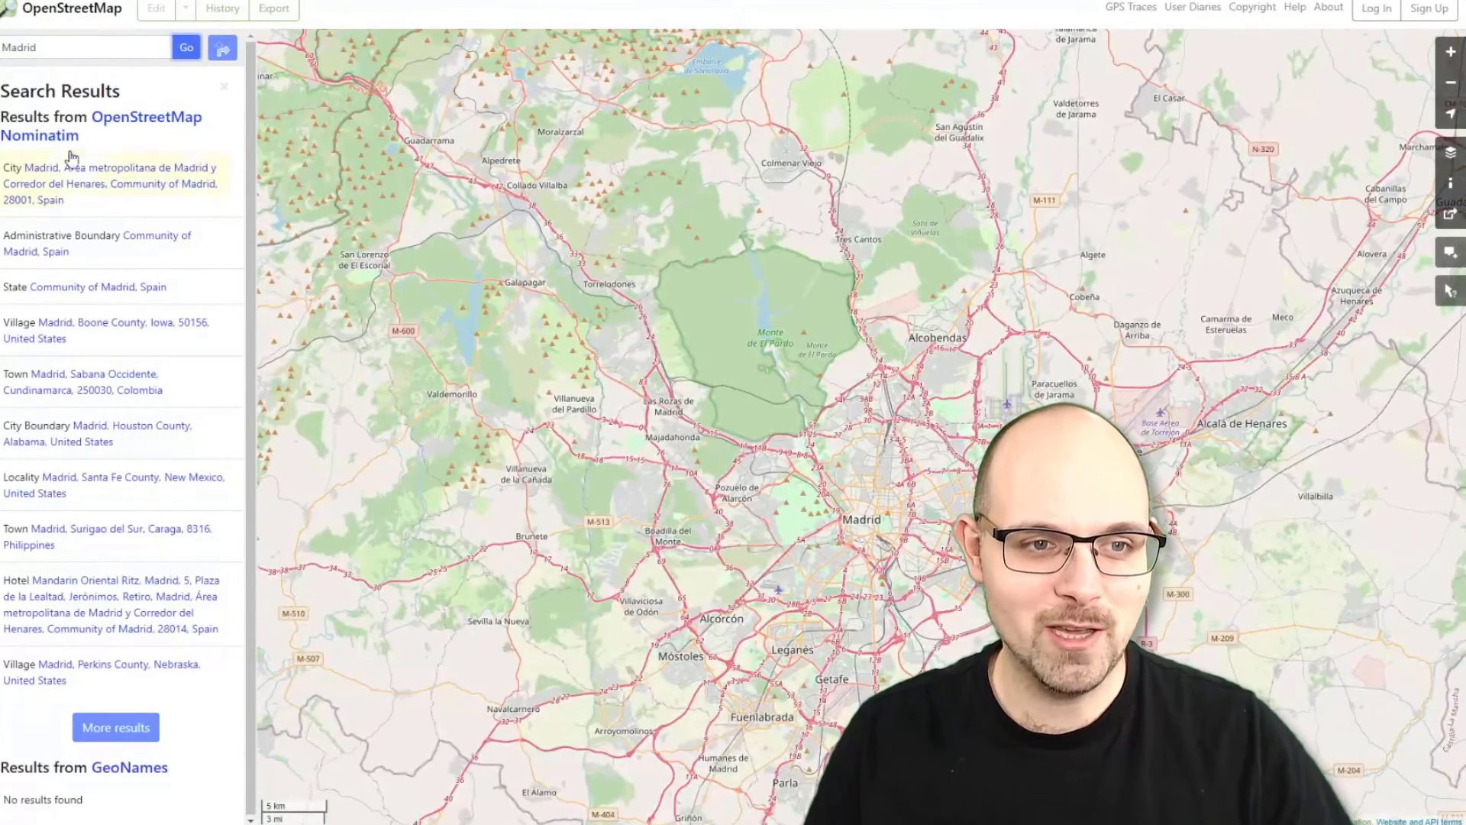
pyautogui.click(197, 47)
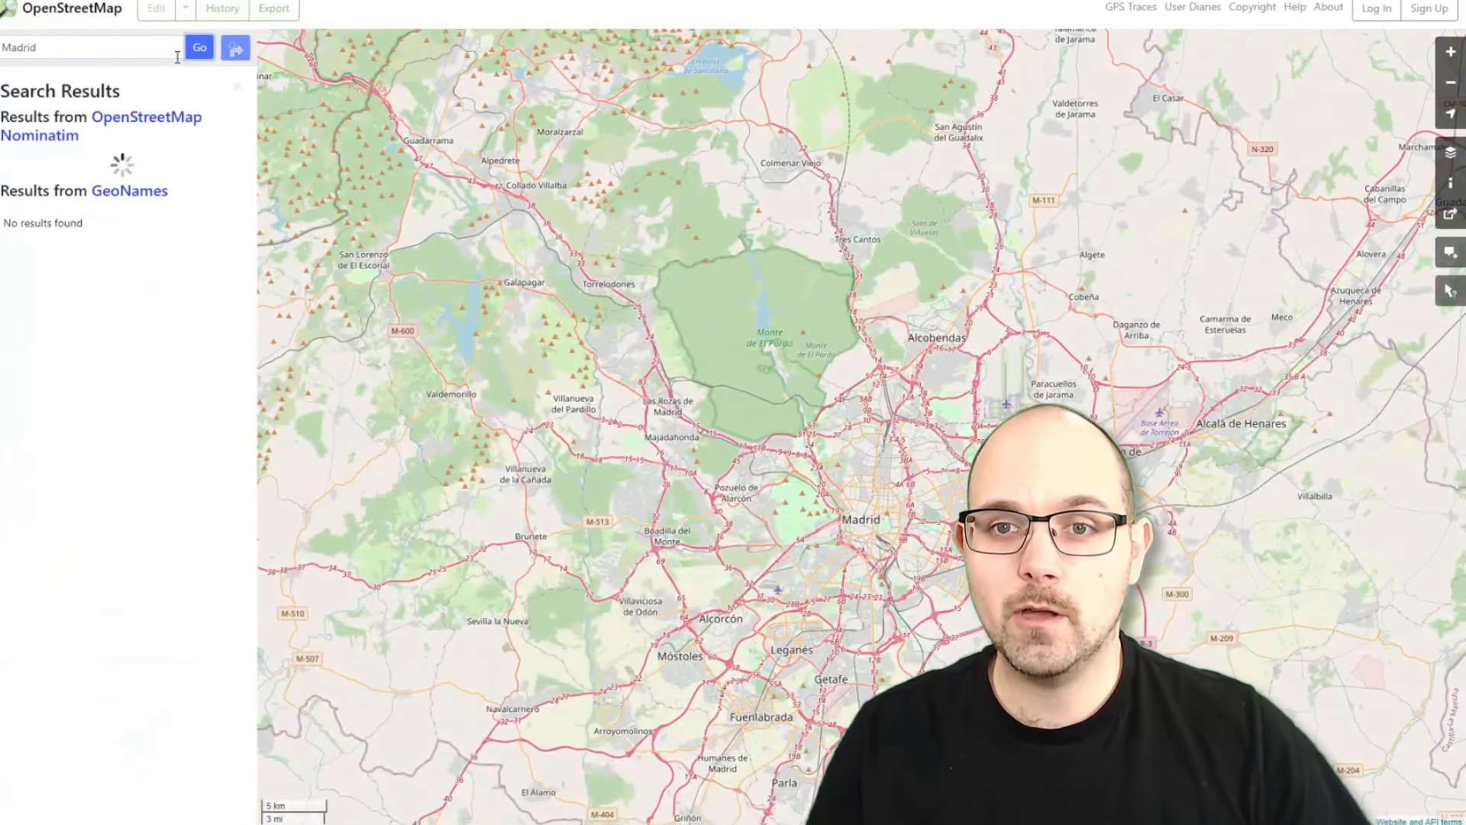
pyautogui.click(199, 47)
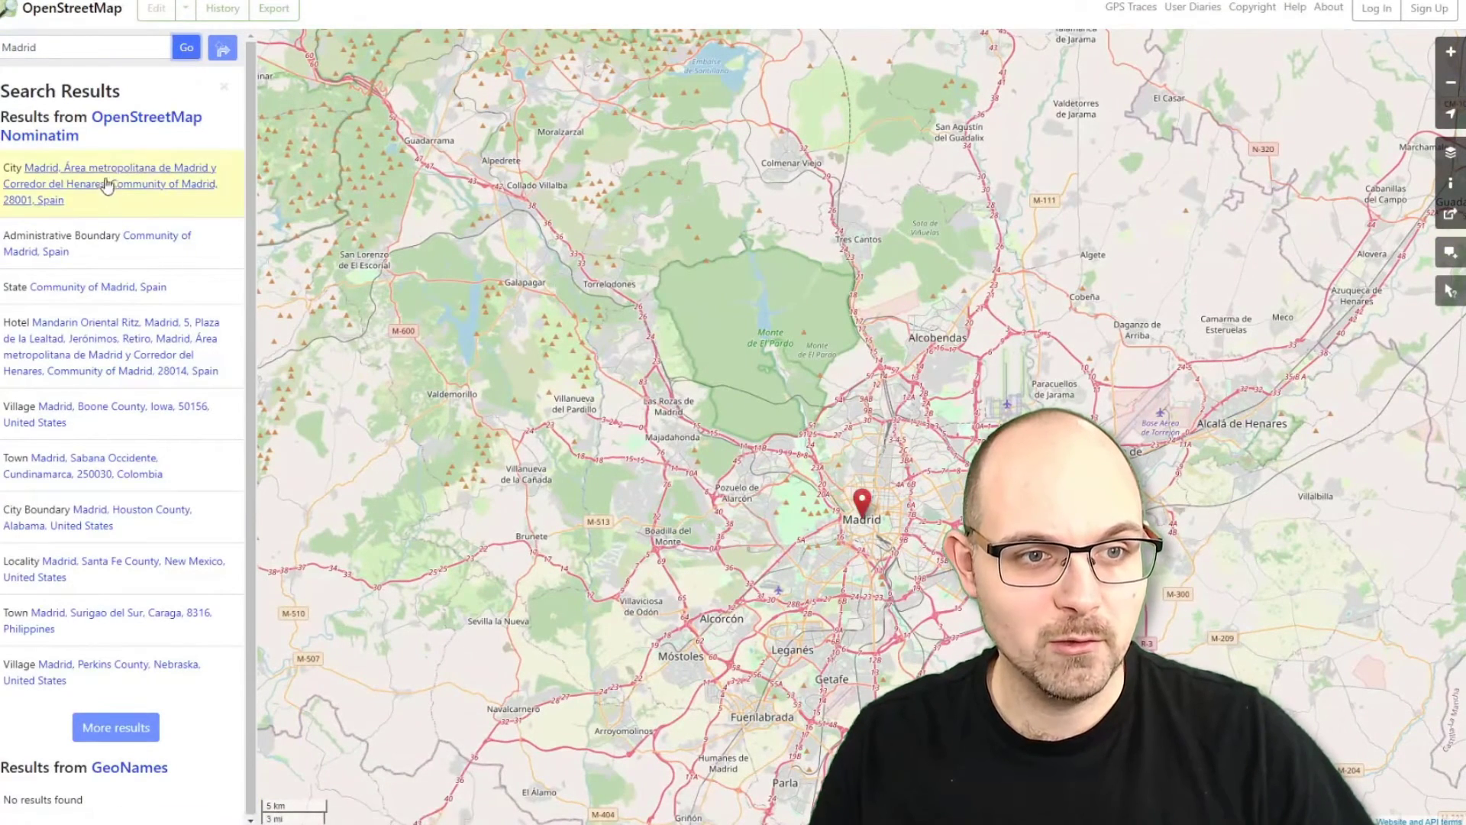
pyautogui.click(110, 183)
pyautogui.write('40.4167,-3.7032')
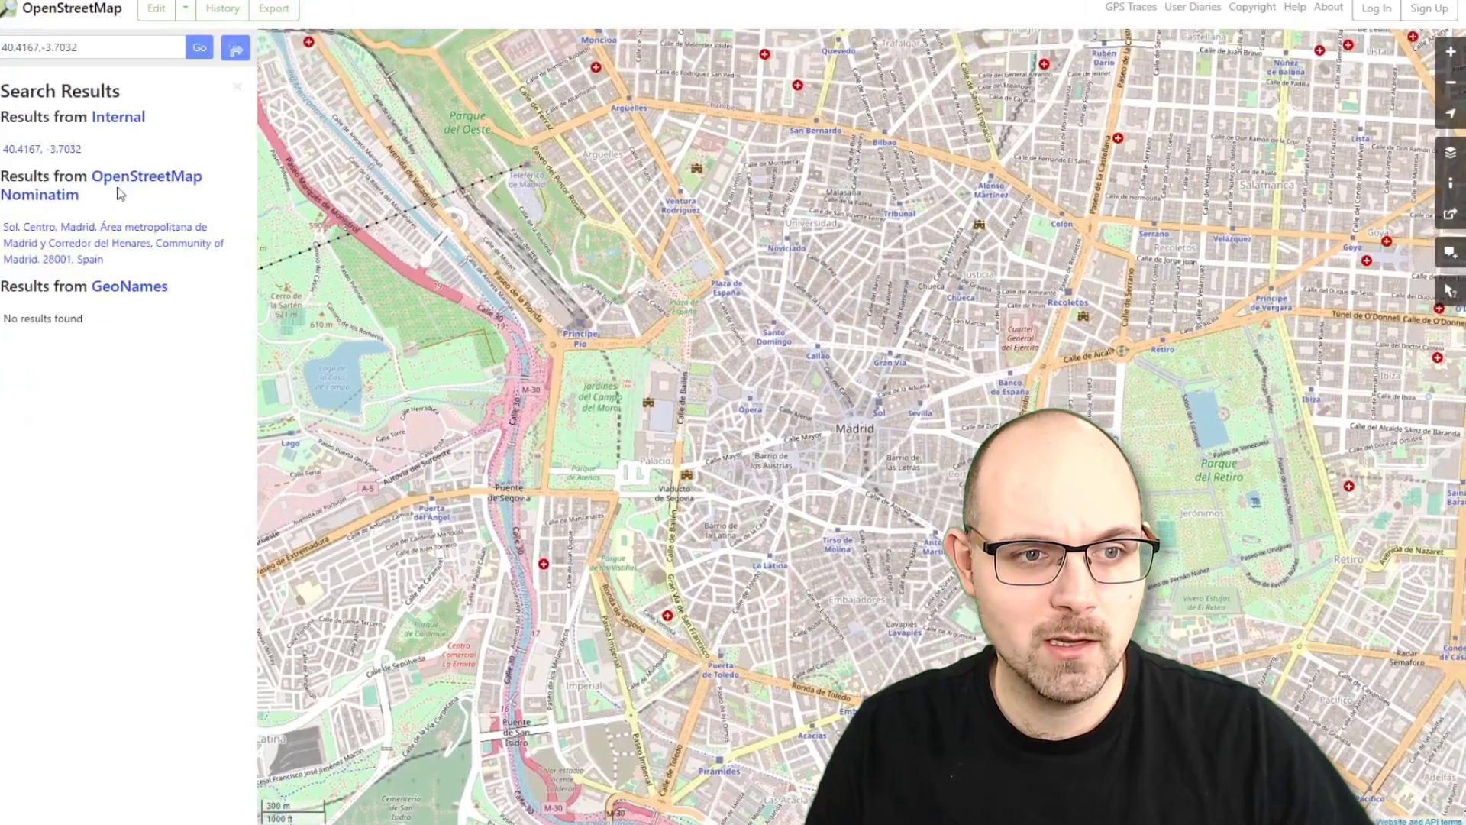
pyautogui.doubleClick(43, 149)
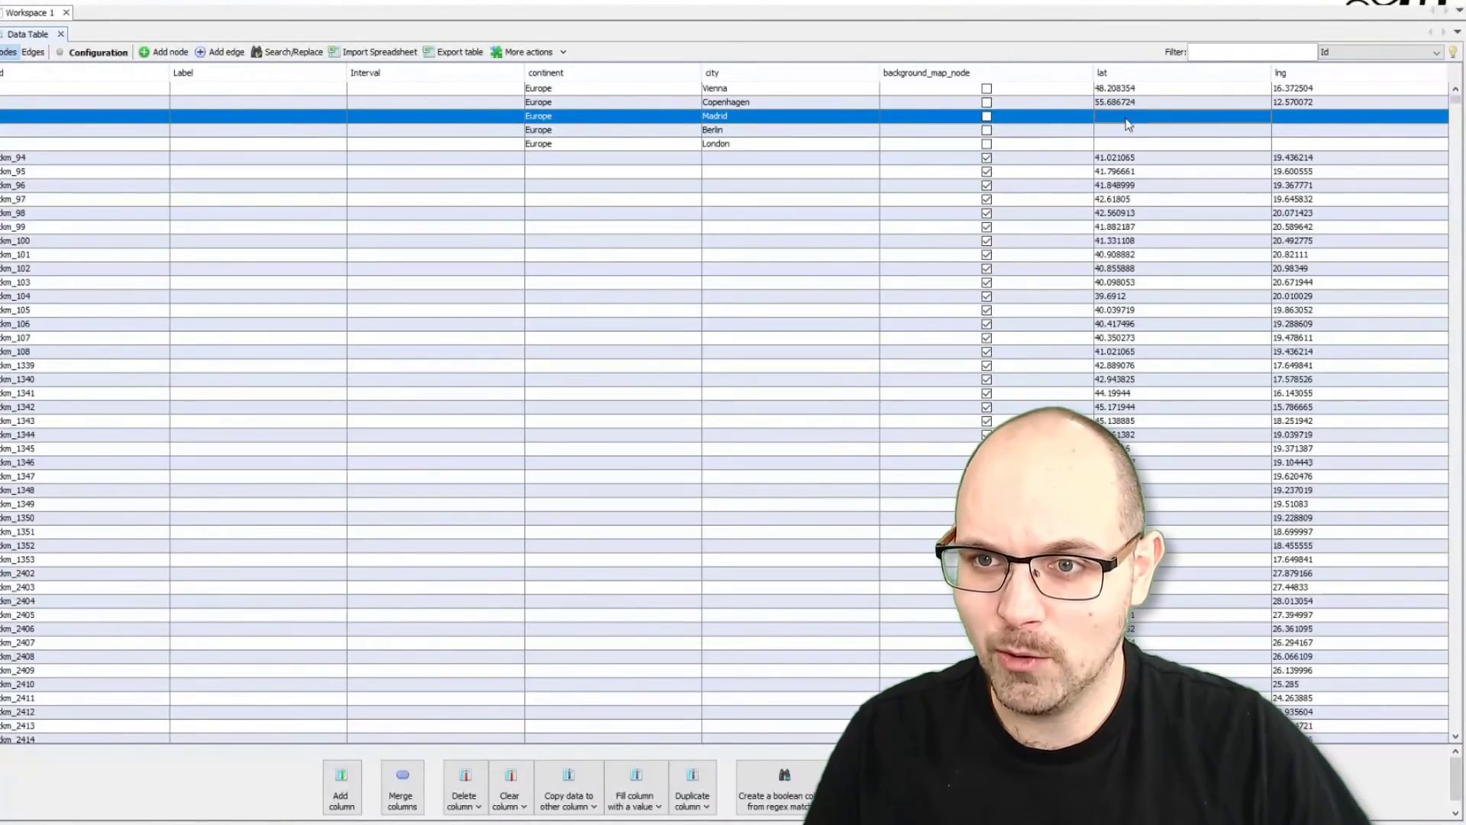
pyautogui.write('40.4167, -3.7032')
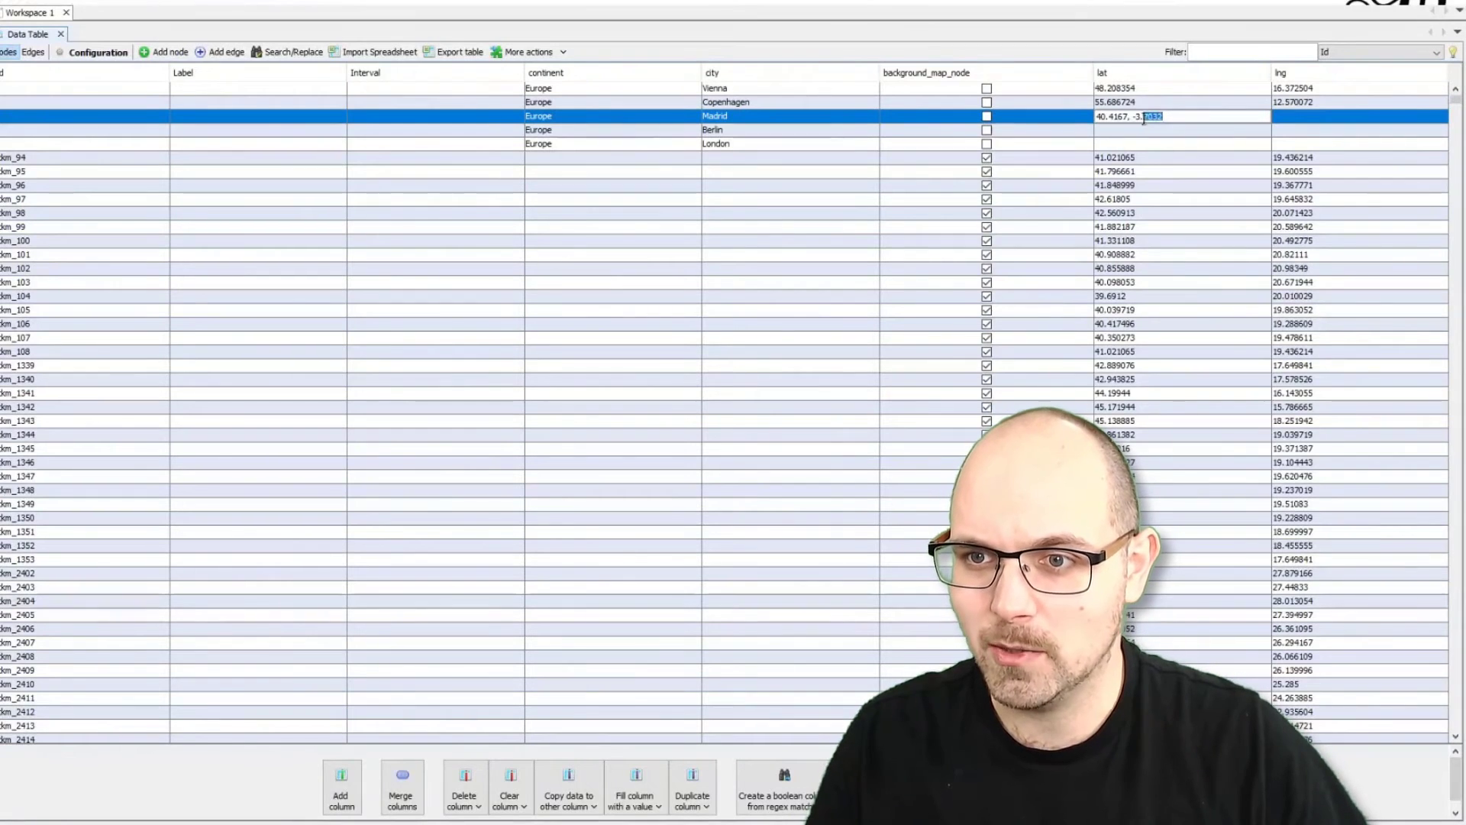
pyautogui.press('Backspace')
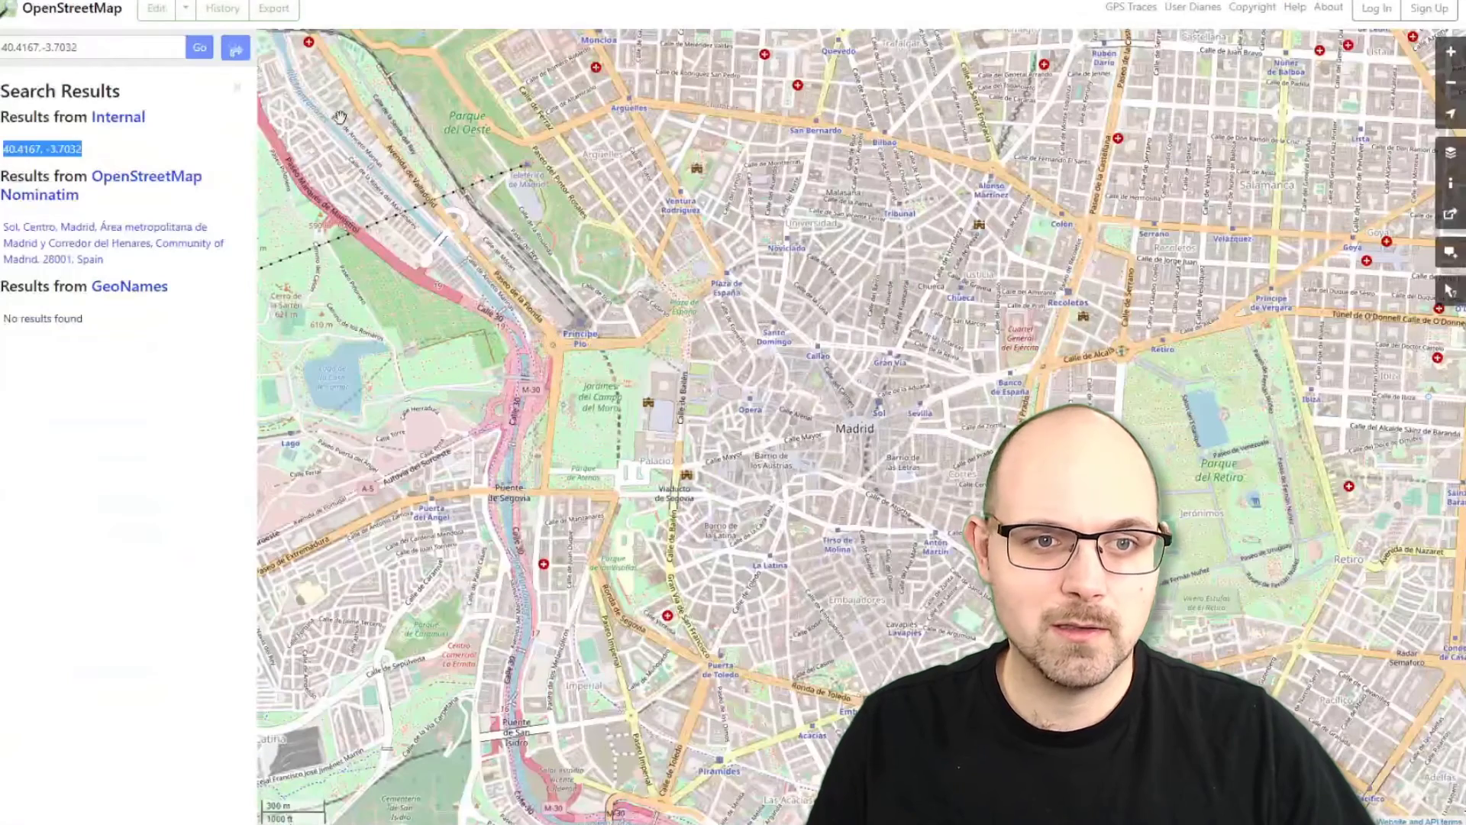
# Search OpenStreetMap for Berlin and London to get their coordinates
pyautogui.click(200, 47)
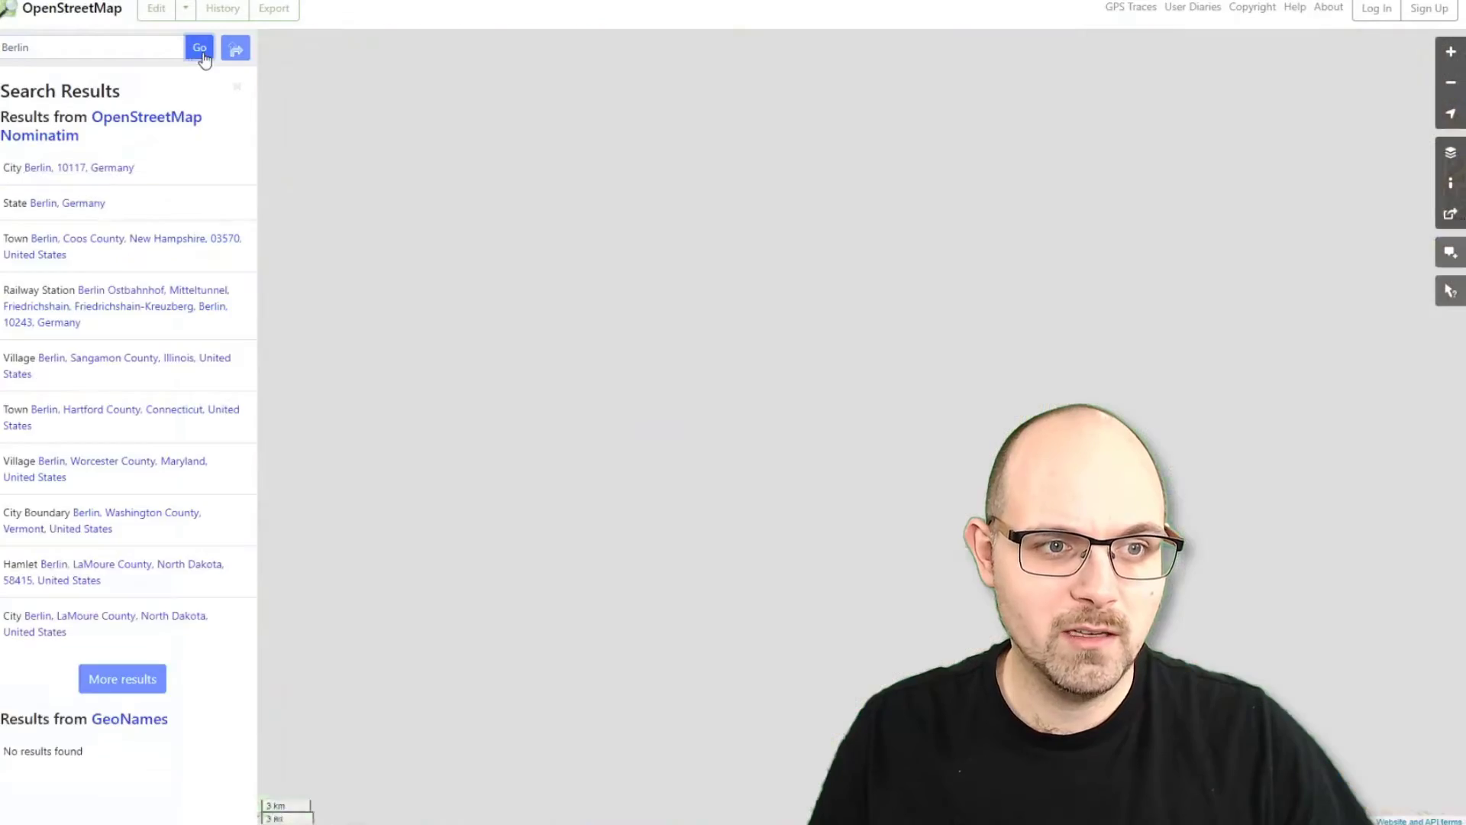
pyautogui.click(69, 168)
pyautogui.write('London')
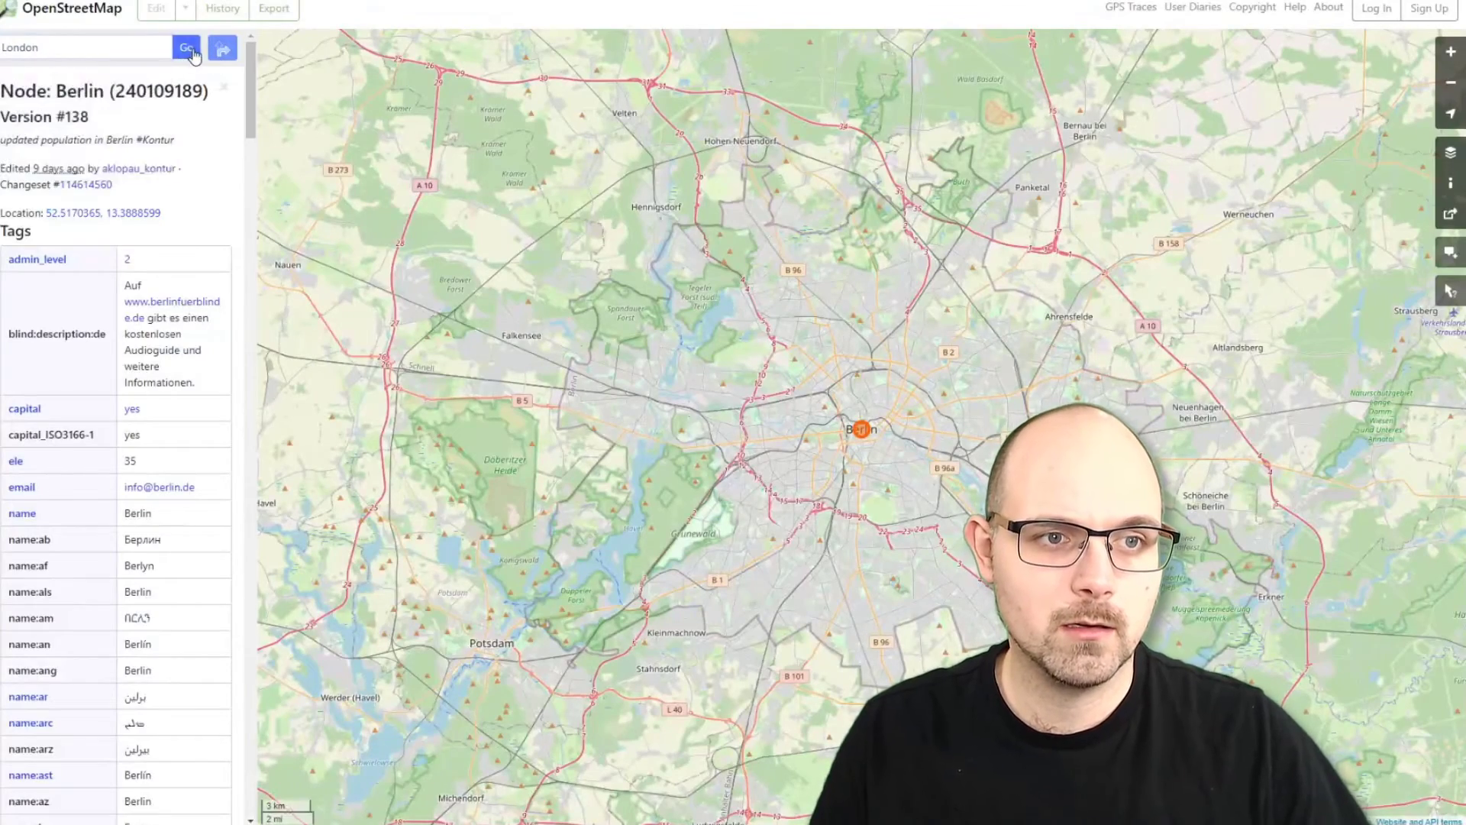
pyautogui.click(186, 47)
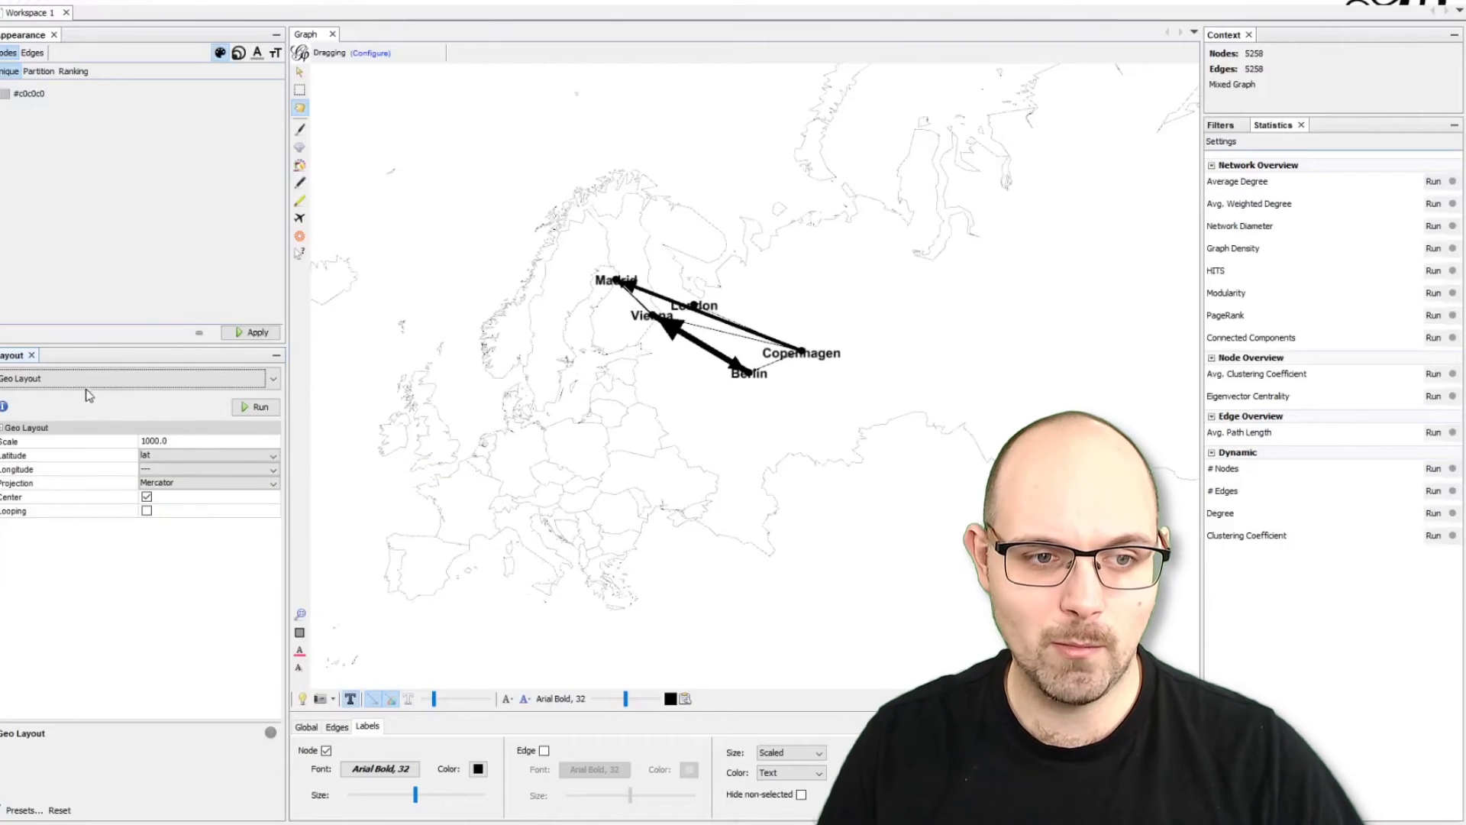
# Run Geo Layout with Latitude from lat and Longitude from lng to place the five cities on Europe
pyautogui.click(137, 379)
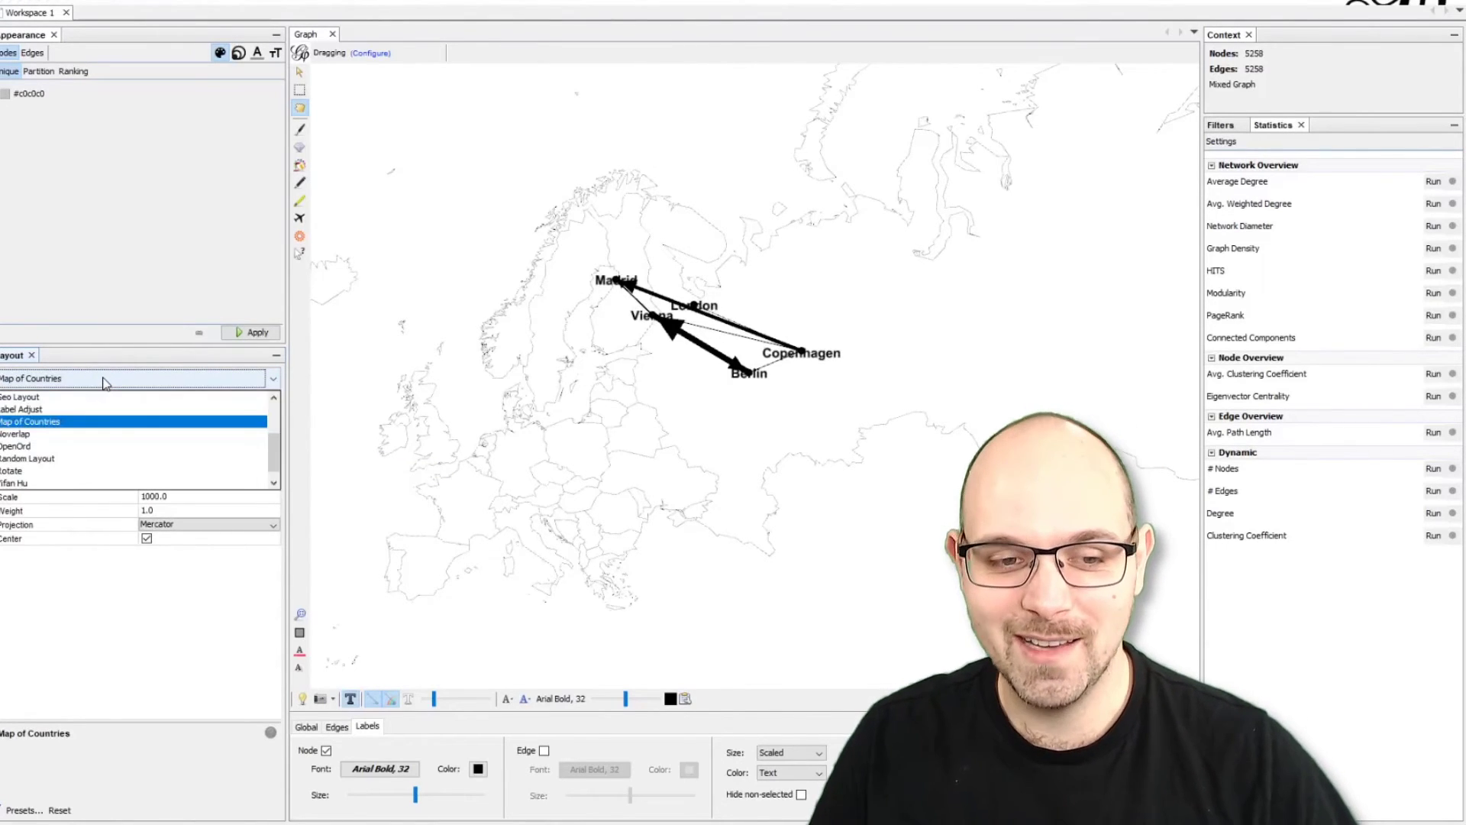
pyautogui.click(23, 397)
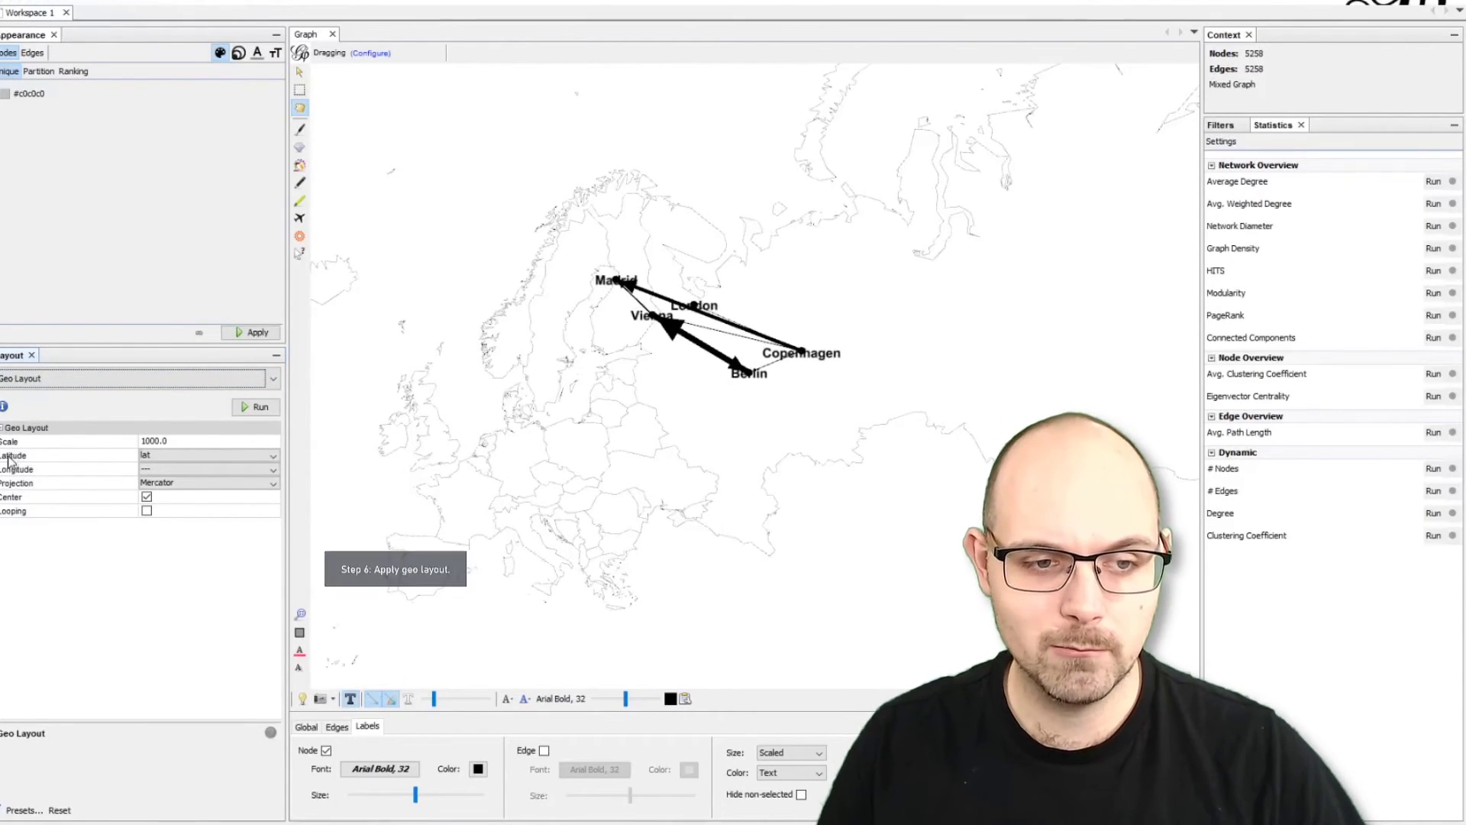
pyautogui.click(208, 455)
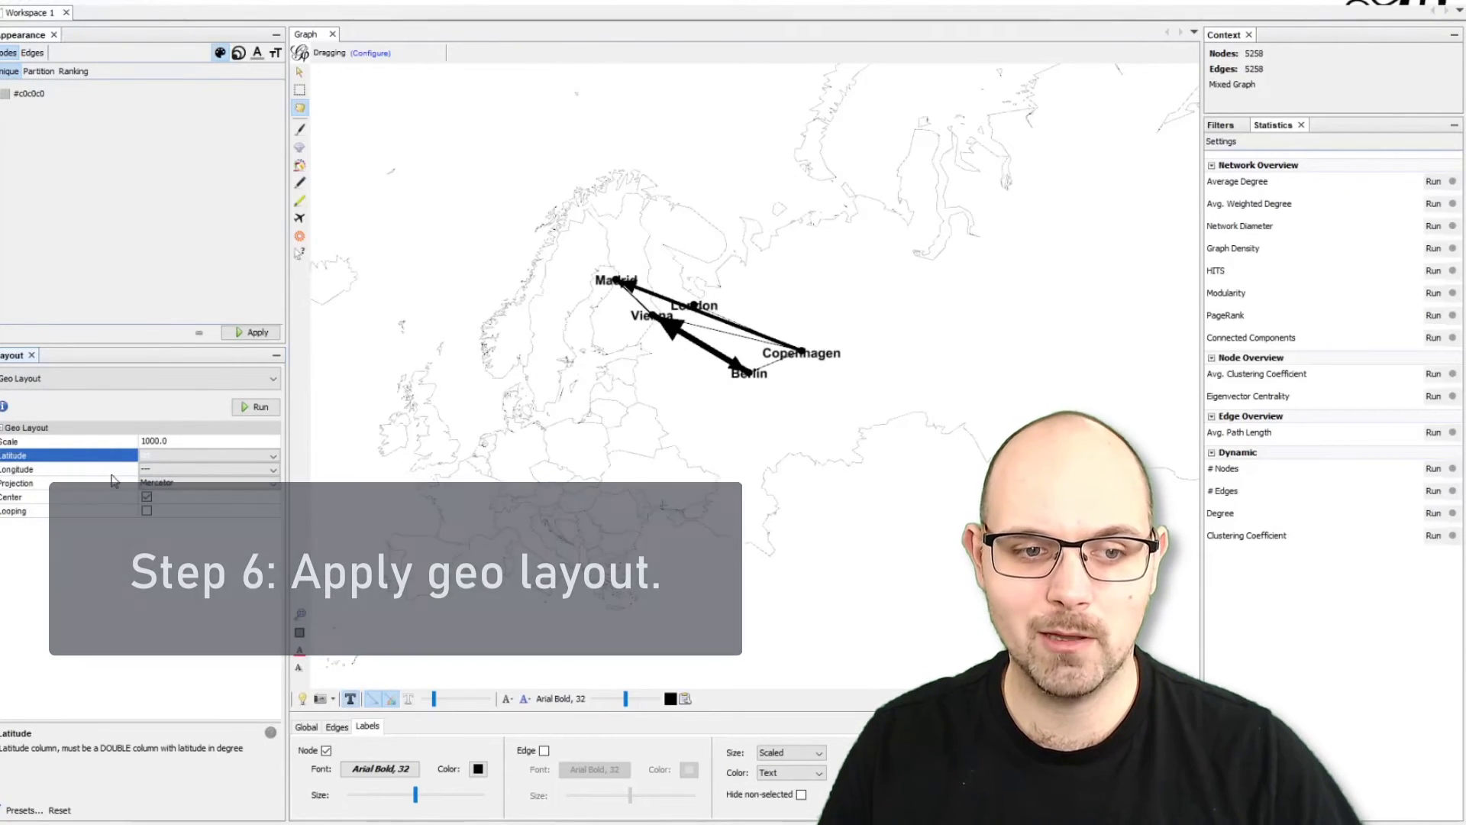
pyautogui.click(206, 469)
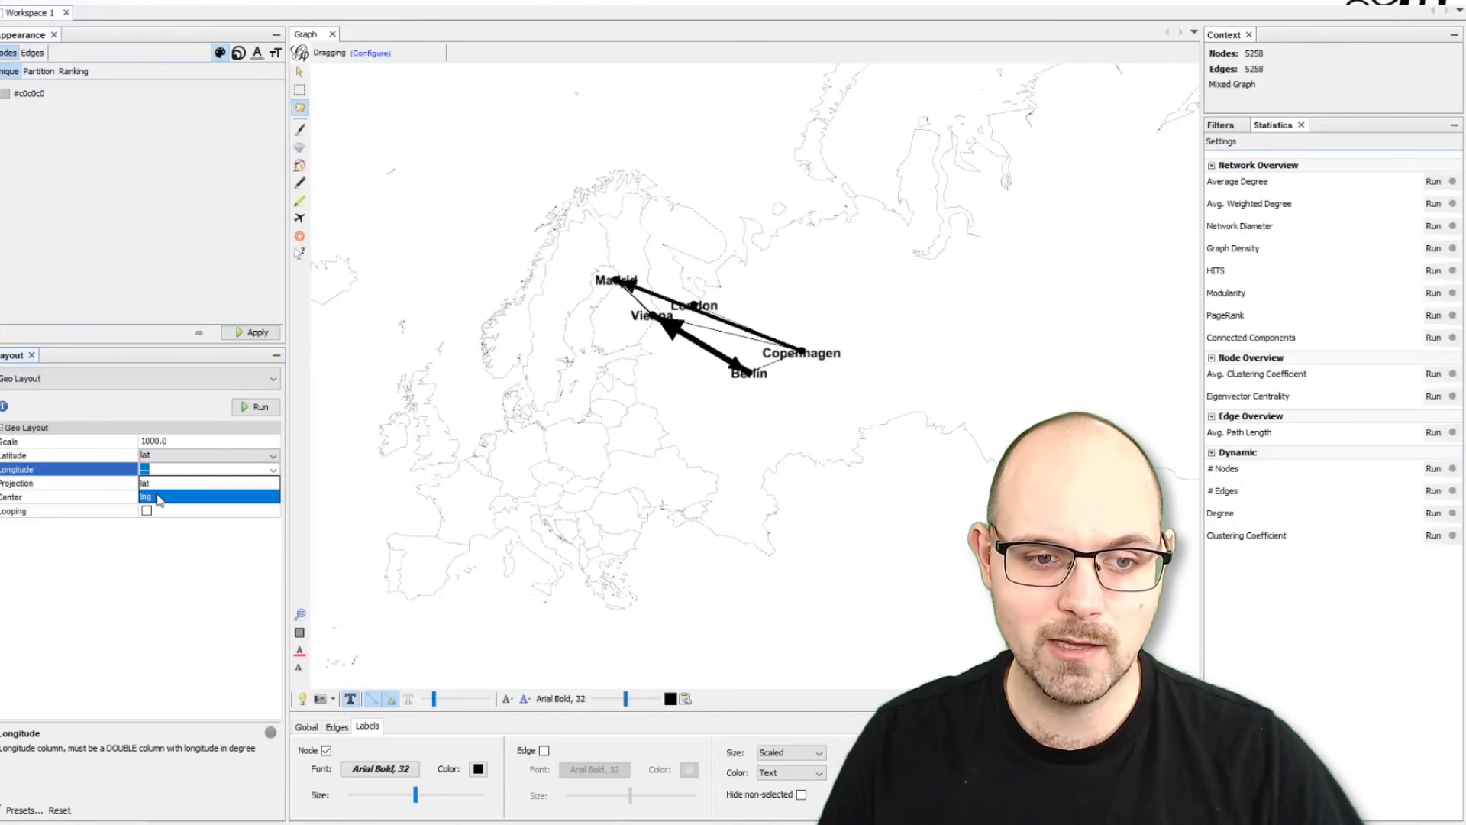
pyautogui.click(147, 494)
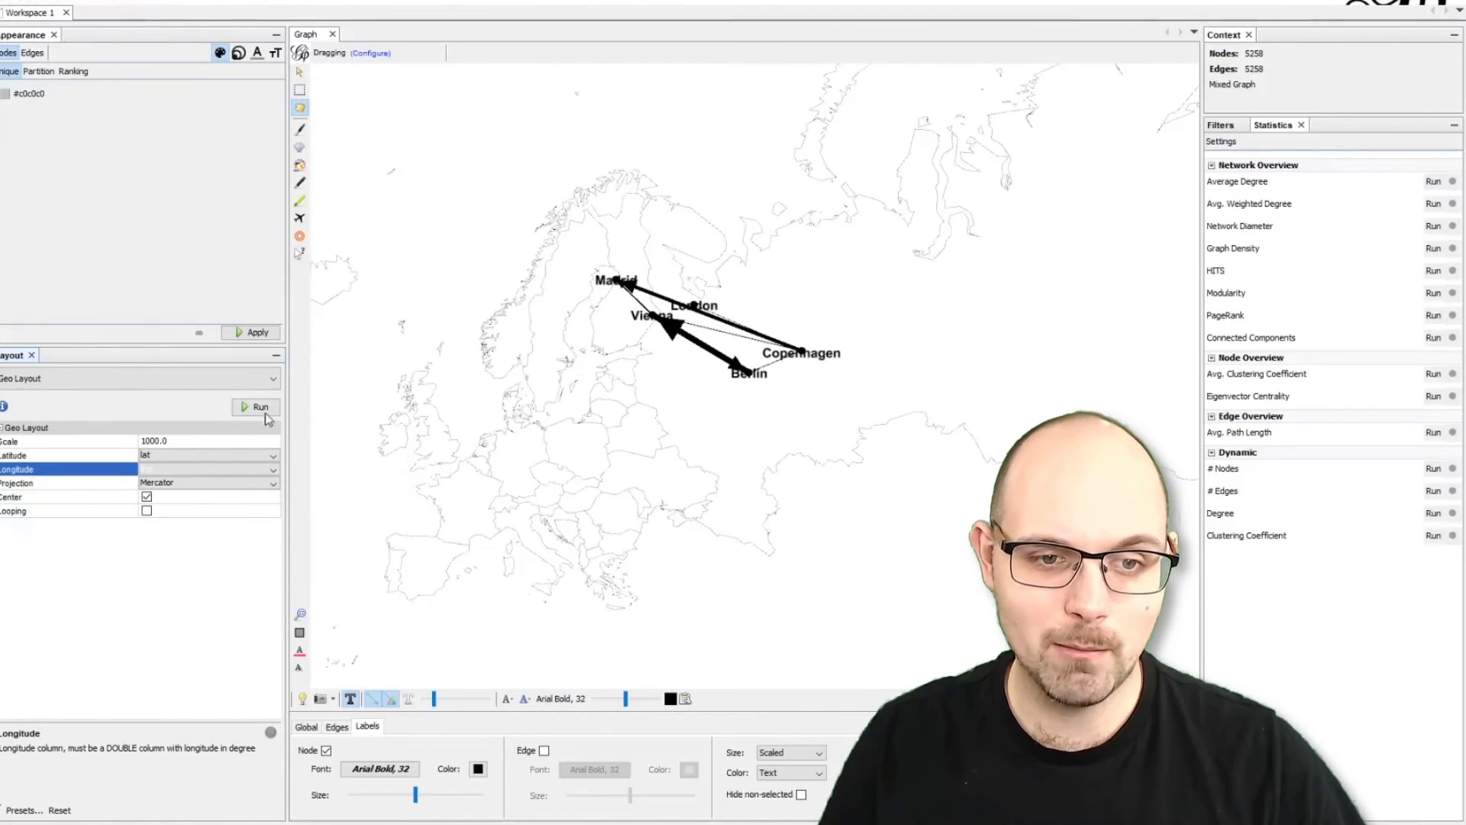
pyautogui.click(260, 406)
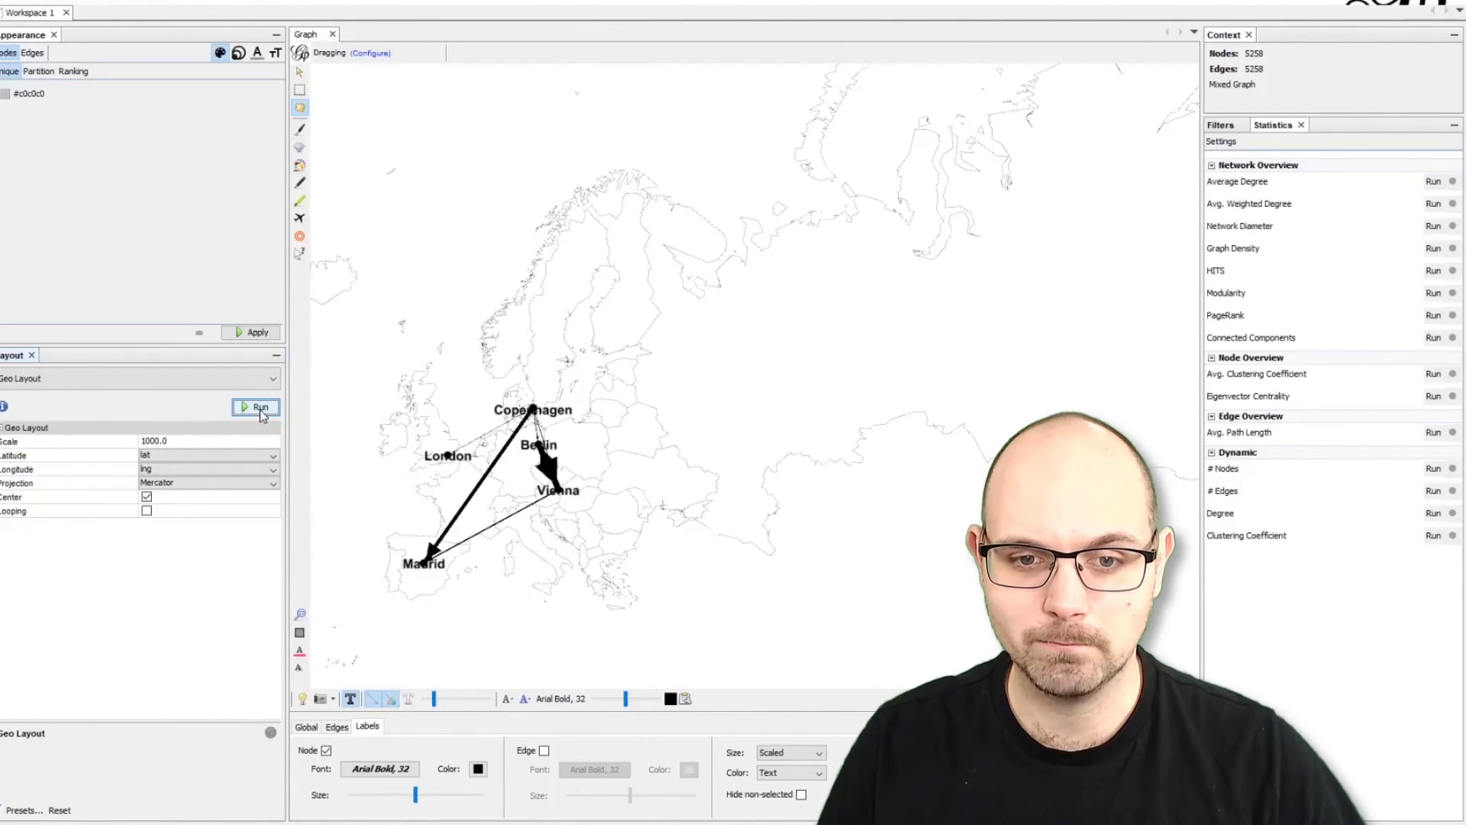
pyautogui.click(258, 406)
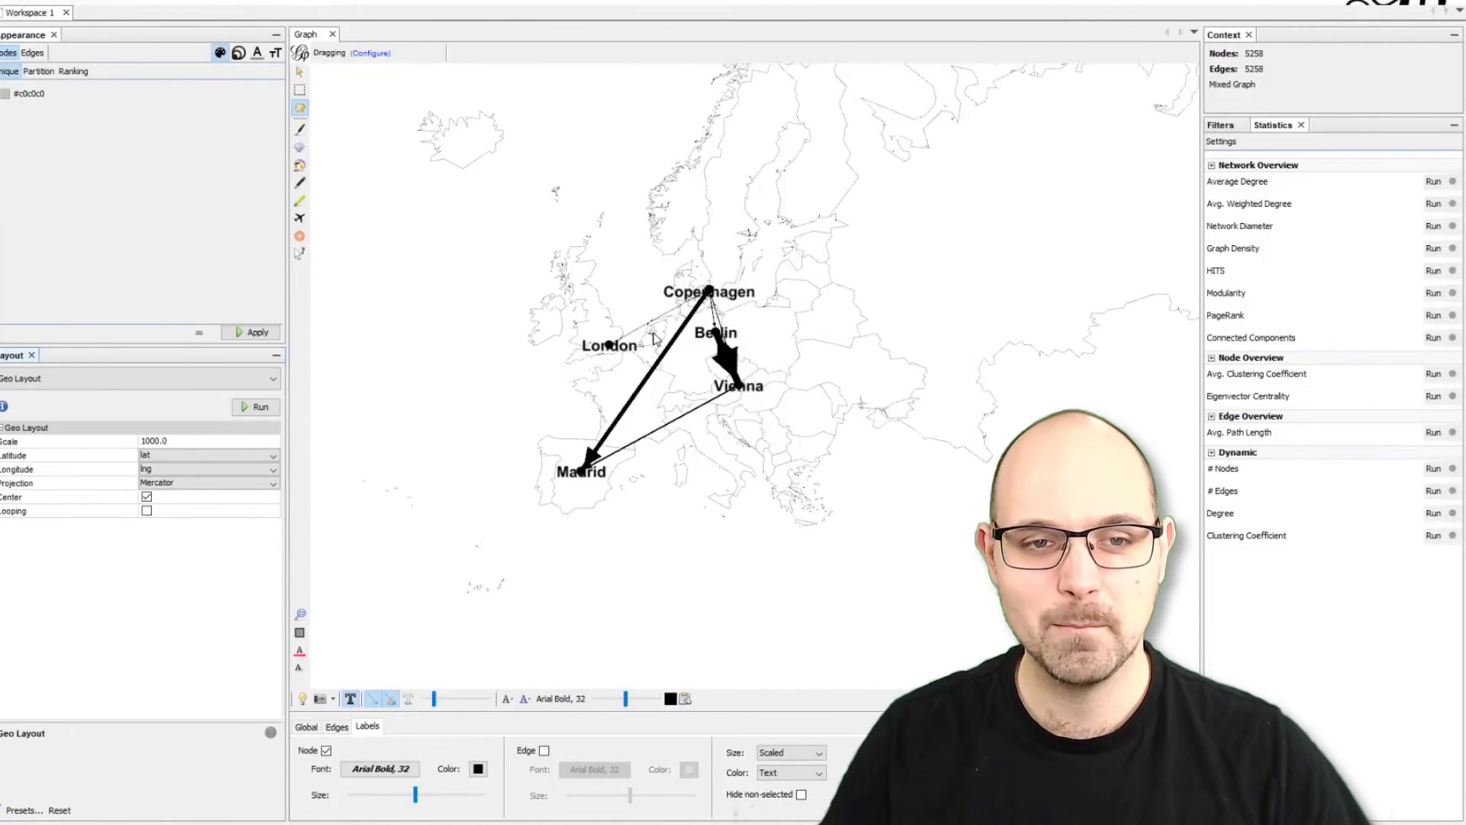
pyautogui.moveTo(642, 296)
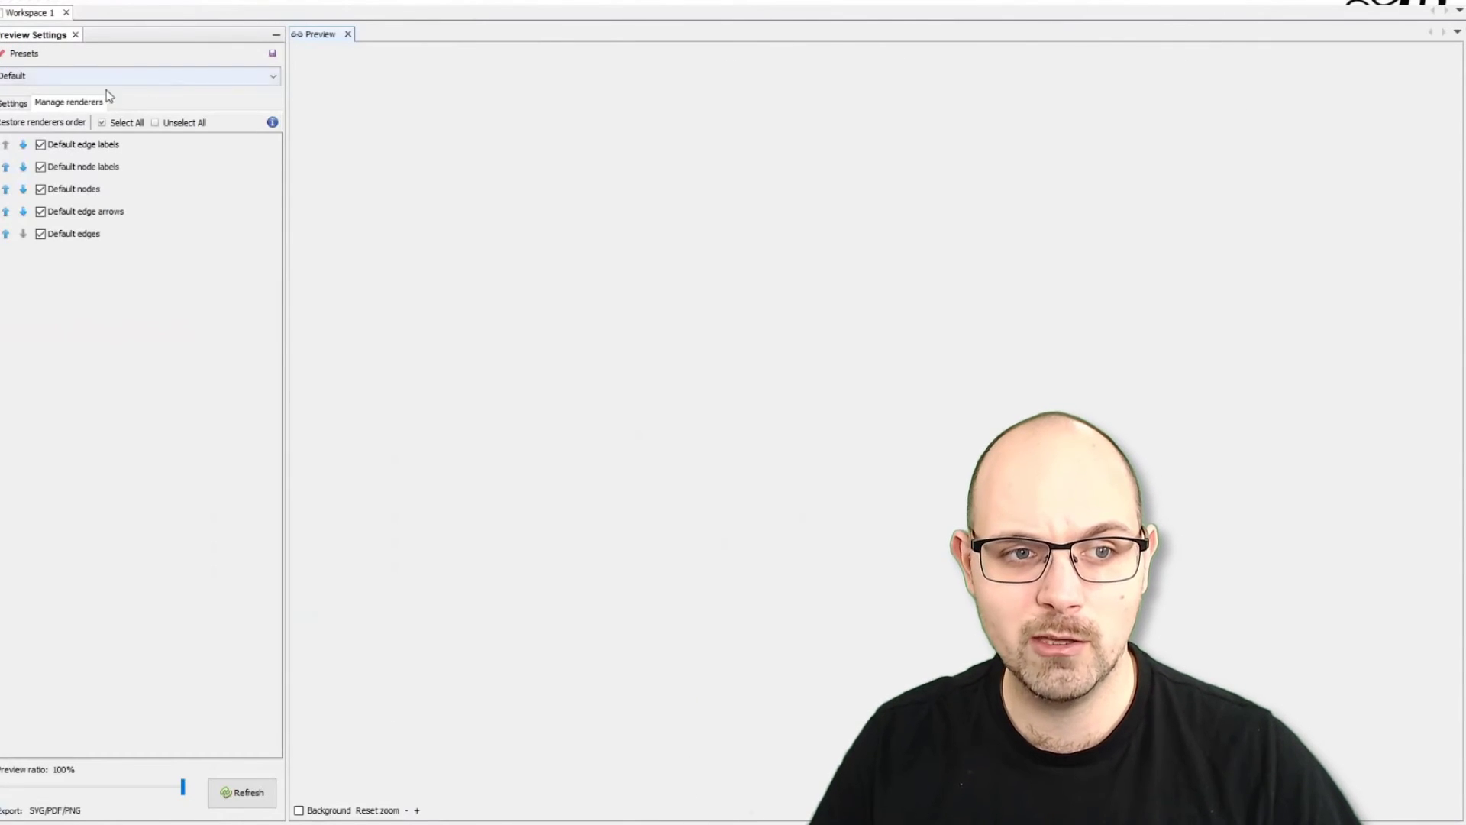
# Refresh the Preview rendering of the network over the country outlines and toggle curved edges
pyautogui.click(12, 104)
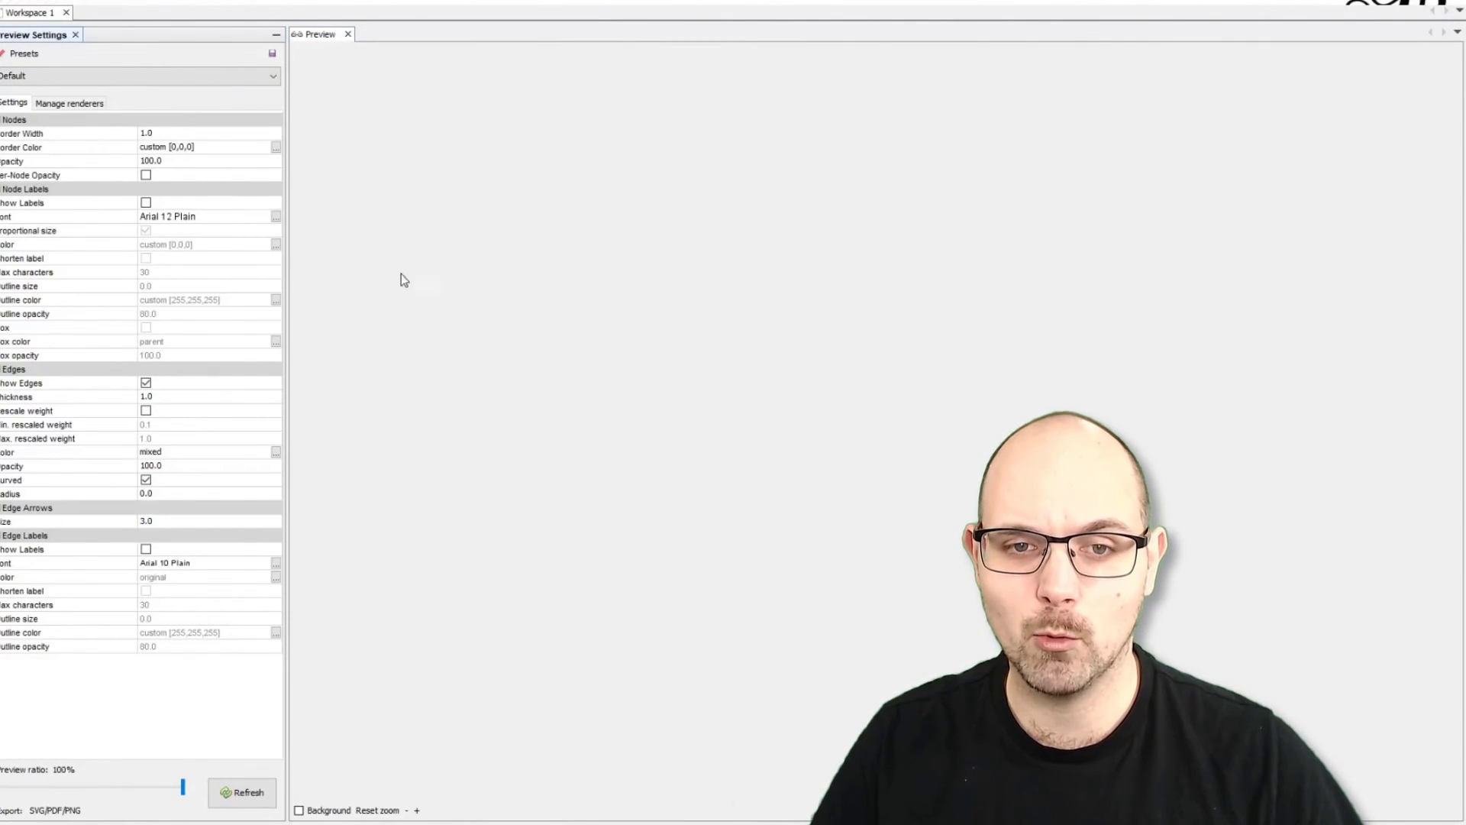
pyautogui.moveTo(483, 338)
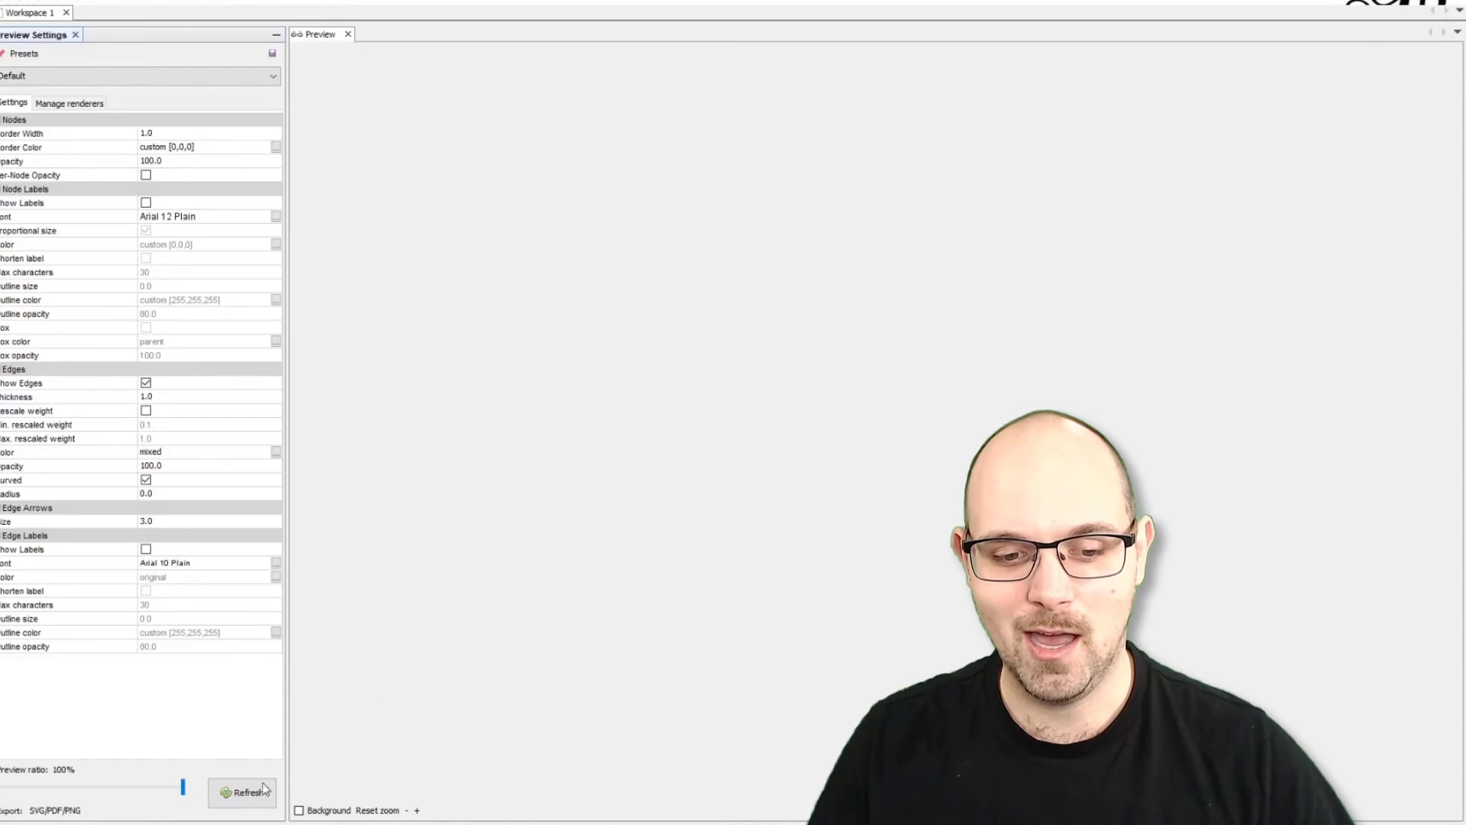
pyautogui.click(245, 793)
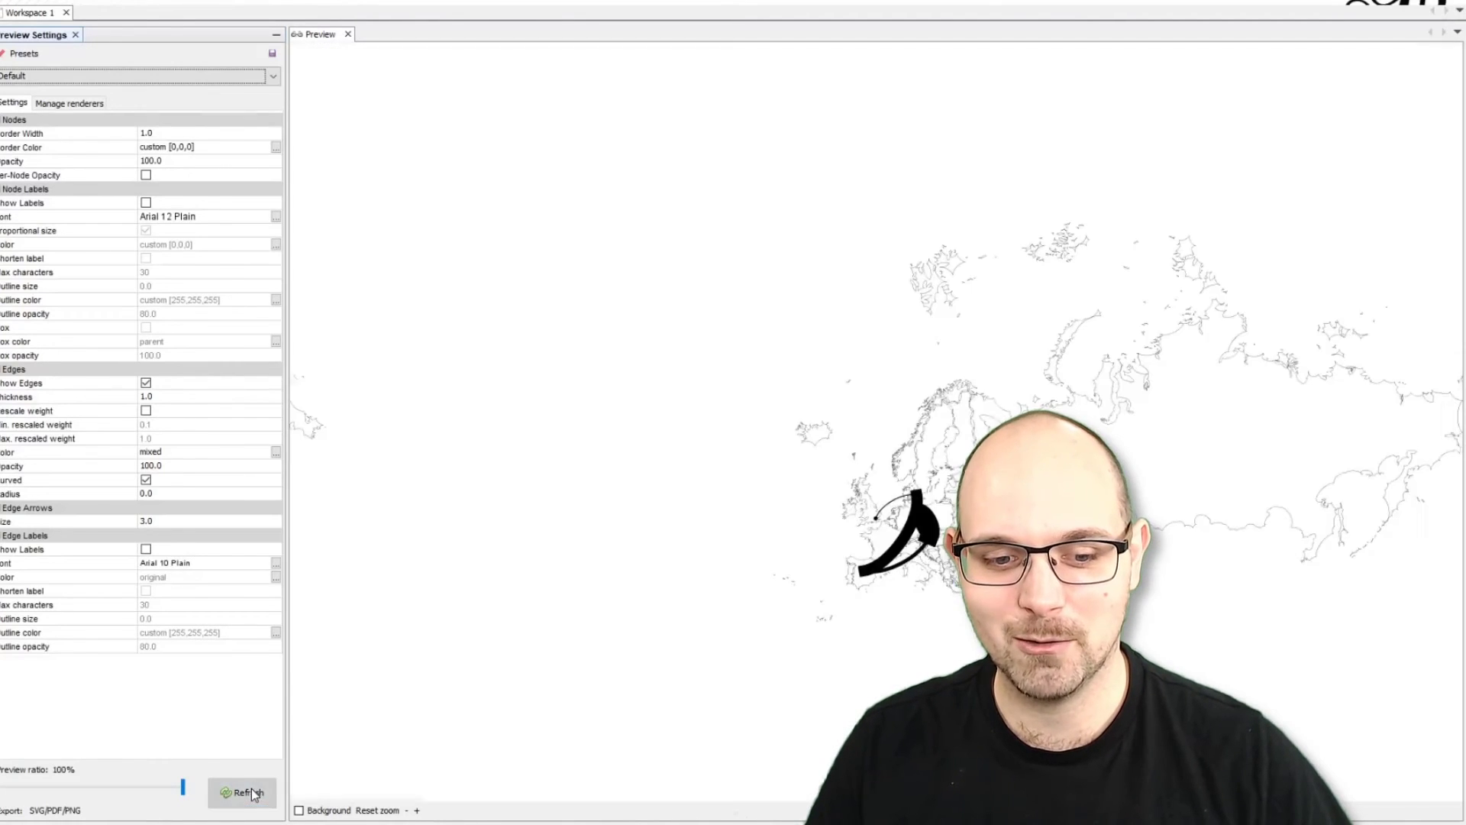
pyautogui.click(243, 794)
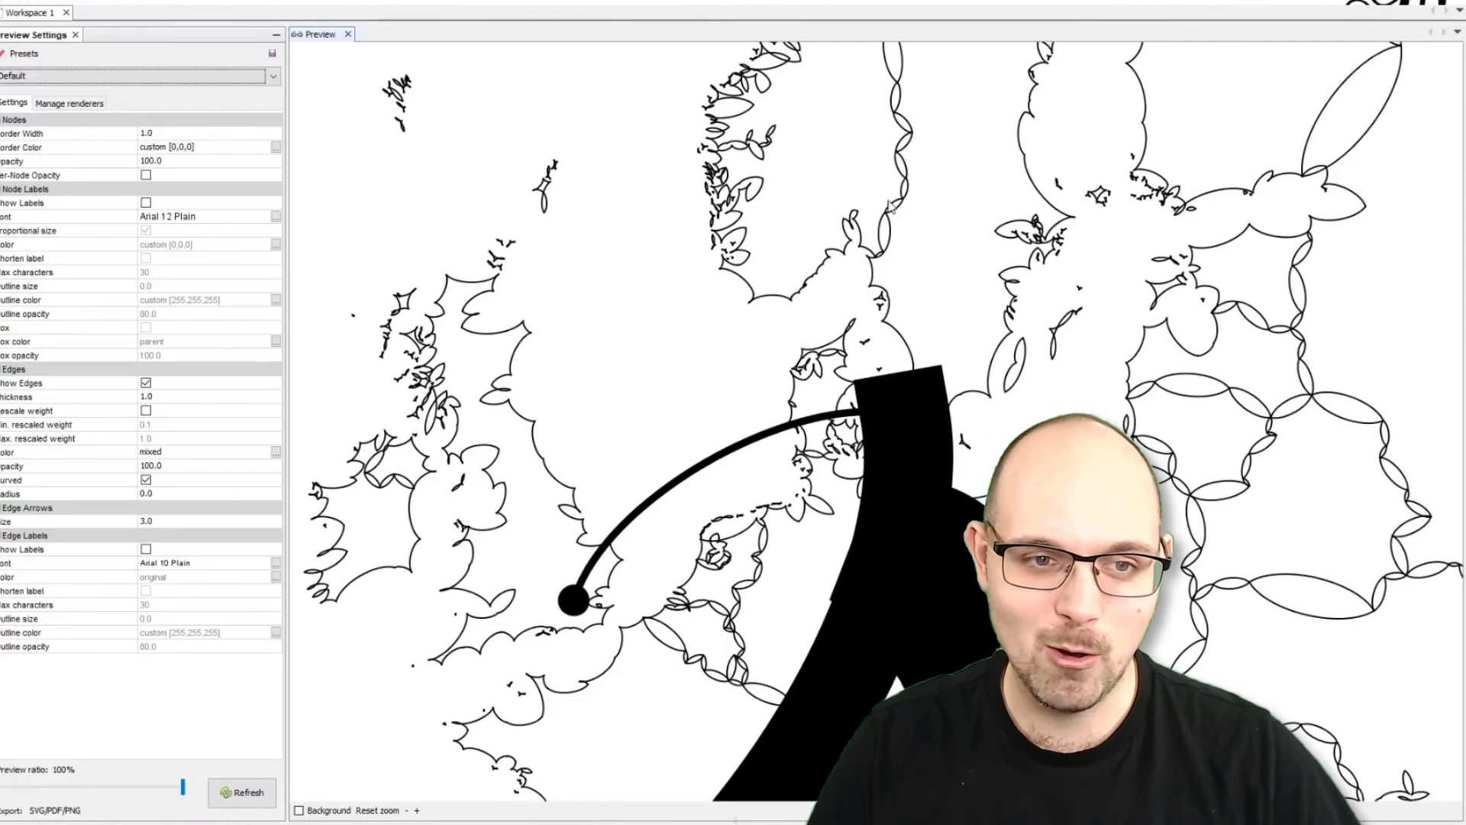
pyautogui.moveTo(168, 492)
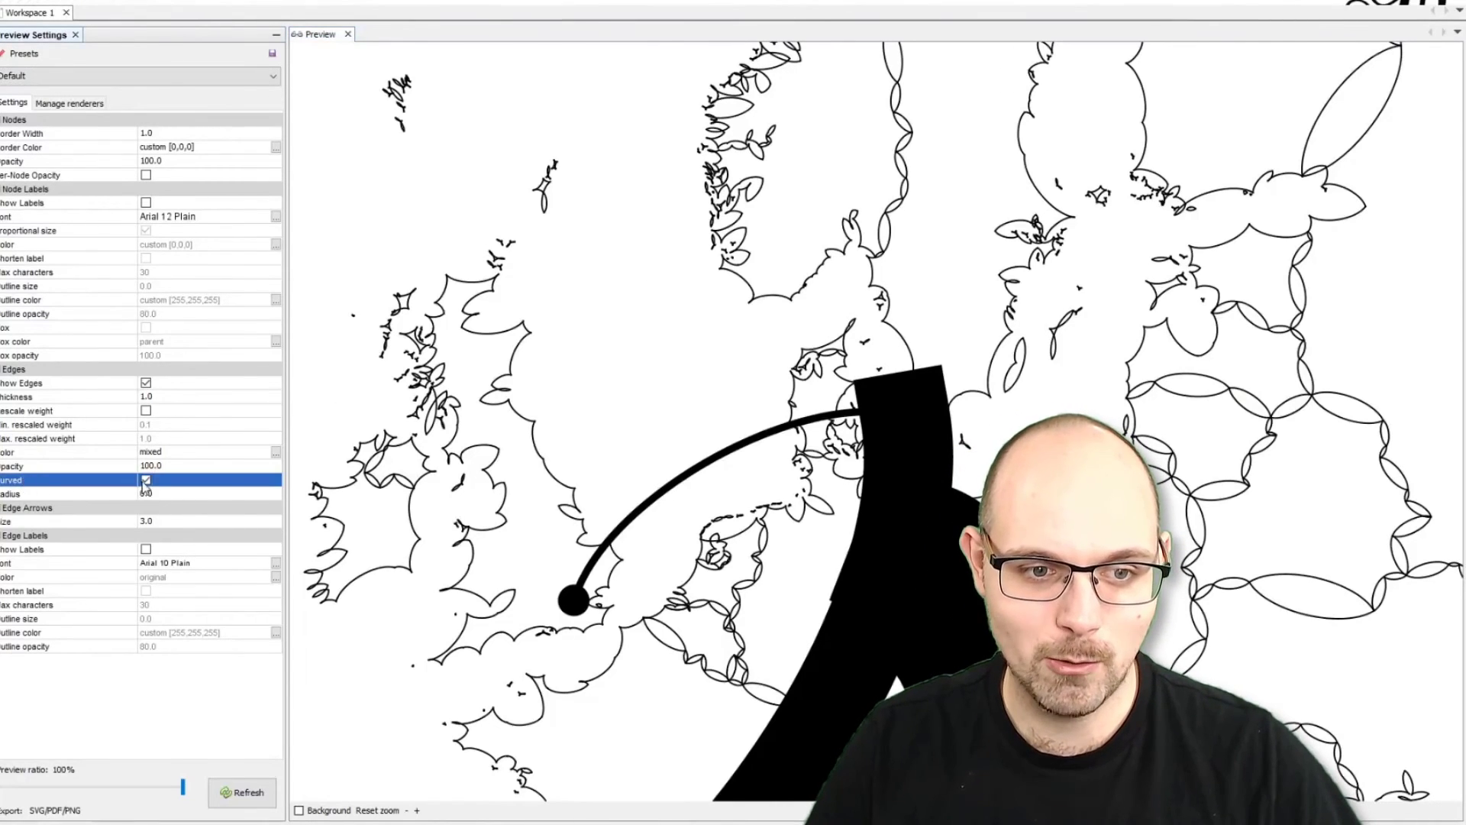
pyautogui.click(147, 478)
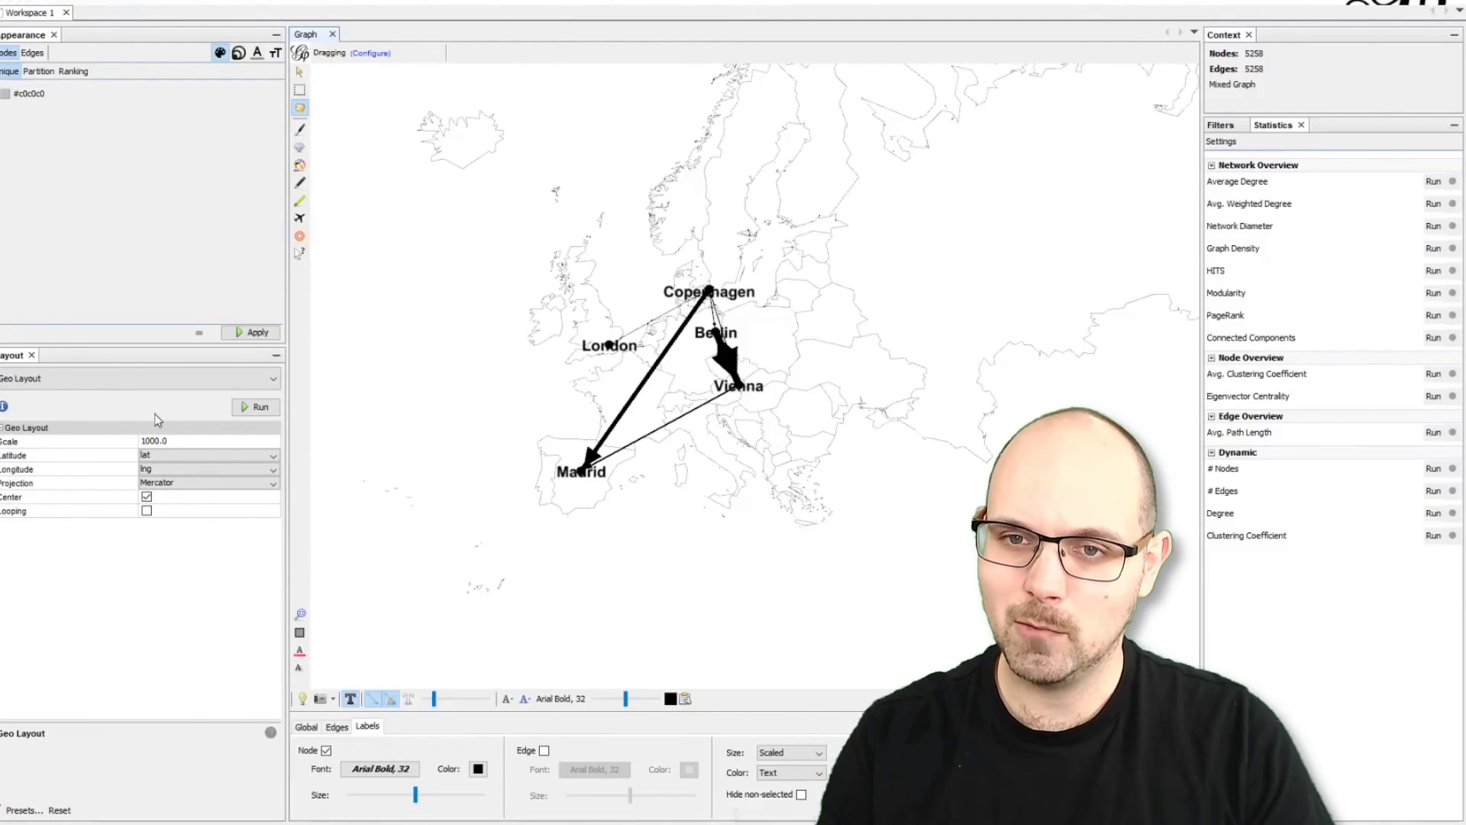
pyautogui.moveTo(99, 406)
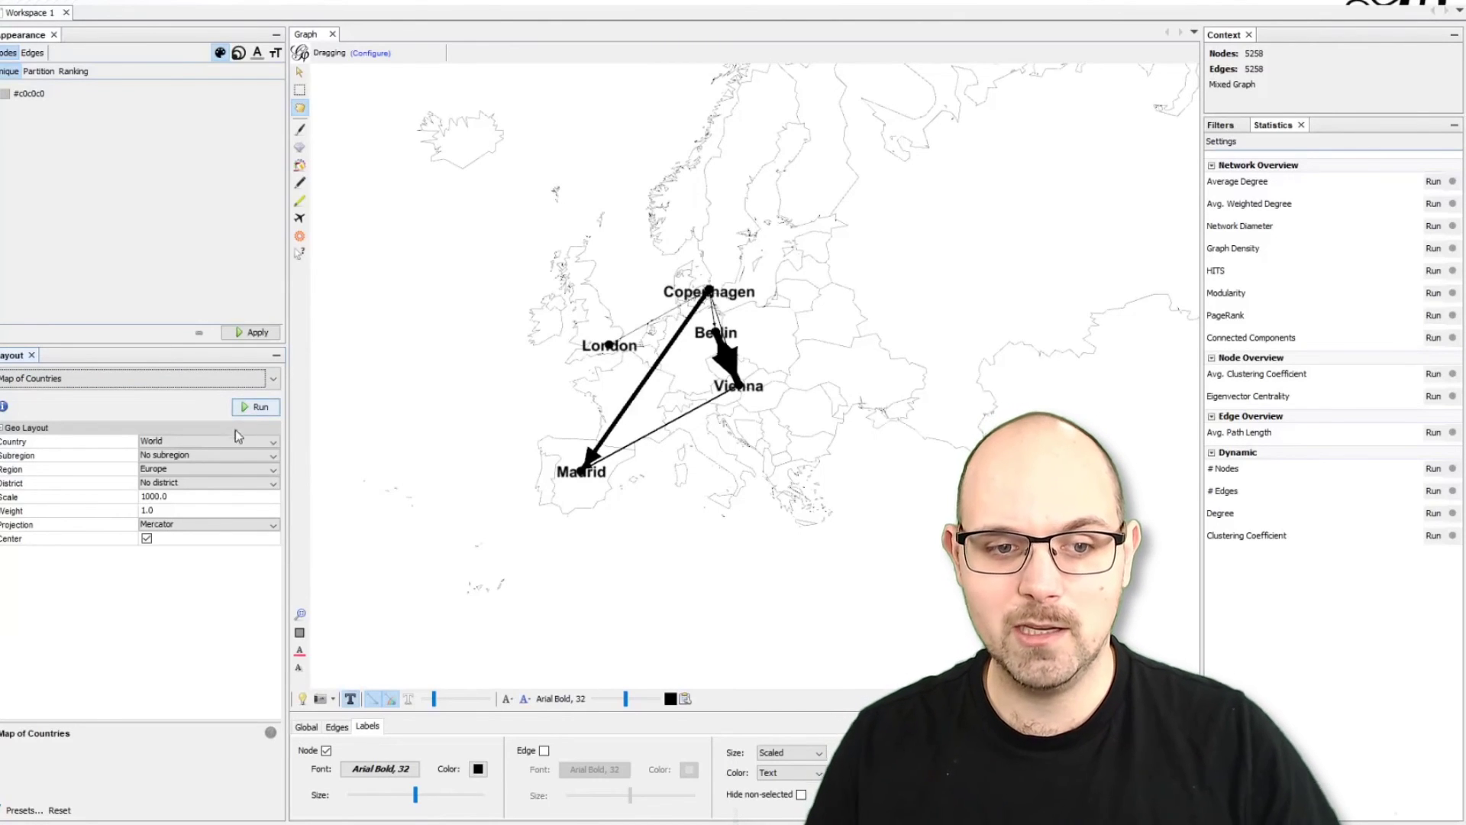
# Keep Europe as the Map of Countries region and check the cities' lat/lng in the Data Table
pyautogui.click(206, 469)
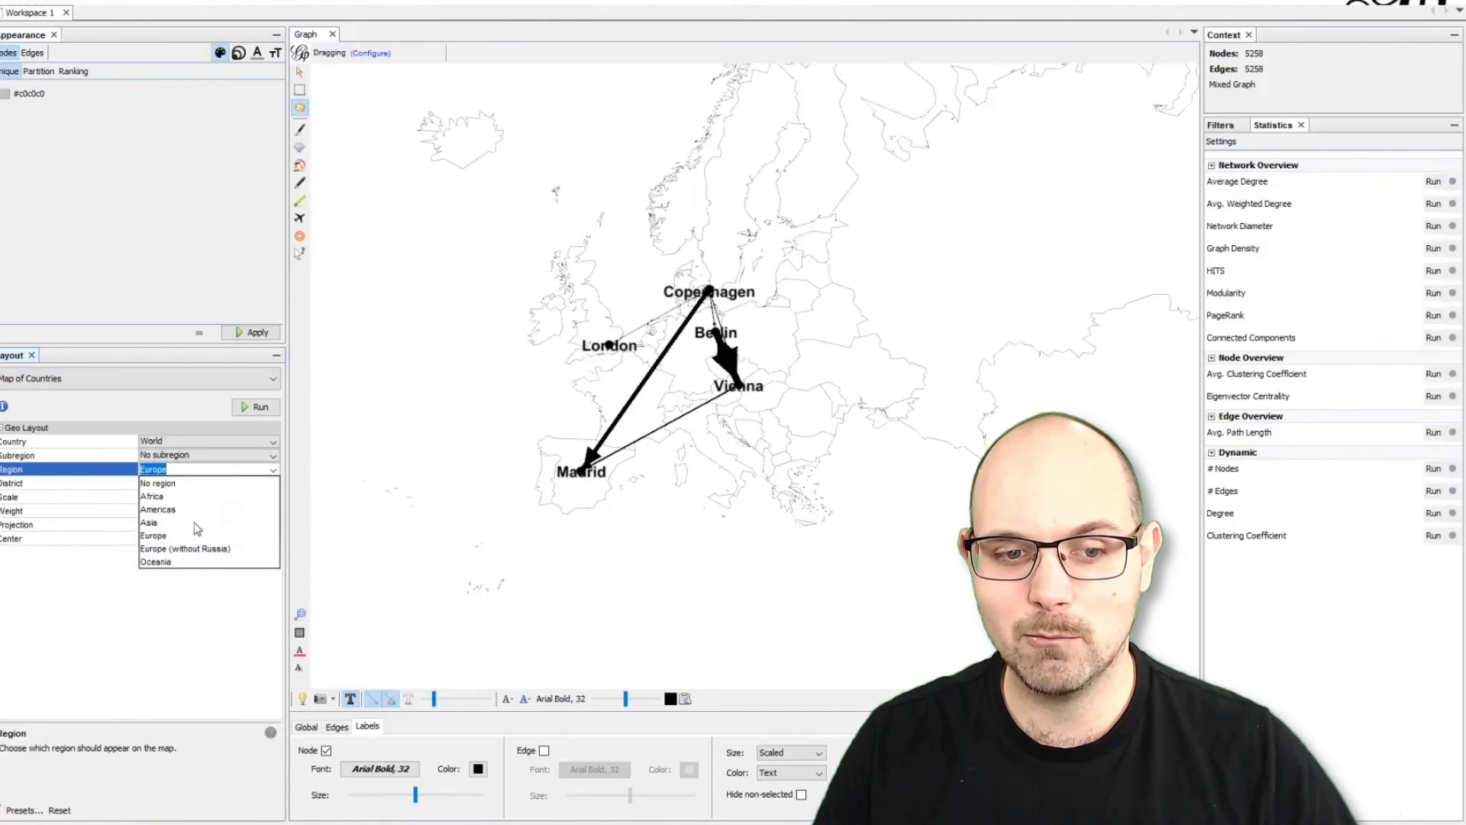
pyautogui.click(155, 536)
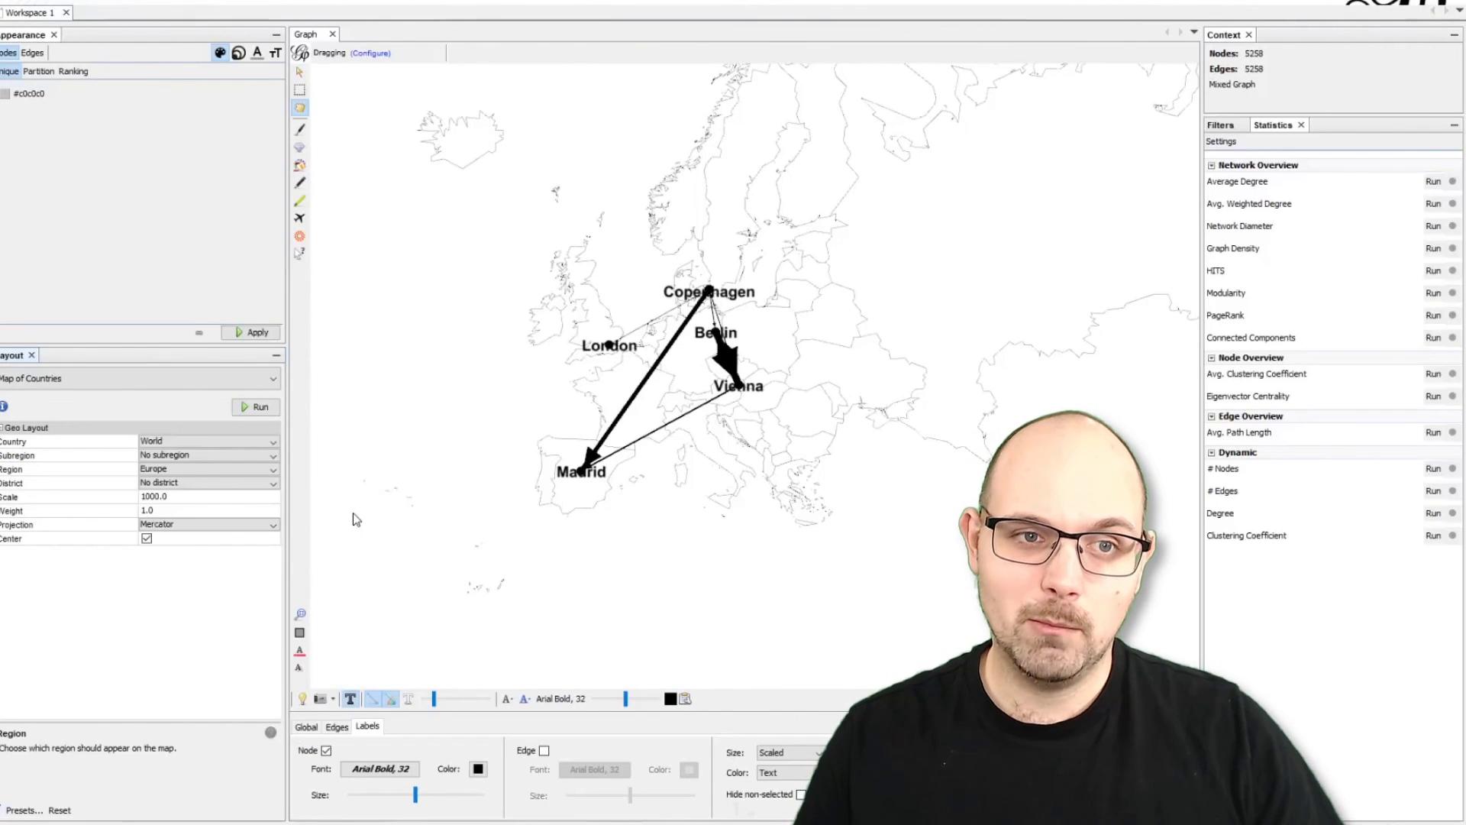
pyautogui.click(30, 33)
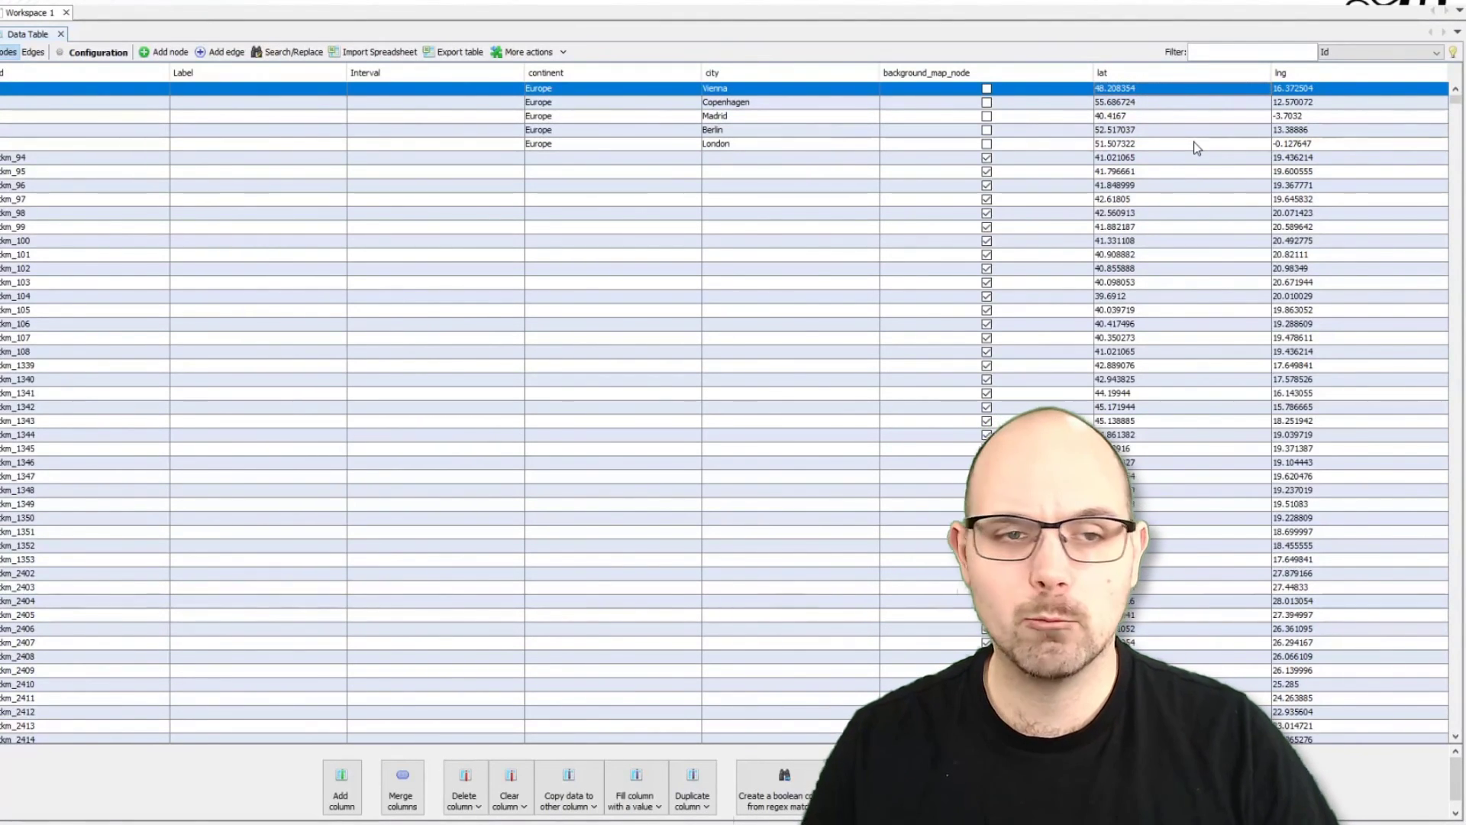
pyautogui.click(308, 33)
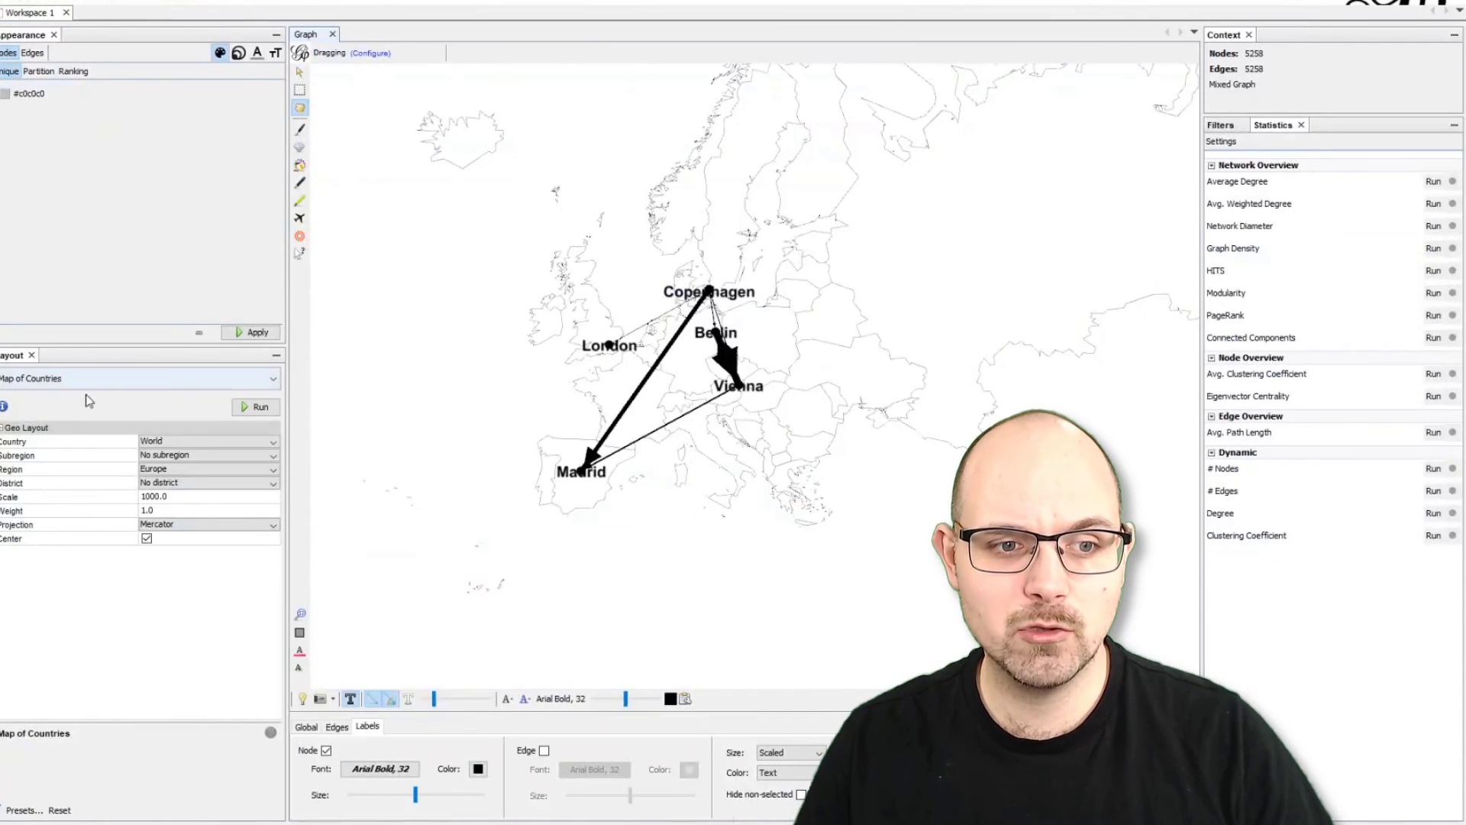
pyautogui.moveTo(116, 449)
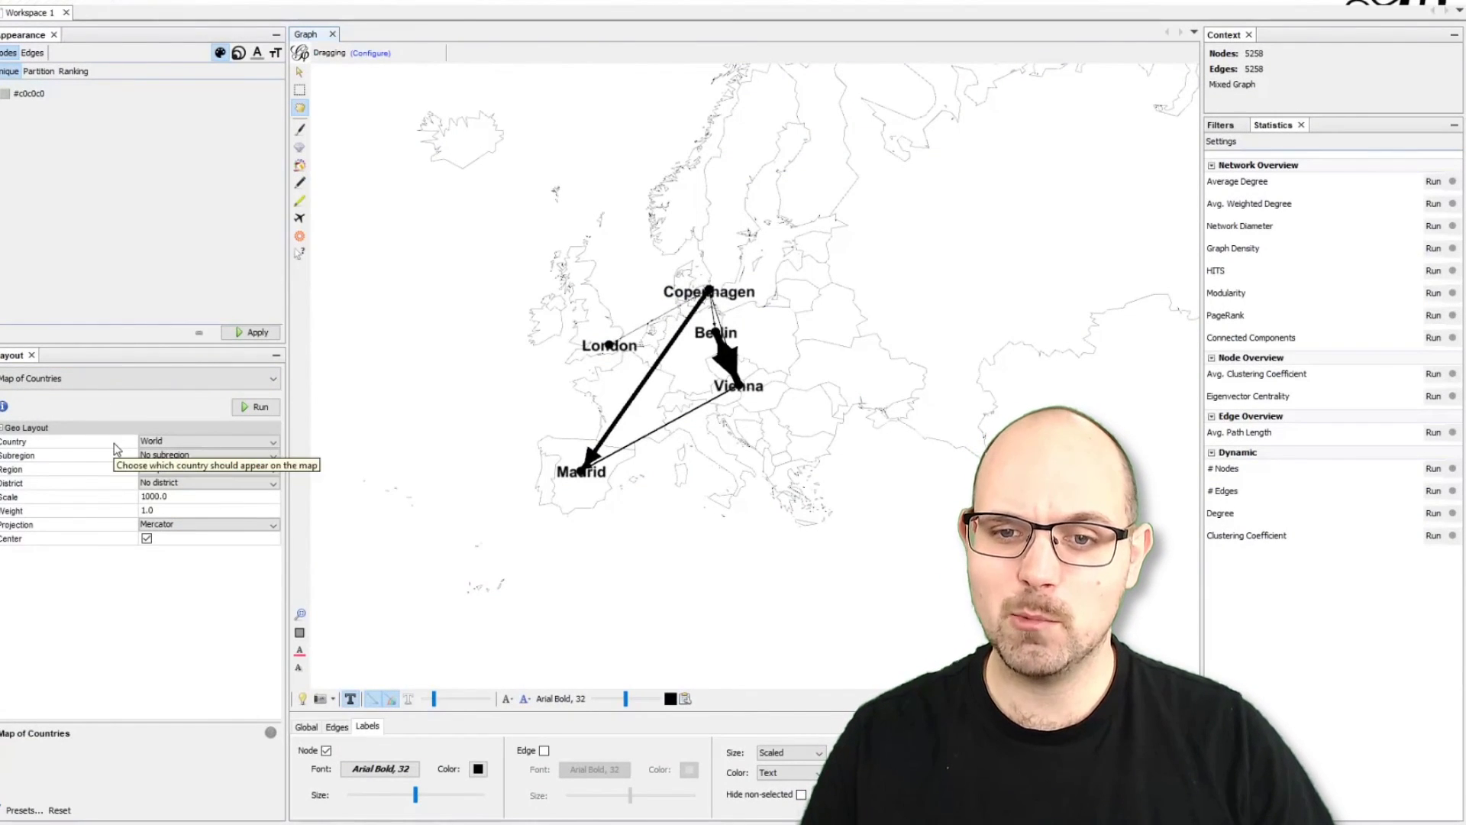